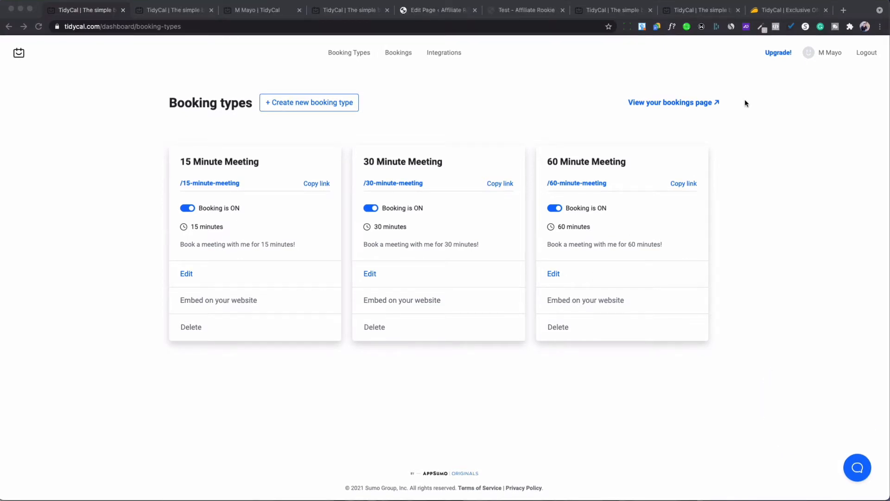
mouse_move(539, 106)
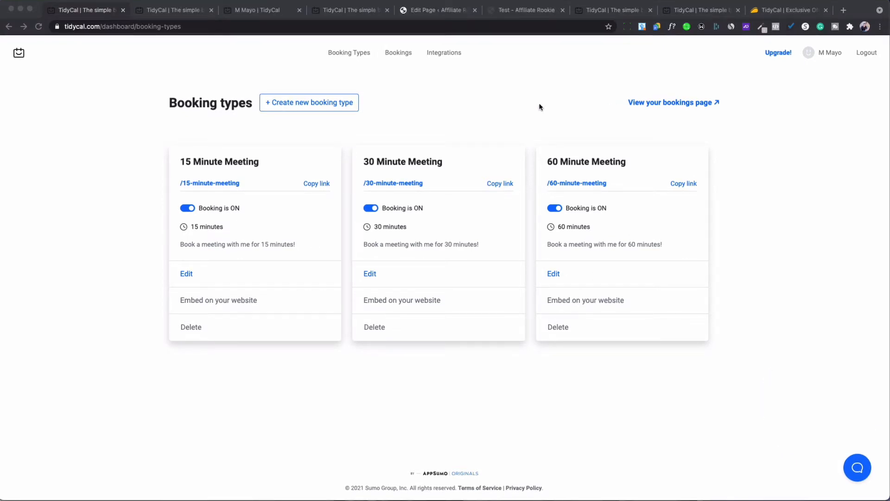
mouse_move(430, 108)
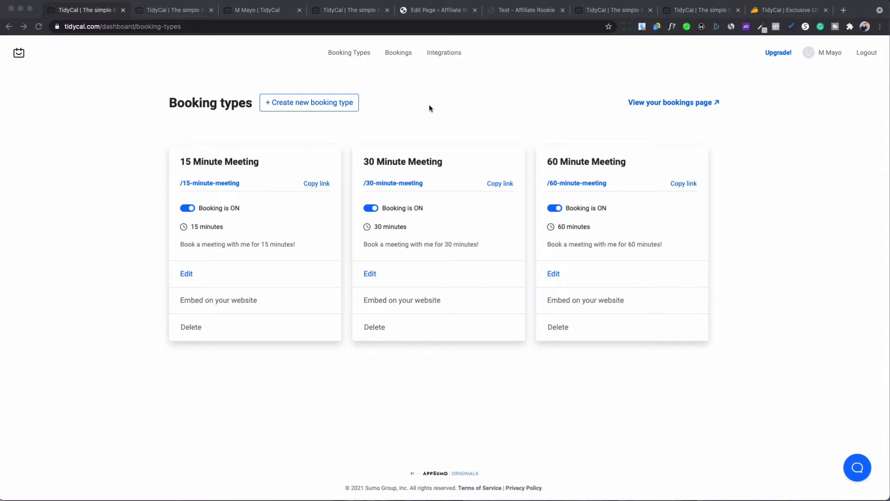
mouse_move(497, 96)
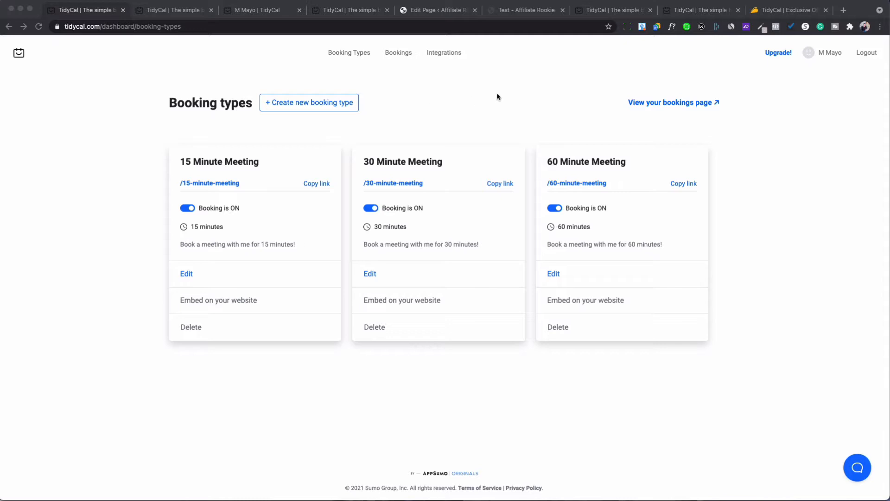
mouse_move(301, 195)
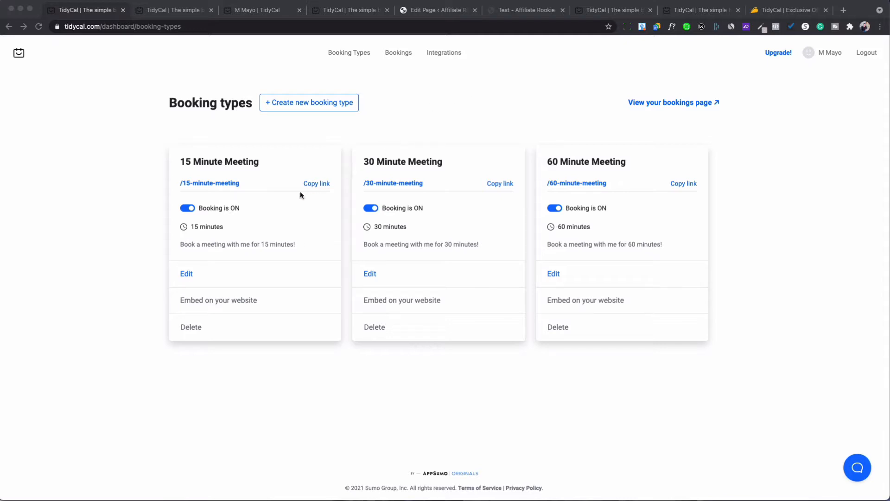
mouse_move(262, 180)
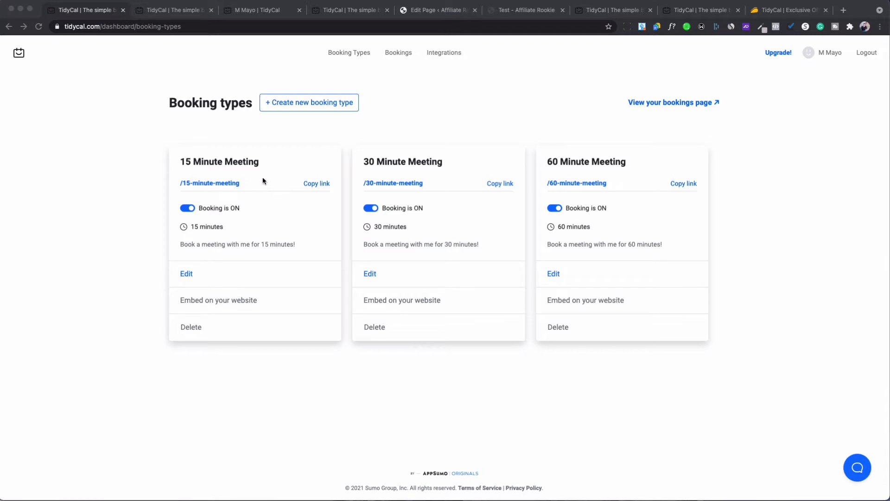
mouse_move(587, 177)
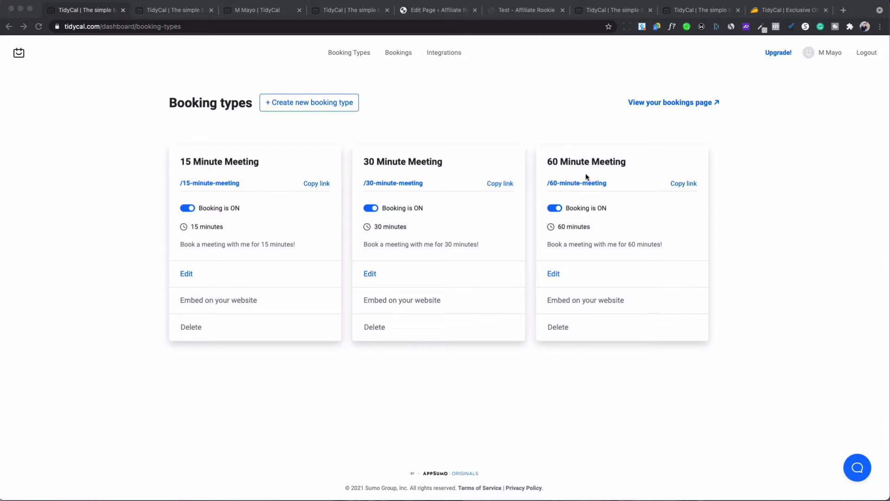
mouse_move(505, 206)
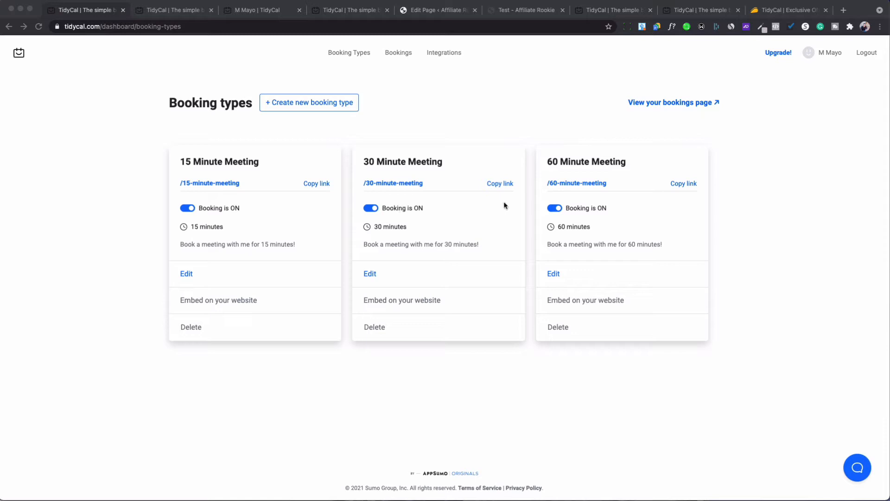
mouse_move(489, 205)
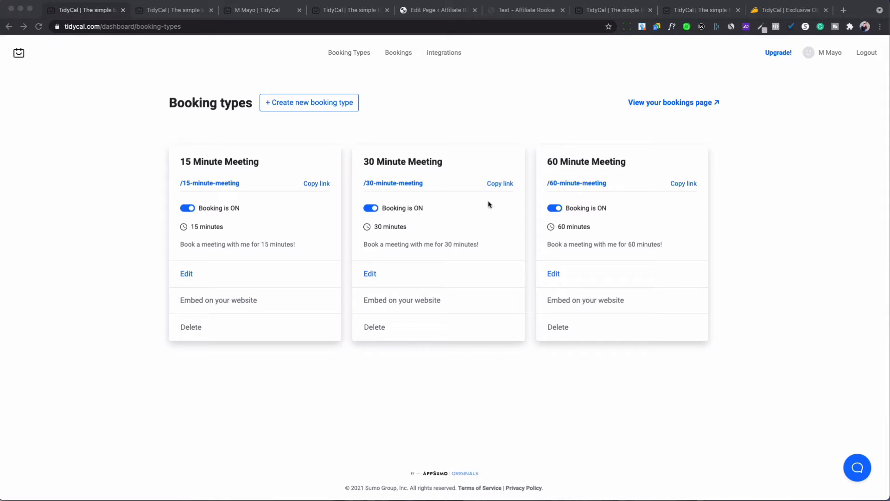
mouse_move(493, 129)
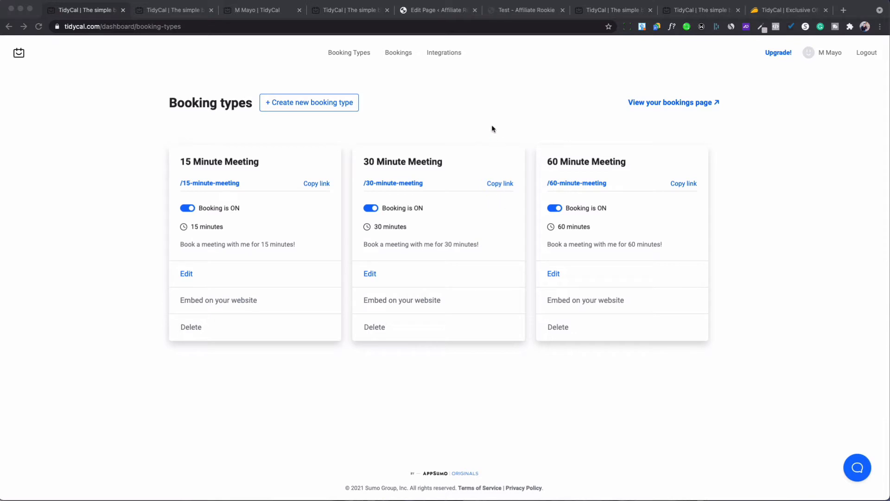
mouse_move(334, 109)
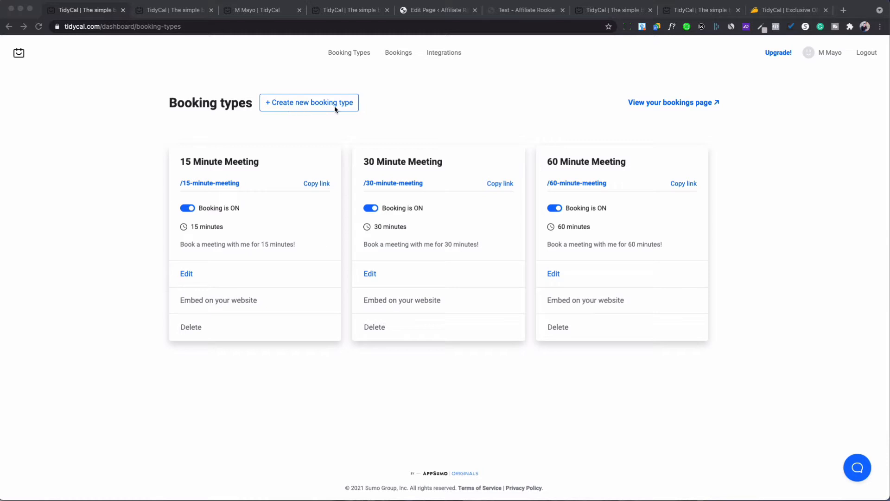
- Create a booking type named 'Test' with description 'Test', 10-minute duration, 15-minute padding
click(309, 103)
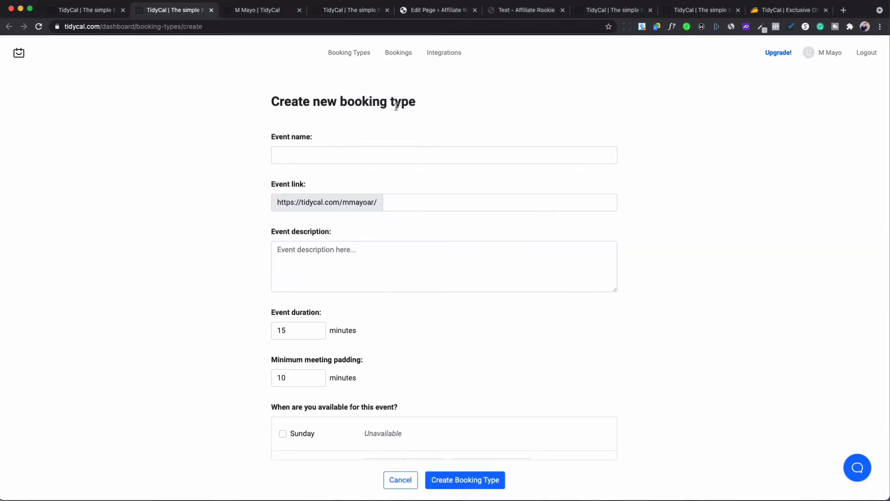
scroll(down, 3)
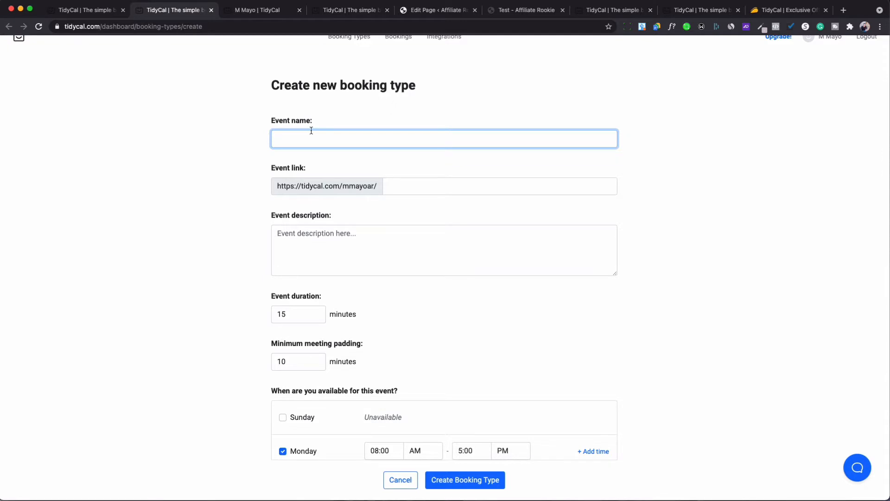
text(Test)
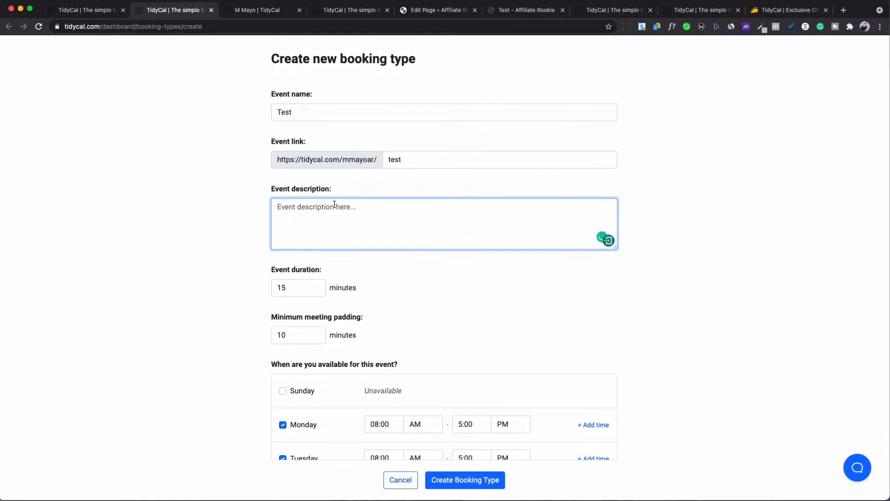
text(Test)
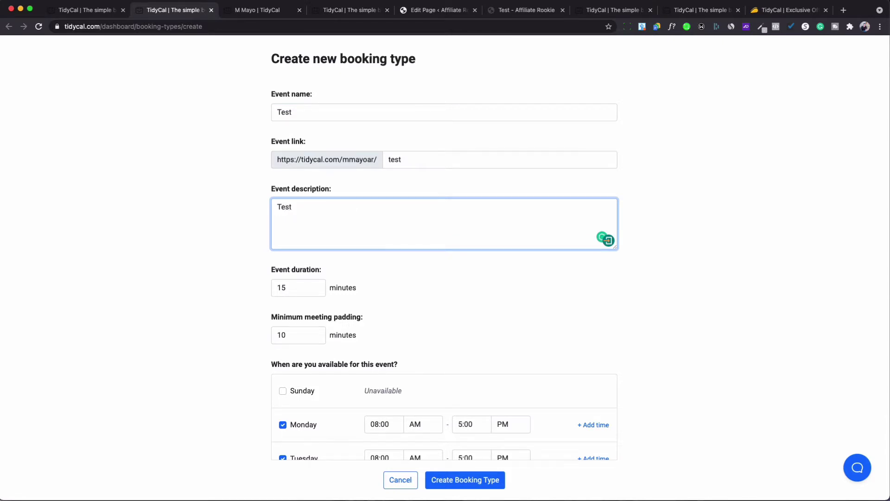
scroll(down, 3)
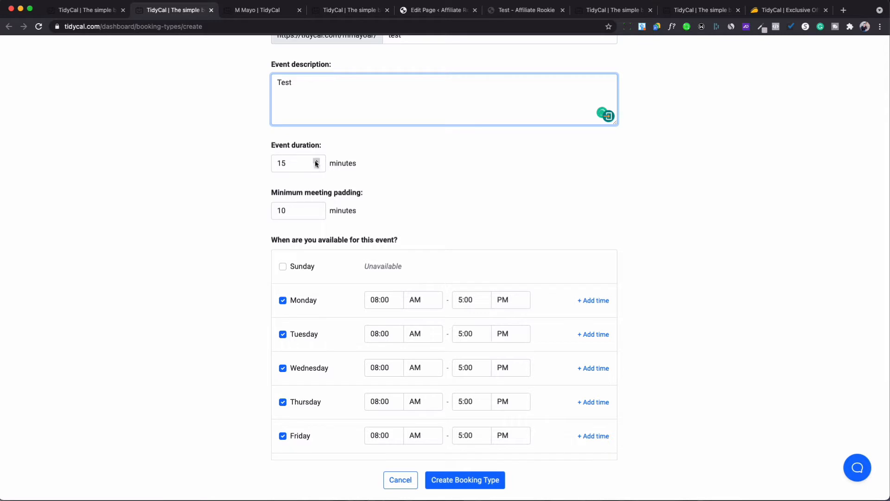
click(317, 166)
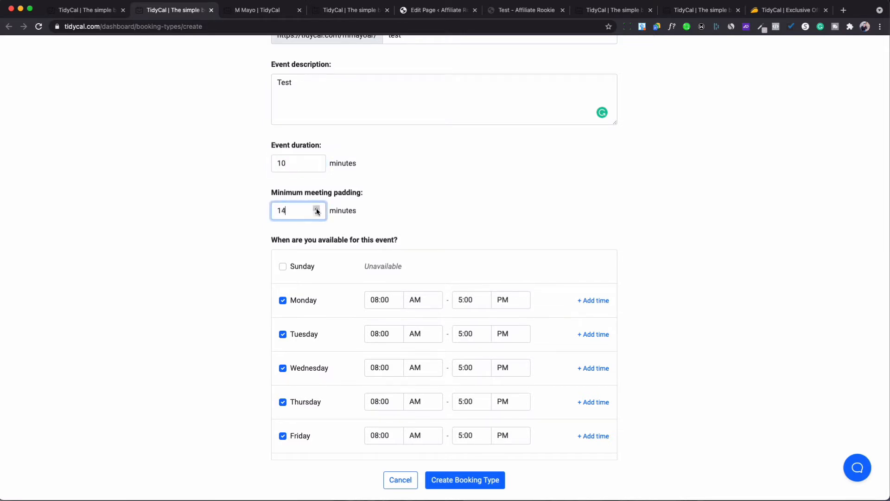
click(317, 207)
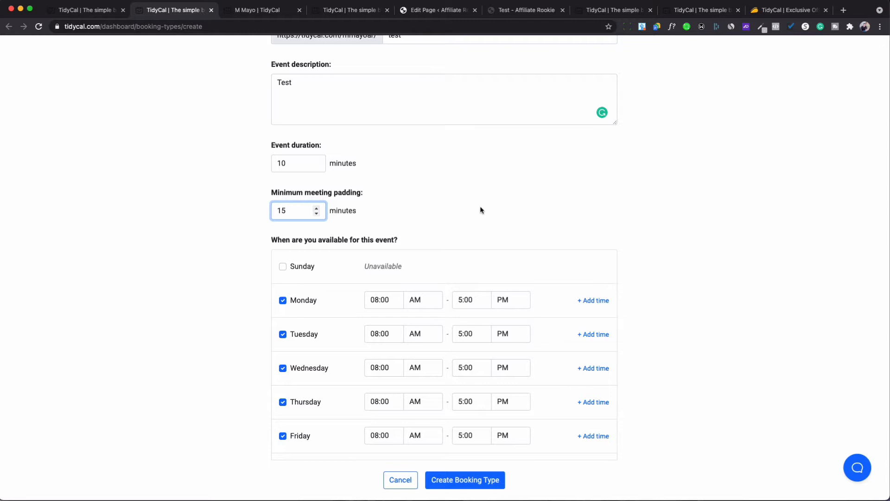
- Untick Monday, Wednesday and Friday so only Tuesday and Thursday remain available
scroll(down, 3)
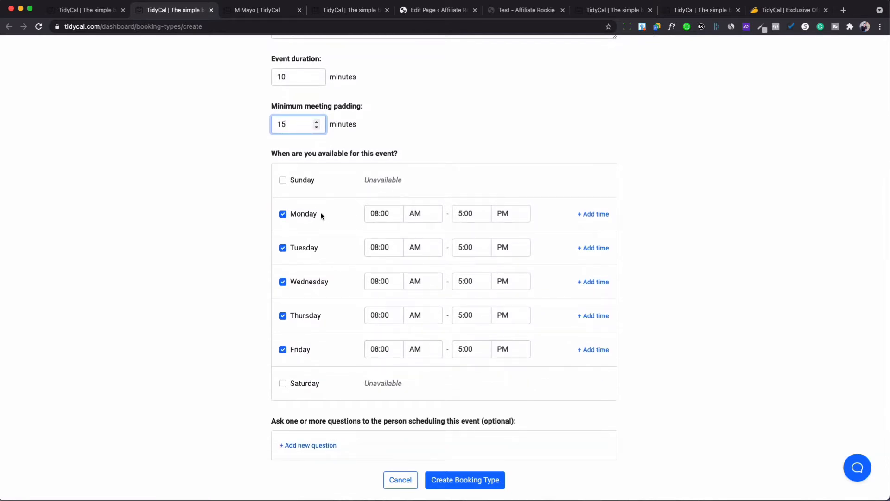
click(283, 214)
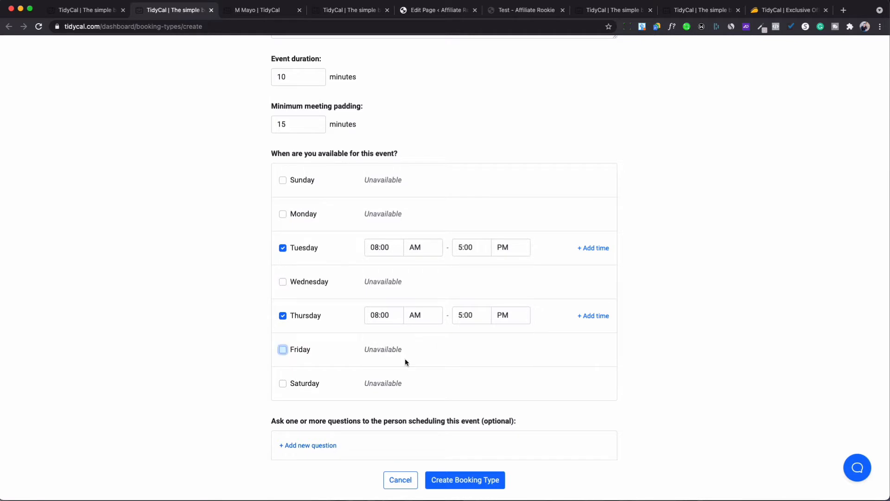
scroll(down, 3)
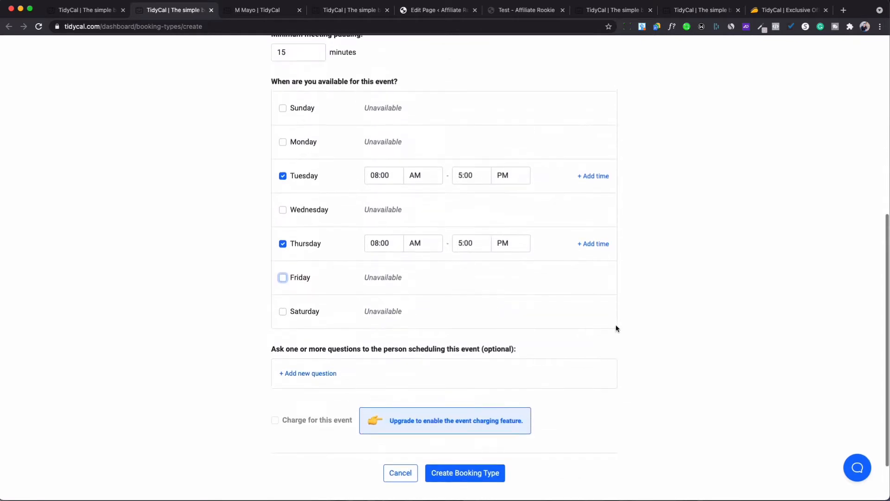
scroll(up, 3)
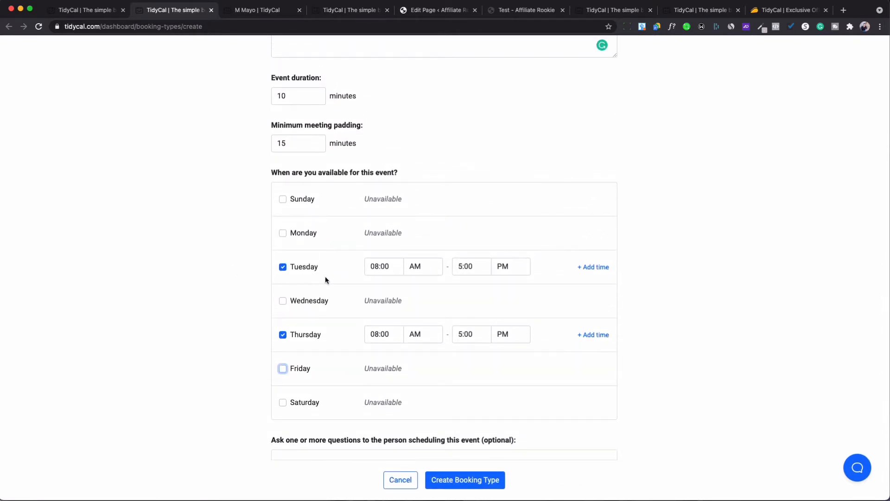
mouse_move(468, 278)
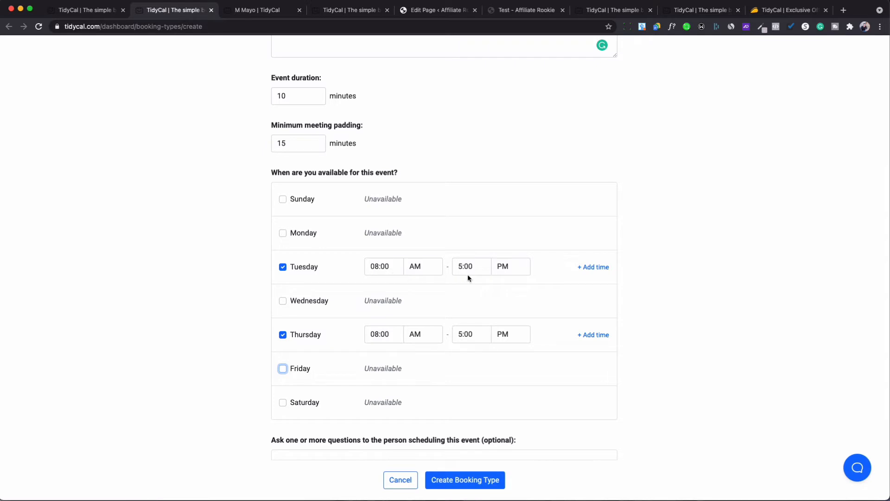
scroll(up, 3)
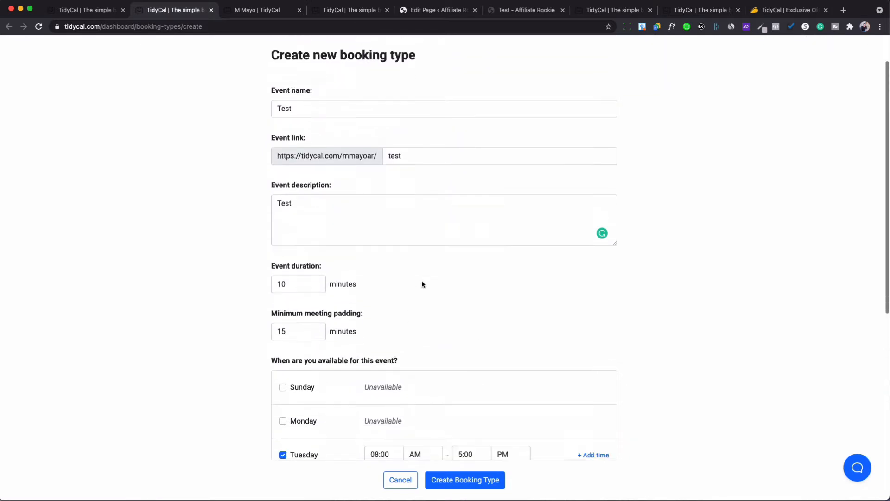
scroll(down, 3)
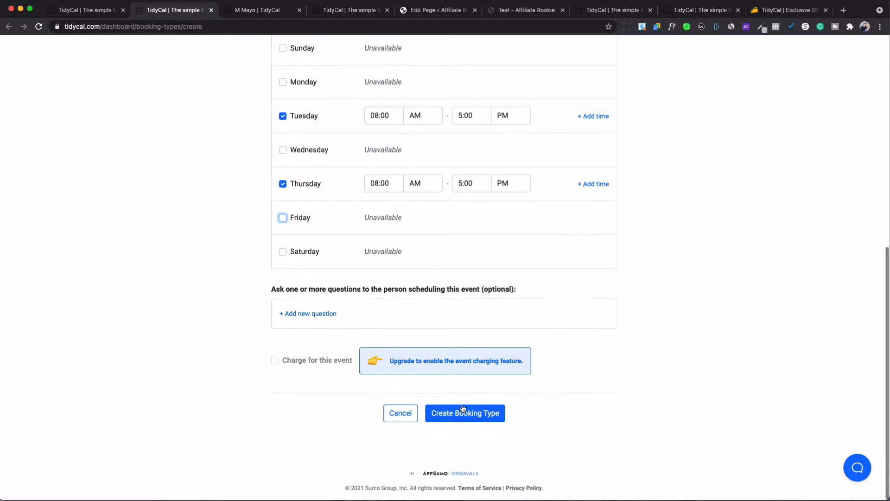
- Save the new Test booking type with Create Booking Type
click(464, 413)
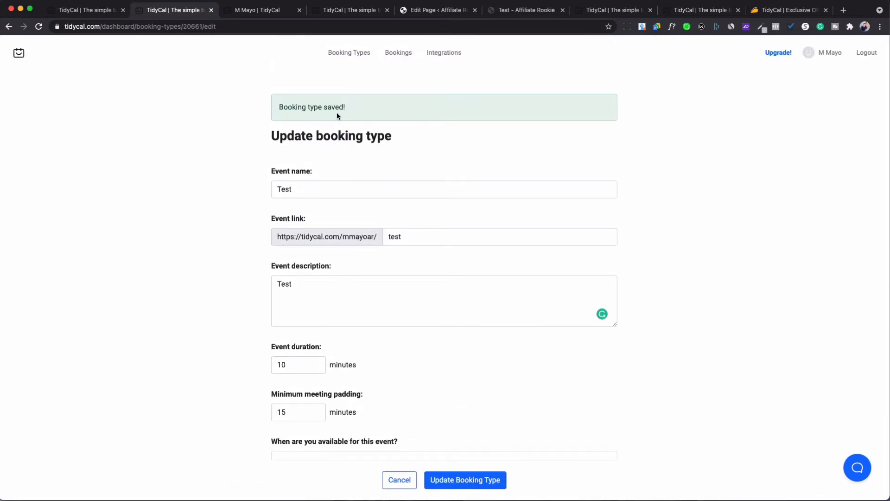
mouse_move(368, 245)
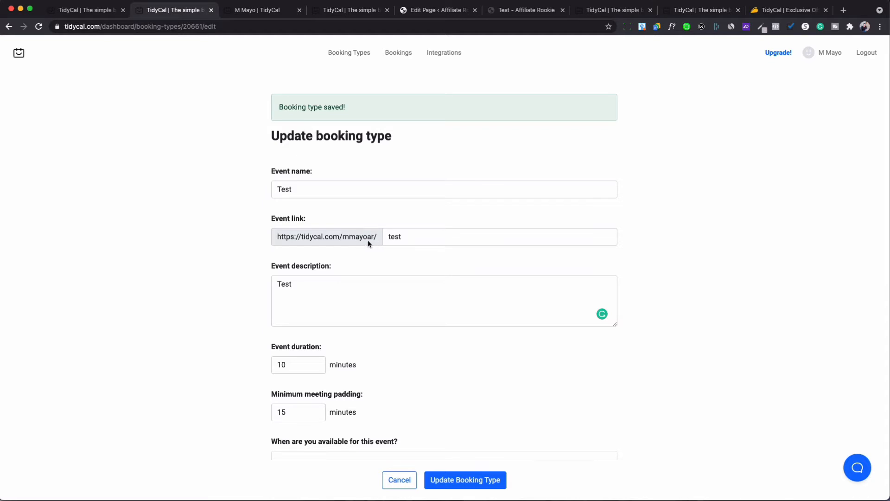
mouse_move(442, 296)
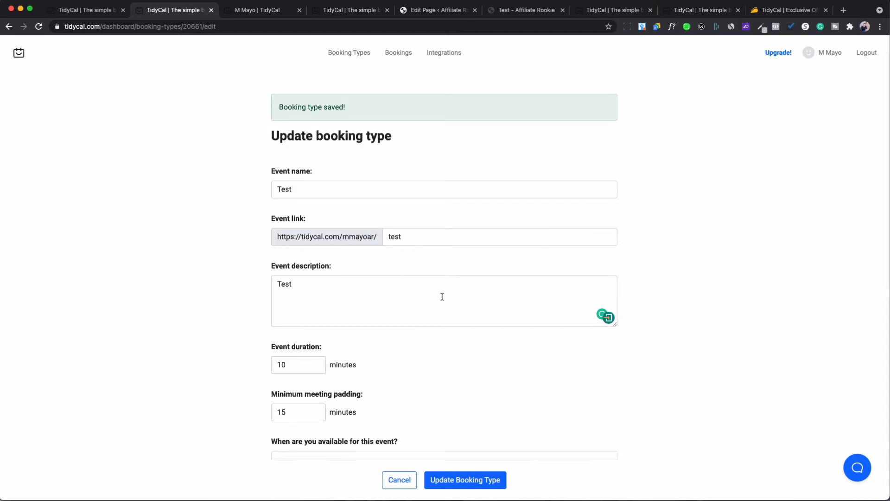
mouse_move(448, 276)
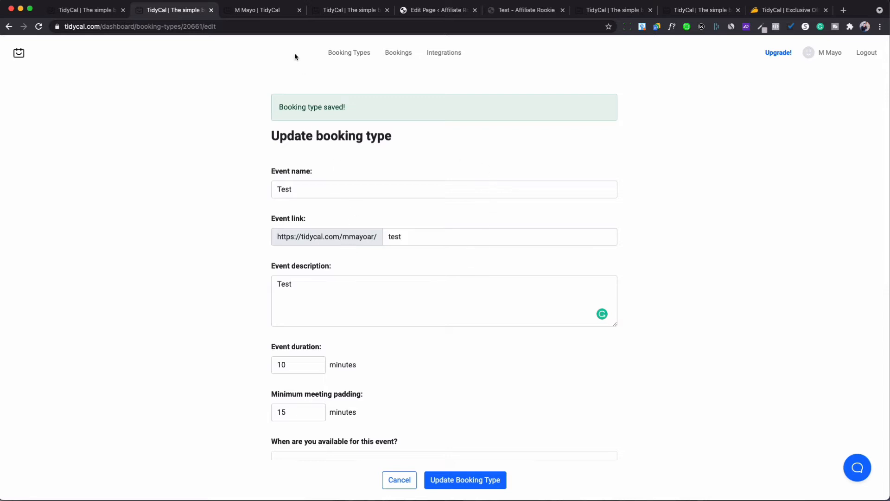
mouse_move(84, 14)
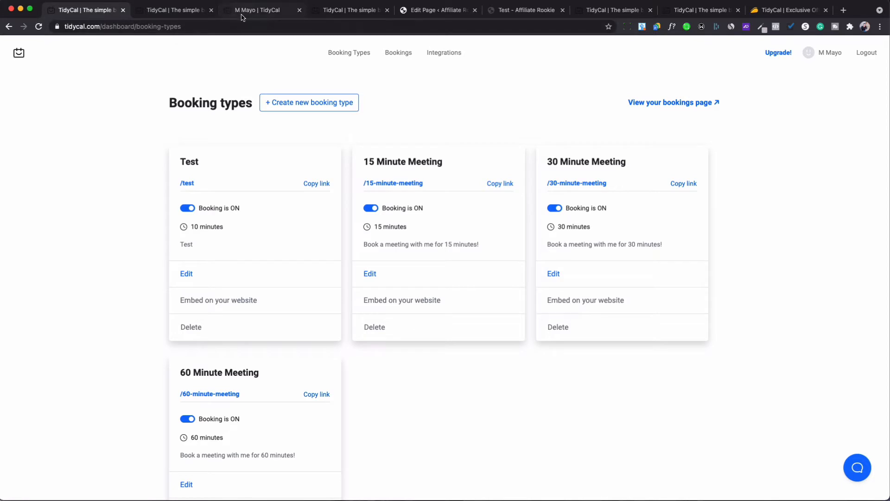
- Reload the public booking page so the Test card appears, then start booking it
click(262, 10)
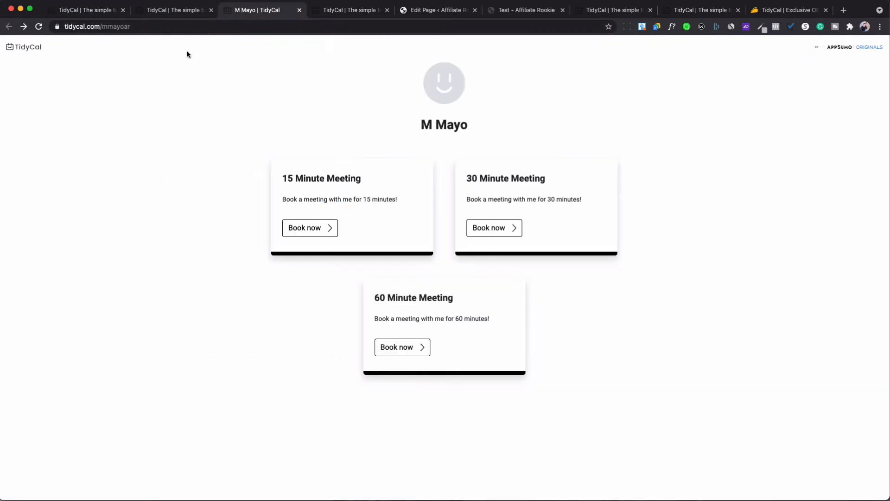
mouse_move(519, 348)
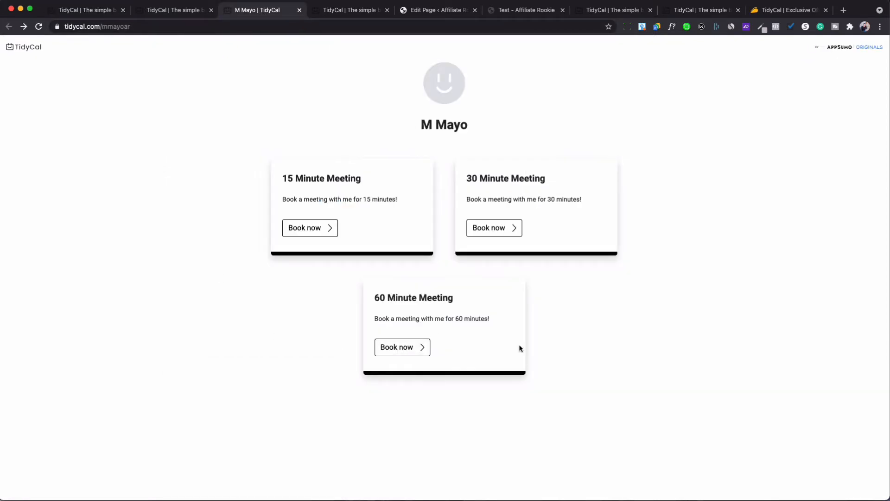
mouse_move(719, 257)
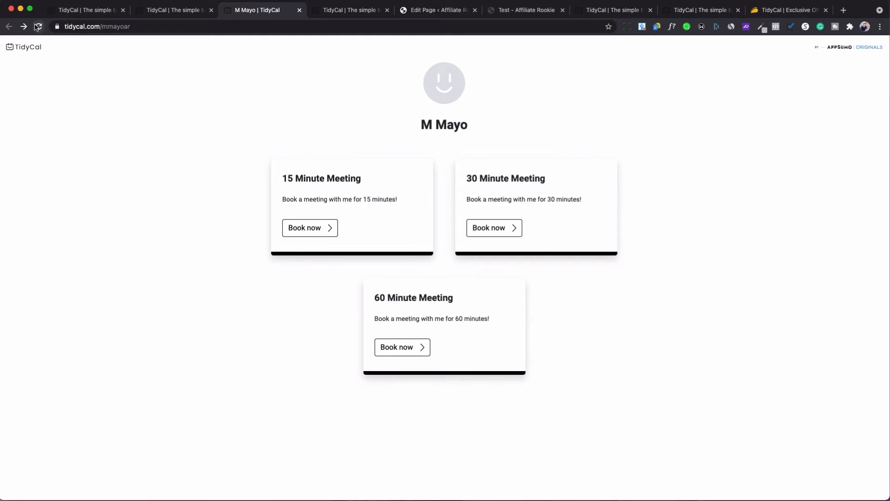
click(38, 26)
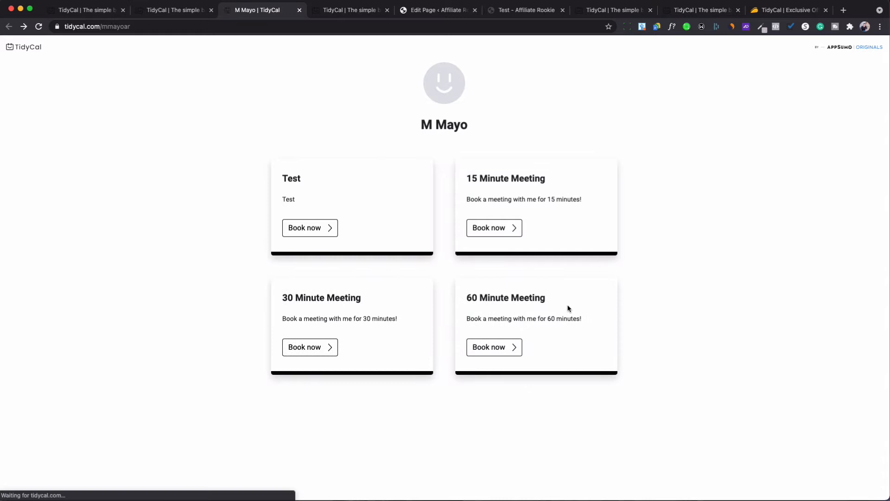
mouse_move(245, 251)
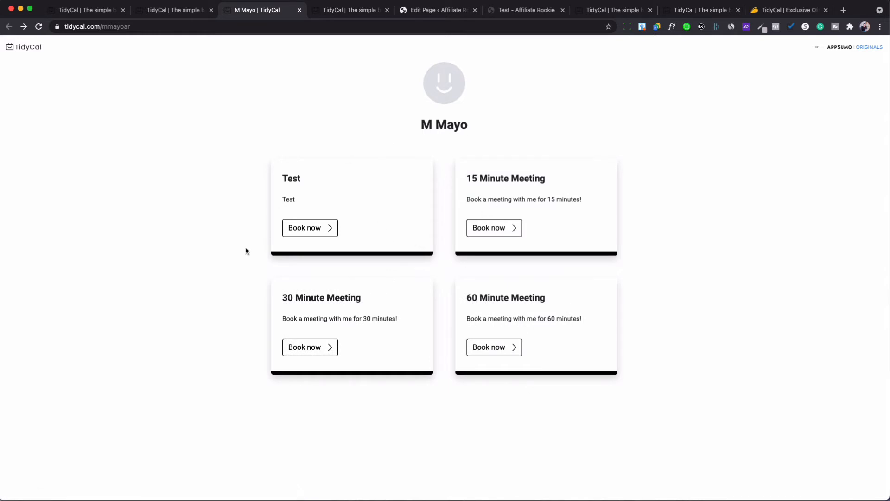
mouse_move(516, 284)
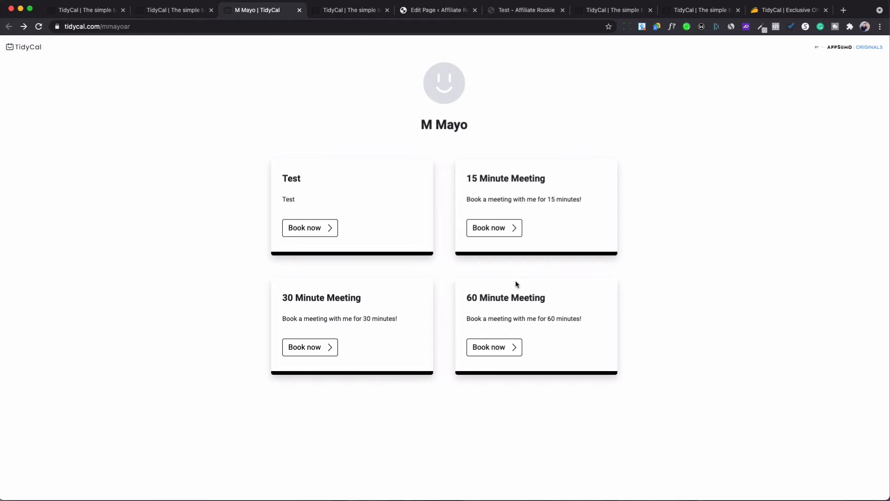
mouse_move(612, 231)
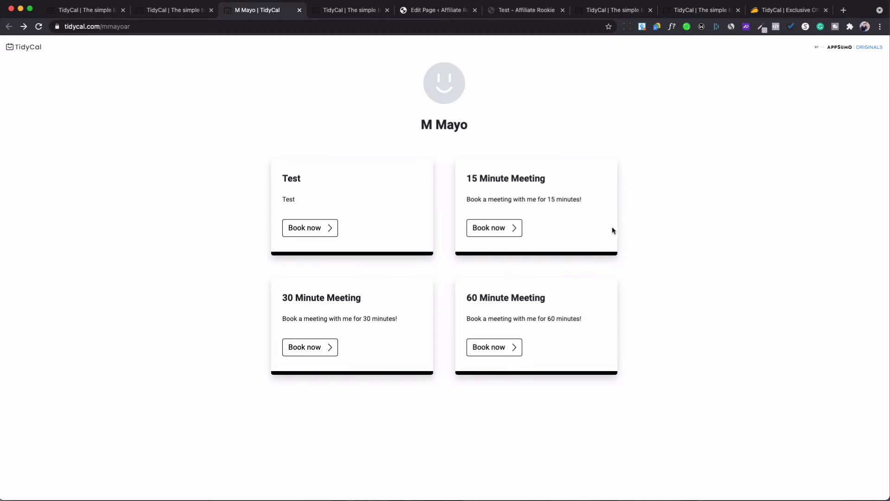
mouse_move(407, 238)
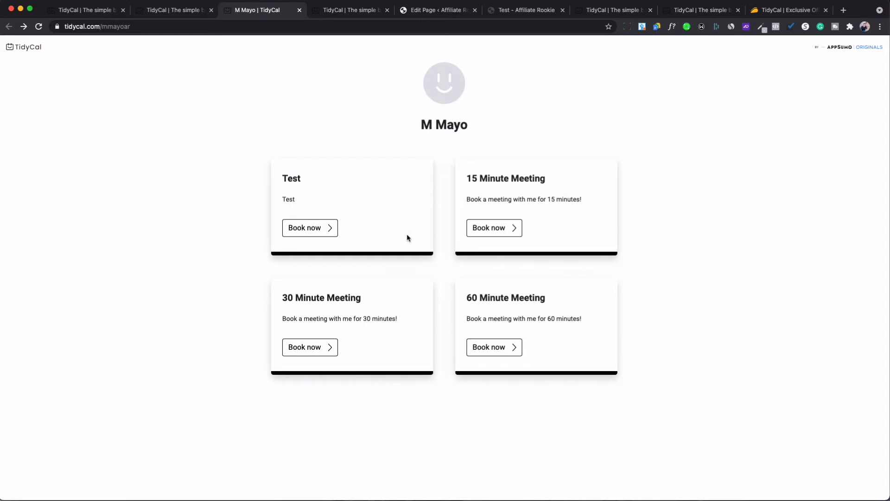
mouse_move(311, 228)
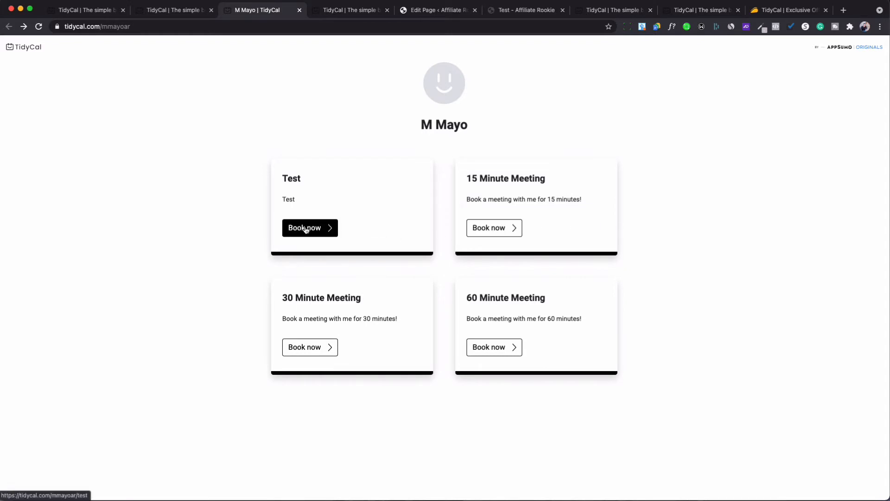
click(351, 10)
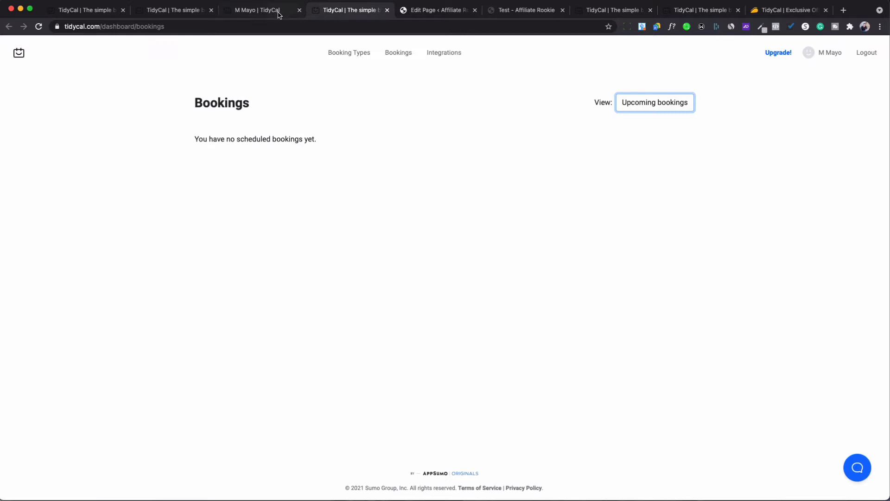
- On the Test booking calendar, select Tuesday, May 11 to show its time slots
click(261, 10)
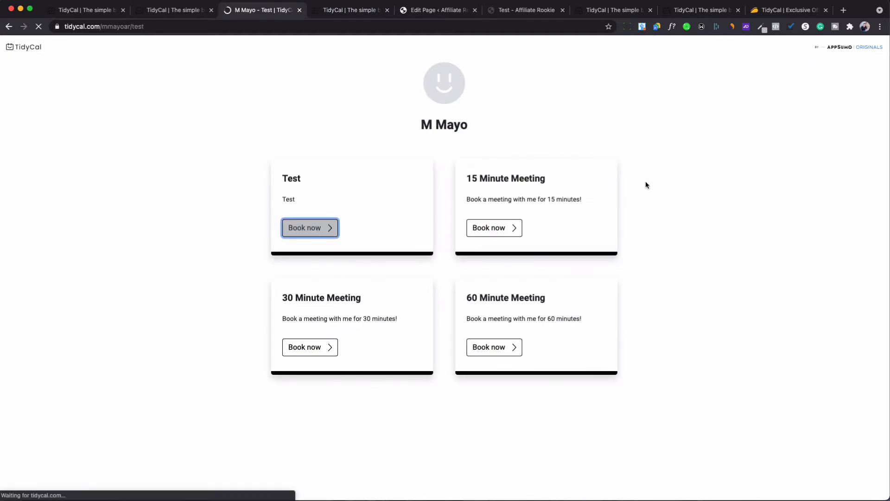
click(309, 228)
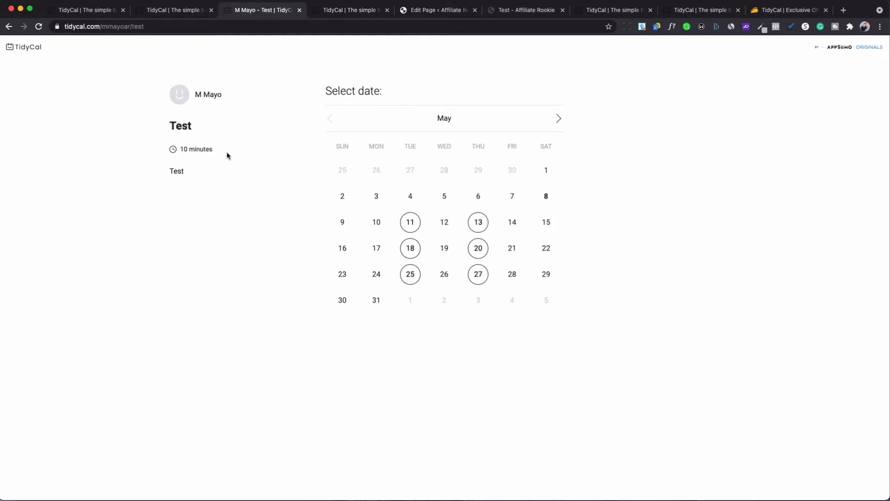
mouse_move(204, 157)
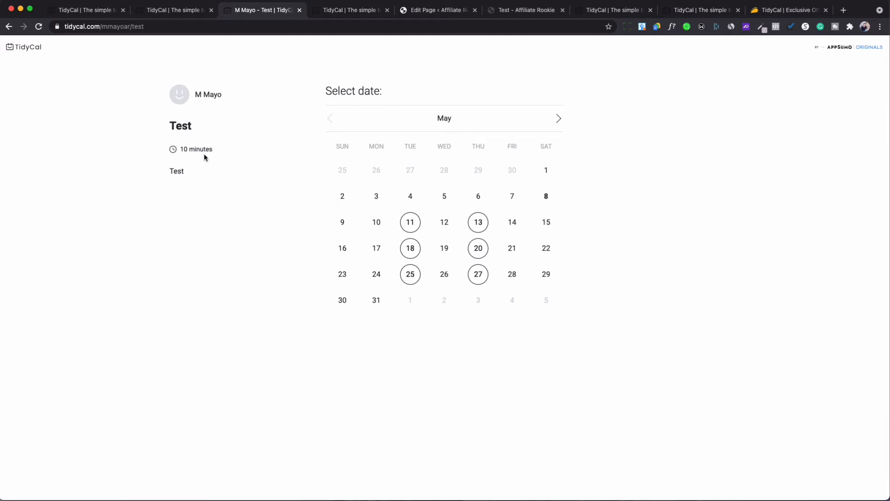
mouse_move(204, 164)
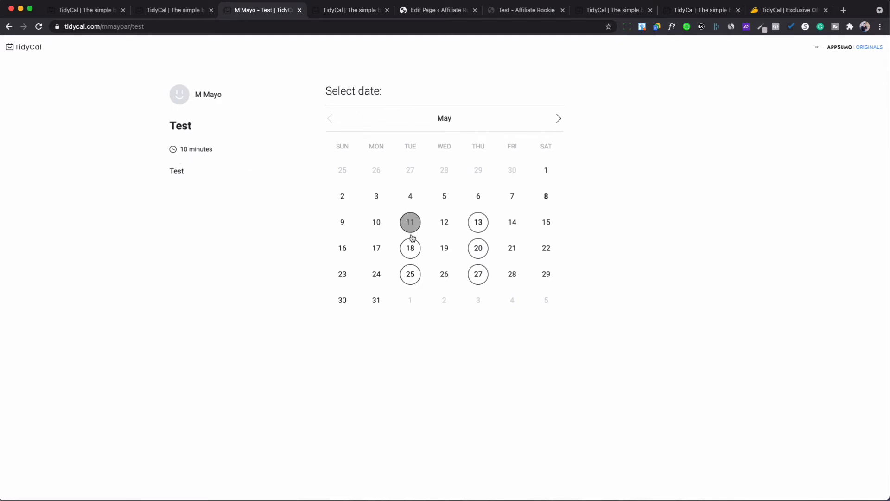
click(410, 222)
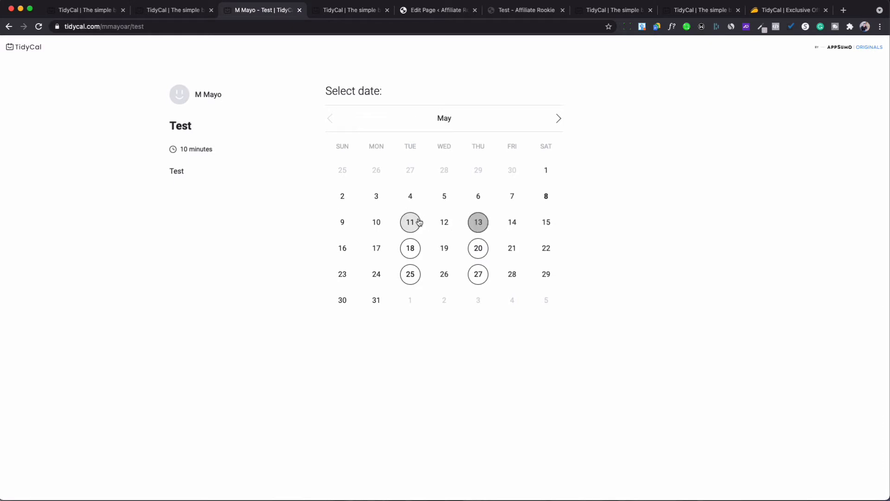
mouse_move(633, 213)
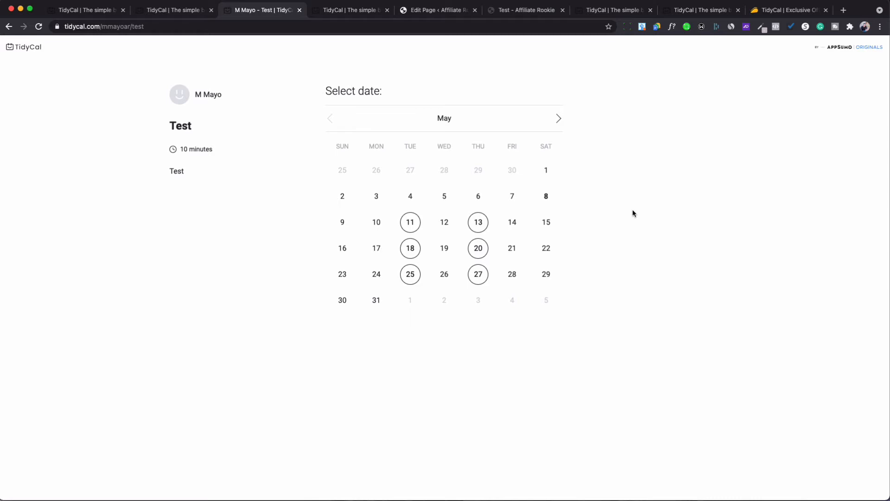
click(410, 222)
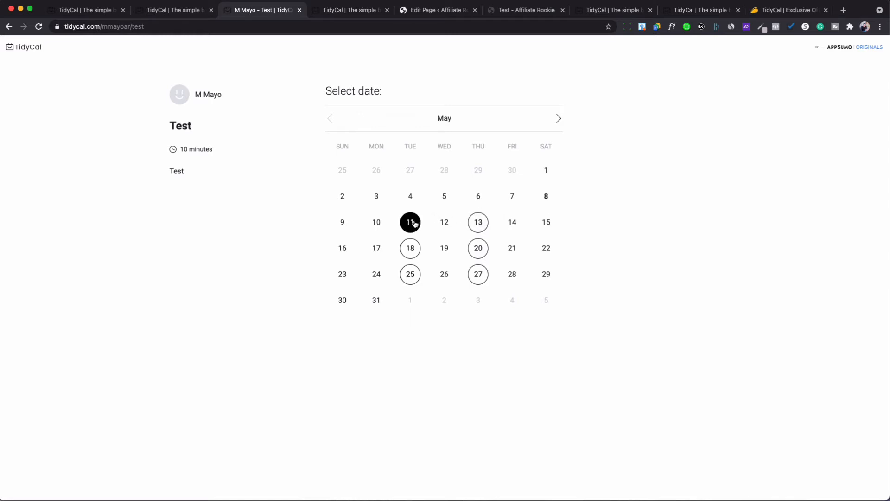
click(409, 222)
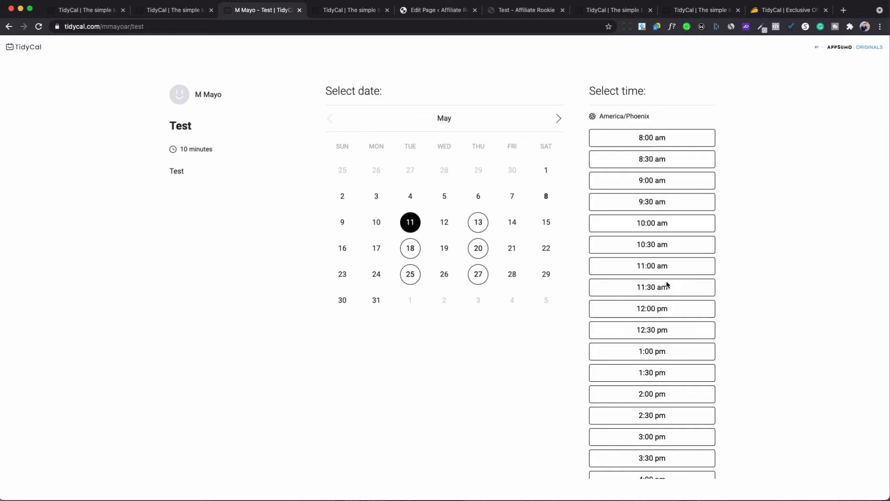
mouse_move(590, 161)
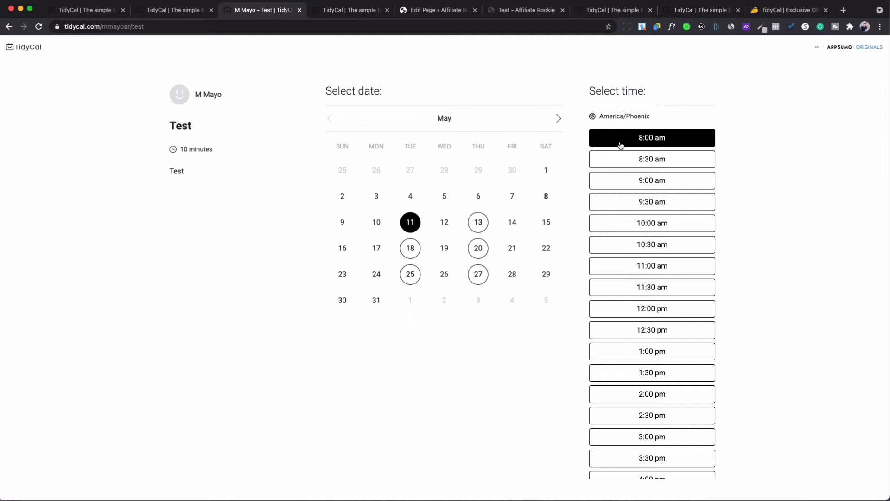
click(652, 137)
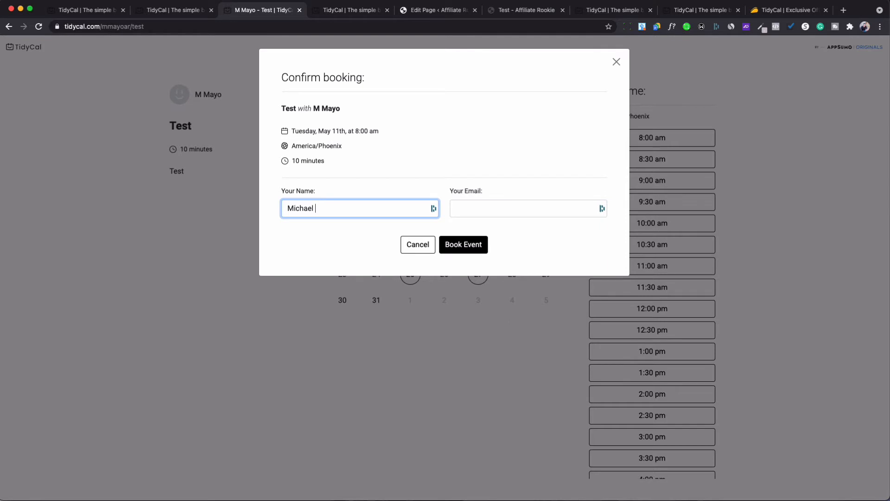
click(528, 208)
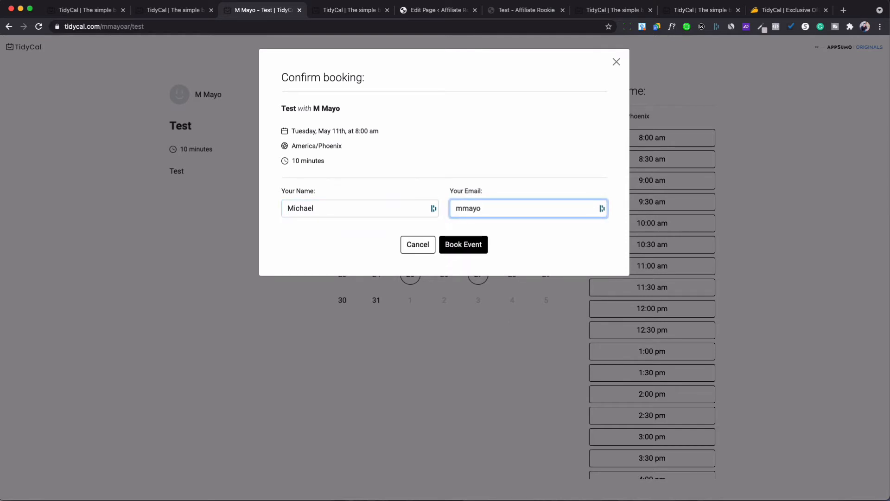
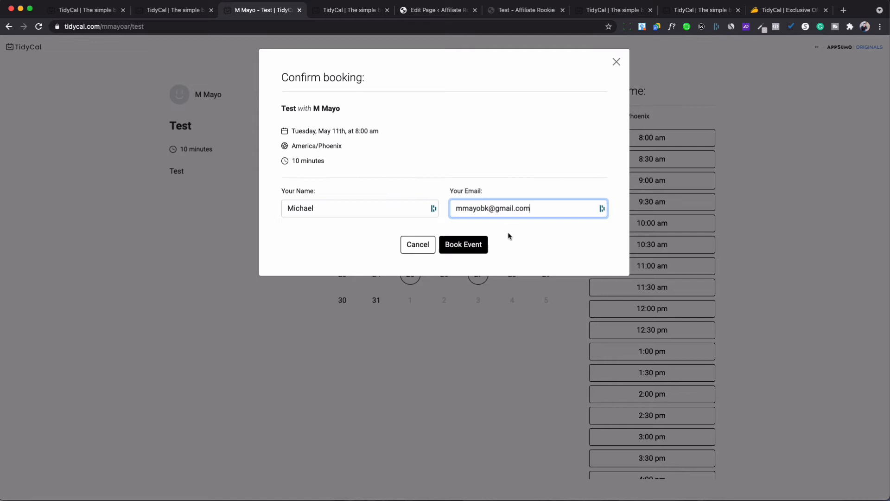
click(463, 245)
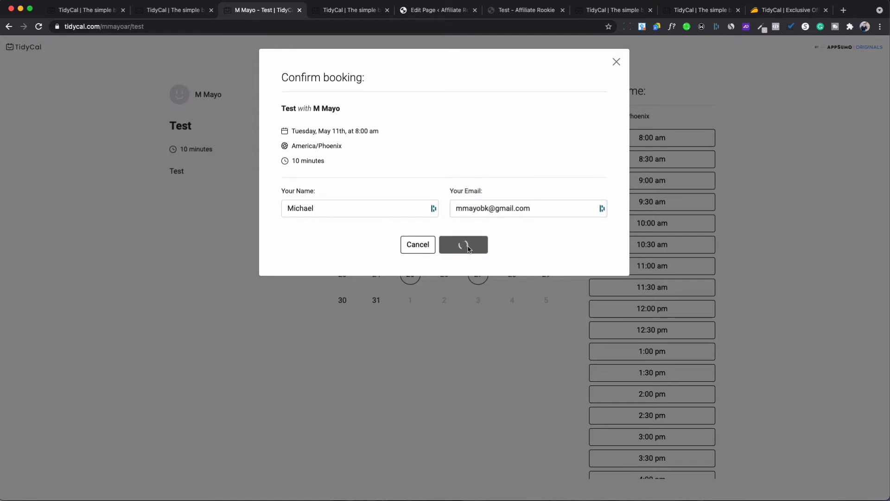
click(463, 245)
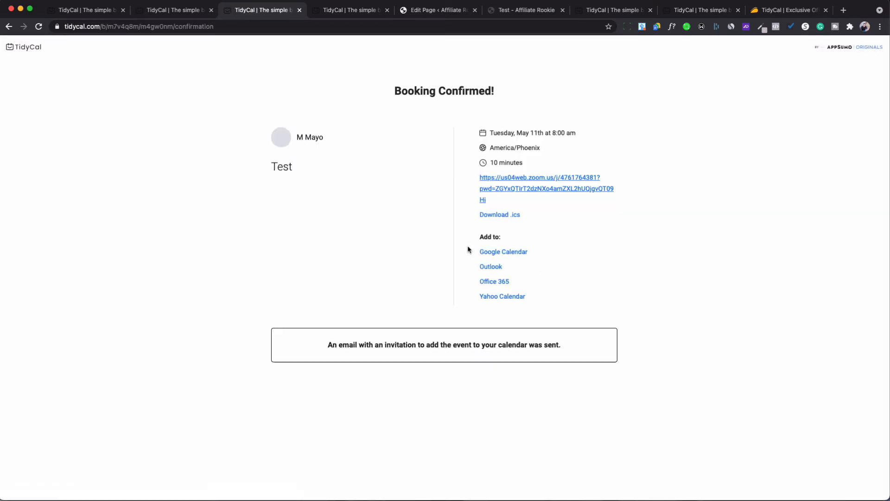
mouse_move(412, 365)
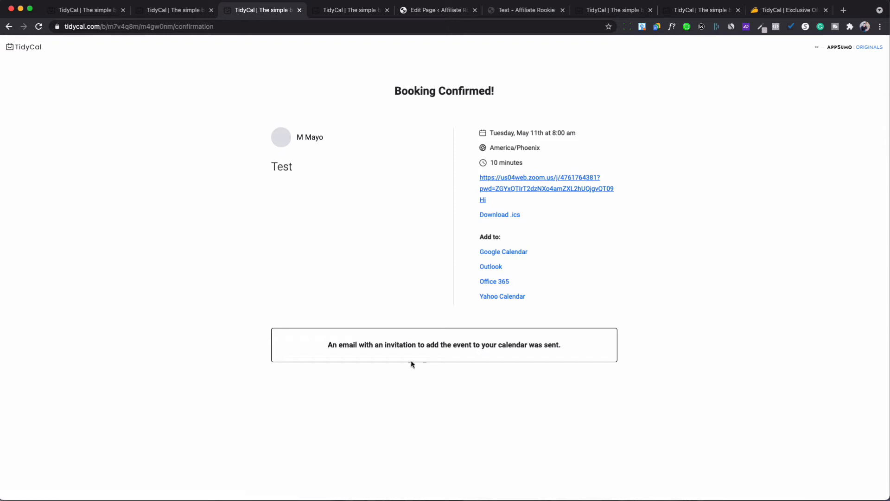
mouse_move(575, 239)
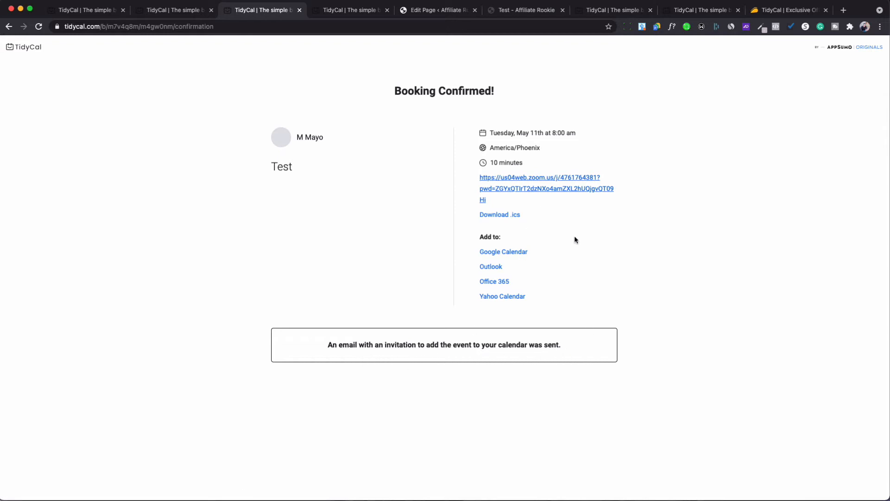
mouse_move(347, 12)
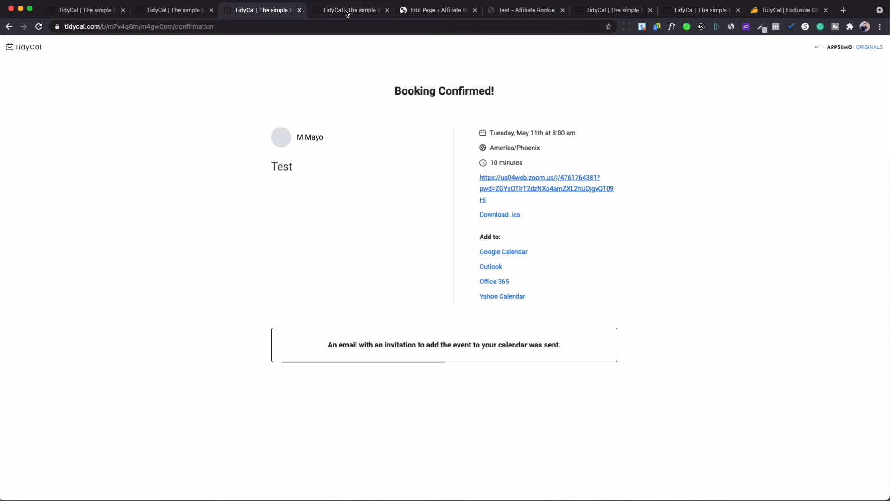
- Refresh the Bookings page to show the May 11 Test booking and review the View filter options
click(351, 10)
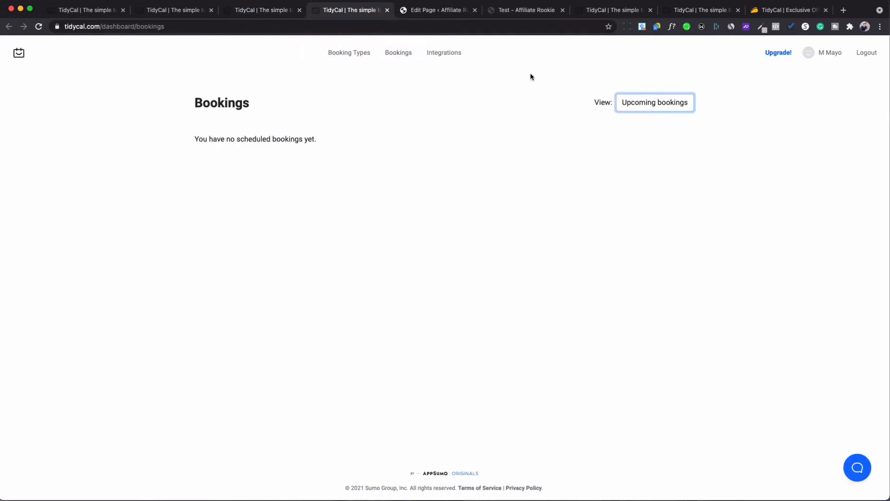
mouse_move(374, 114)
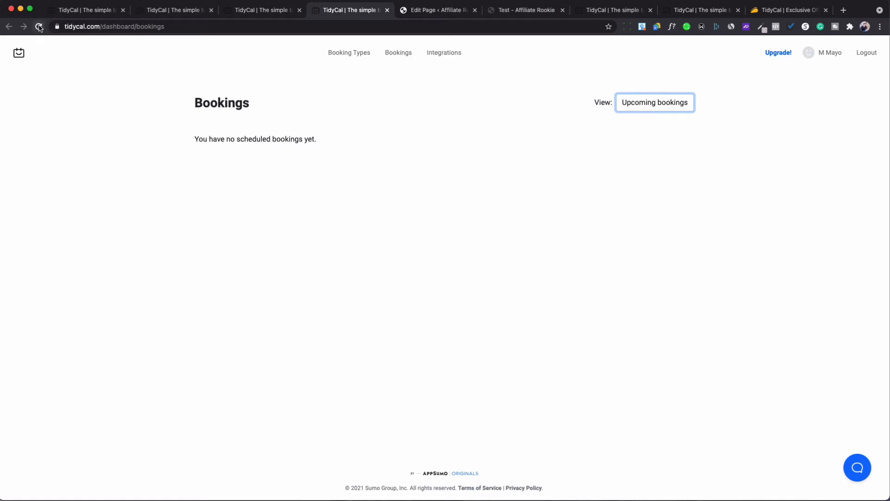
click(39, 26)
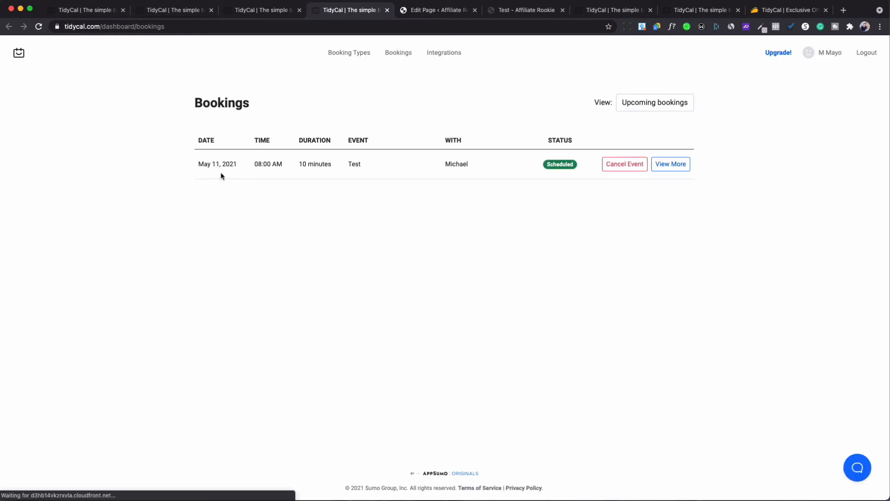
mouse_move(396, 177)
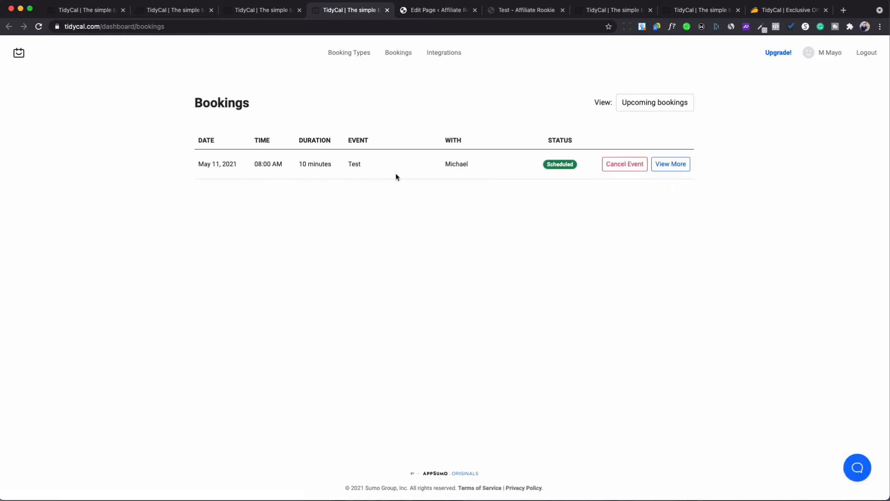
mouse_move(658, 133)
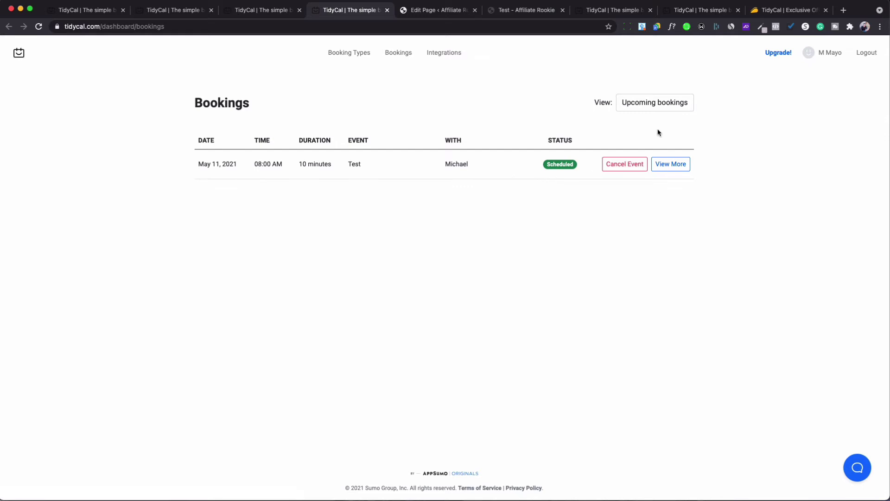
click(654, 103)
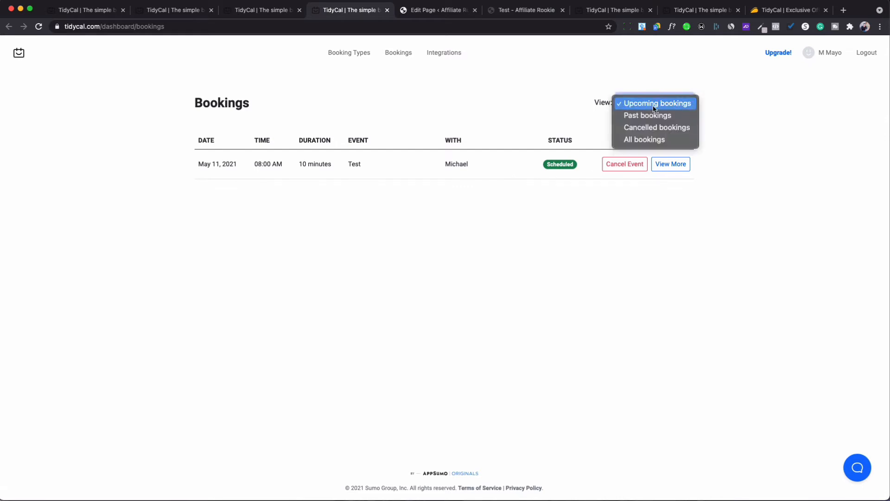
mouse_move(651, 116)
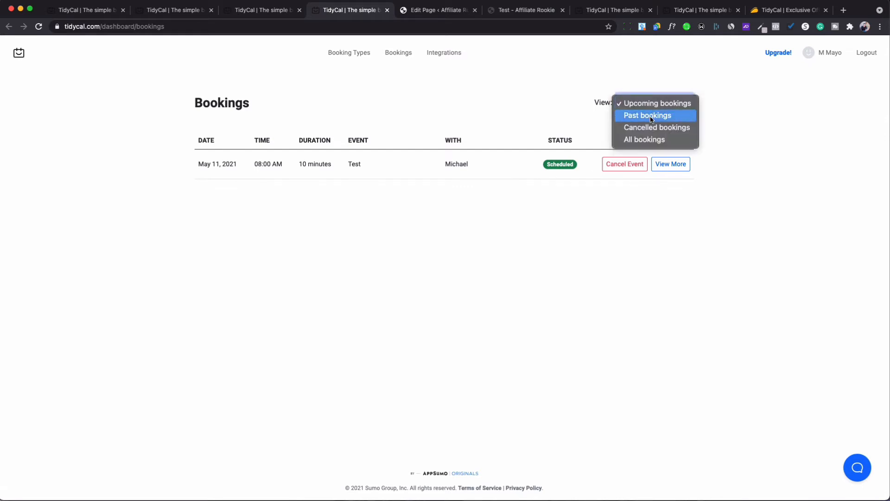
mouse_move(655, 127)
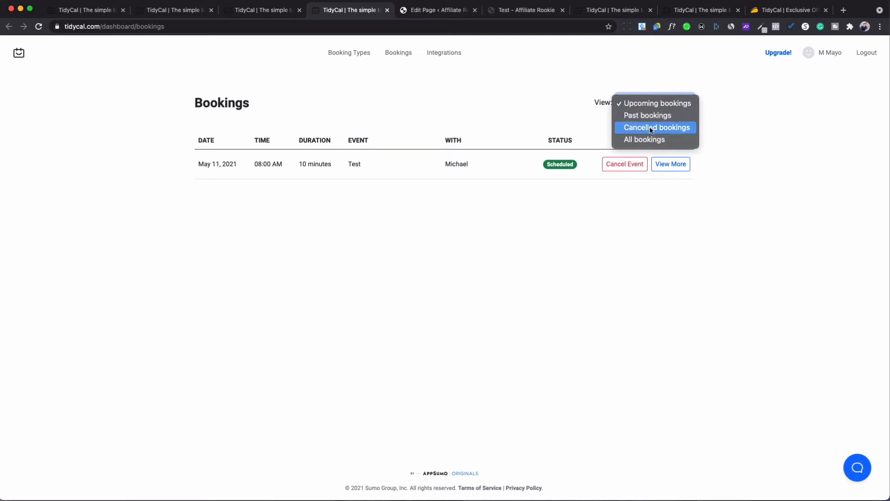
mouse_move(644, 139)
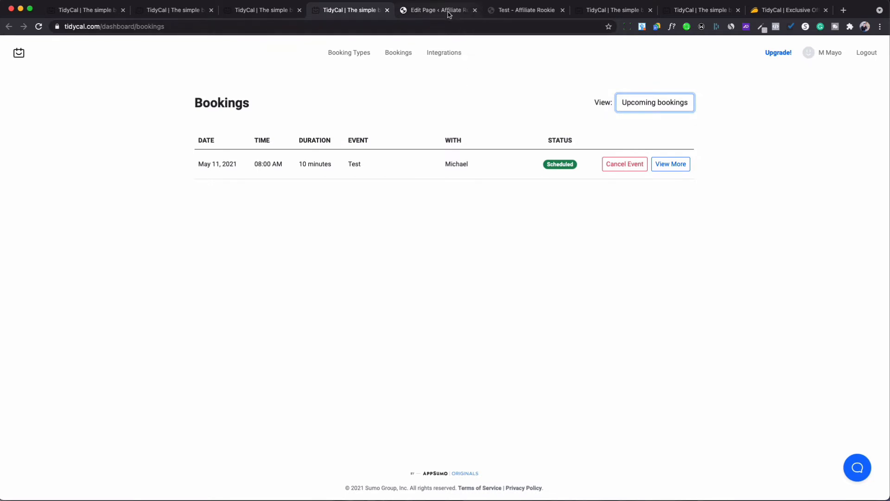
mouse_move(437, 10)
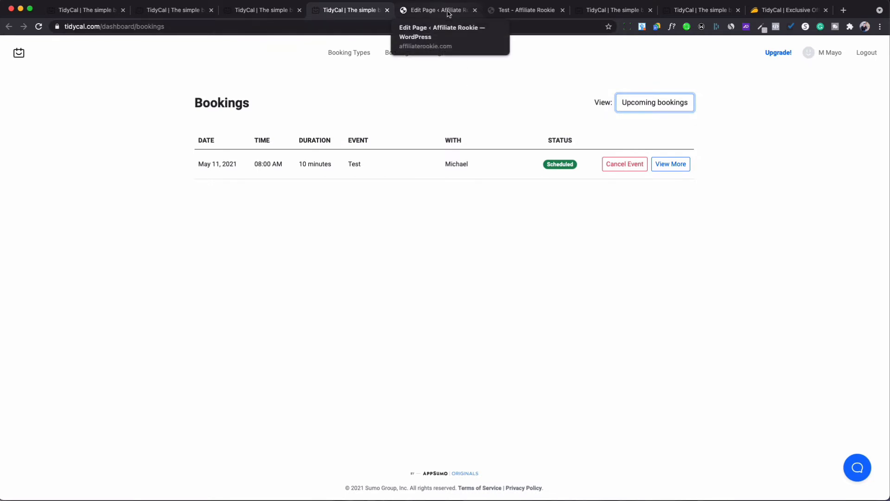
mouse_move(429, 24)
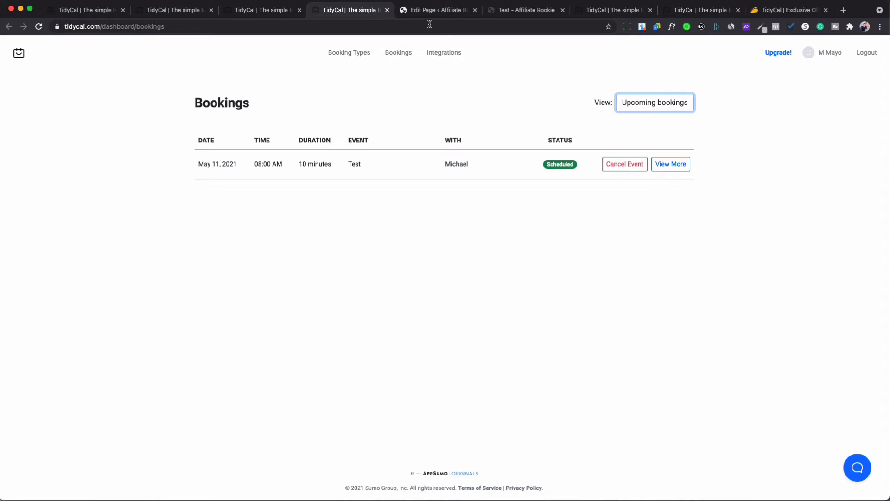
mouse_move(435, 10)
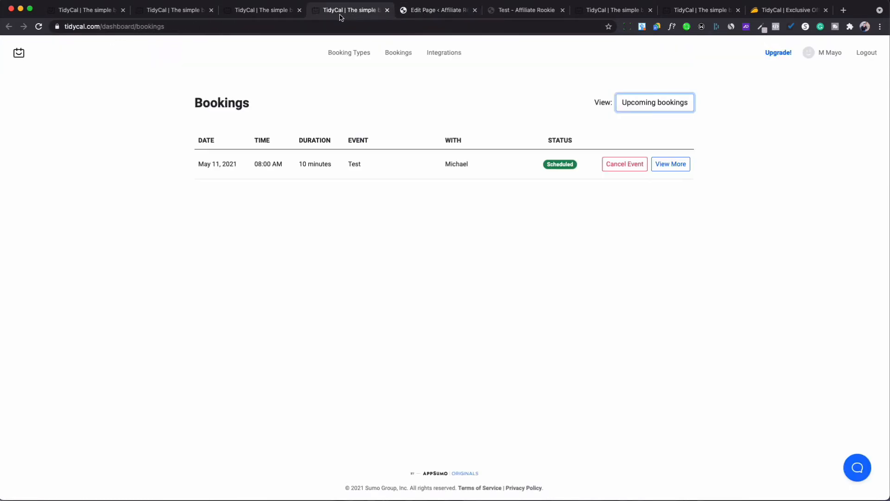
- Copy the website embed code from the Test card on Booking Types
click(86, 10)
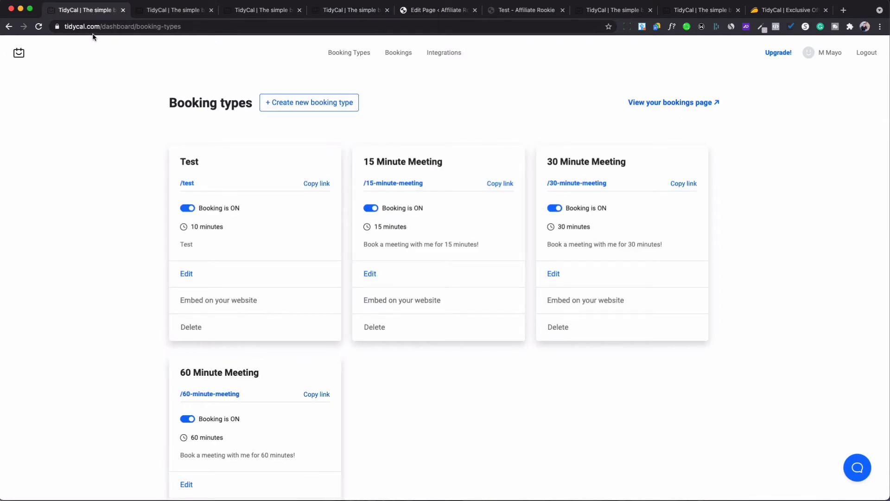
mouse_move(187, 273)
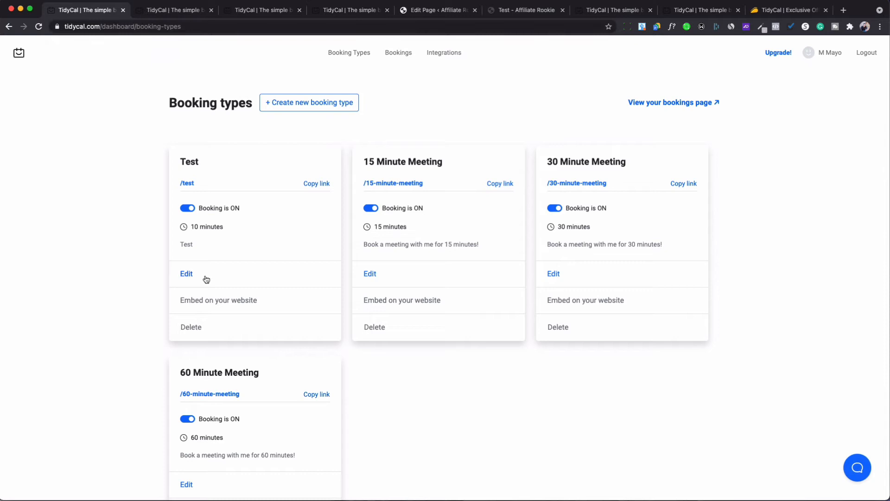
mouse_move(261, 220)
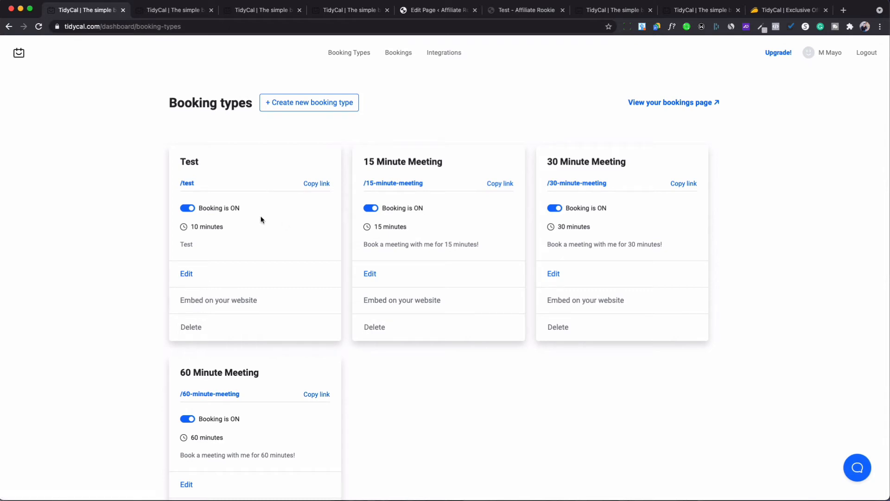
mouse_move(250, 307)
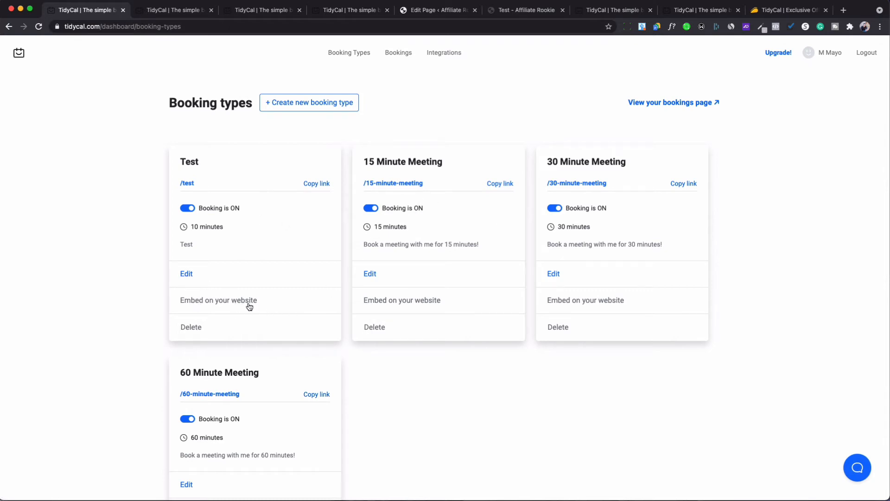
click(218, 300)
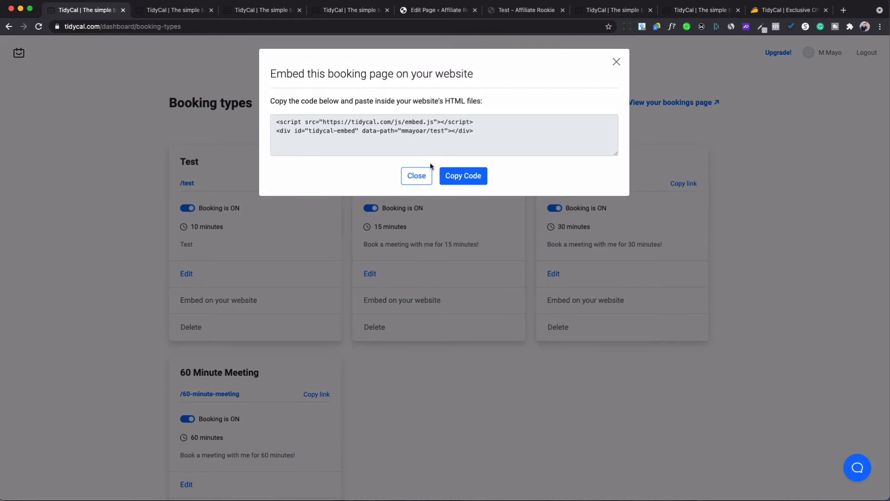
mouse_move(759, 114)
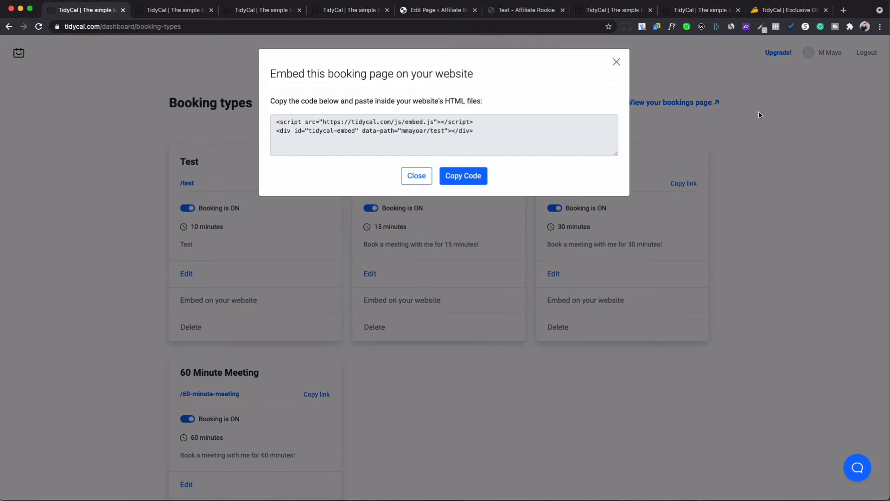
click(437, 9)
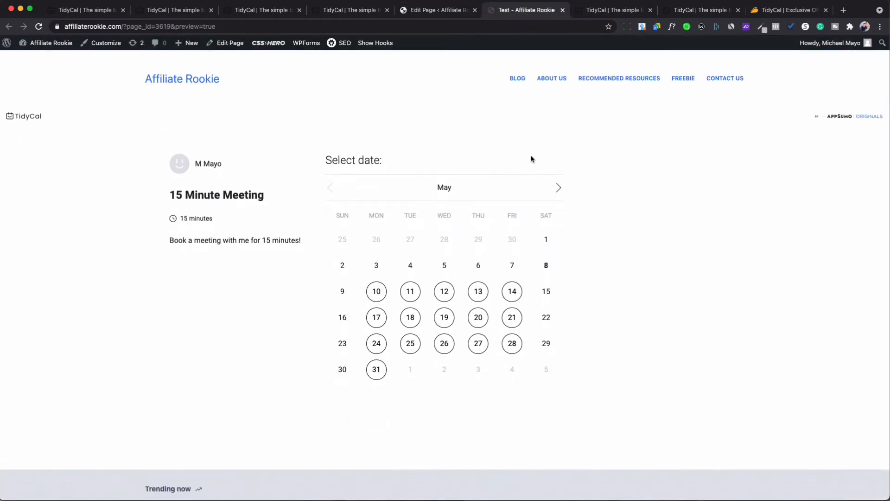
mouse_move(601, 299)
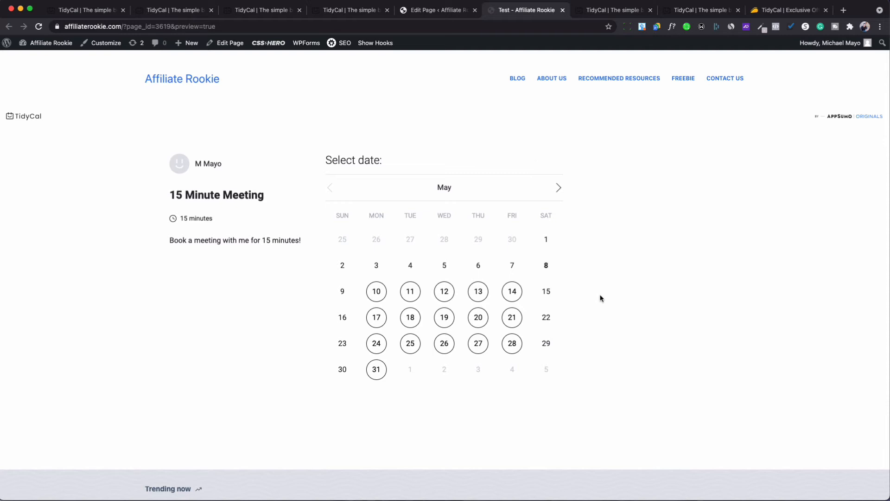
- Scroll the WordPress Test page preview to see the embedded TidyCal calendar
scroll(down, 3)
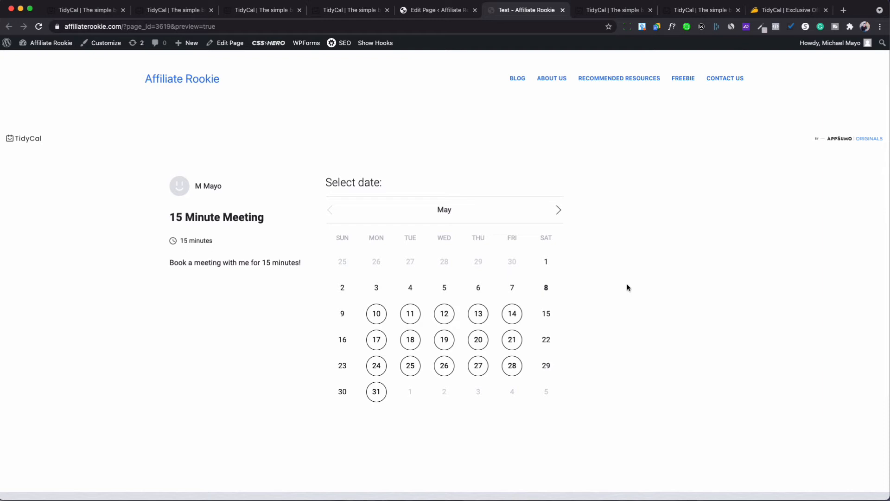
mouse_move(843, 148)
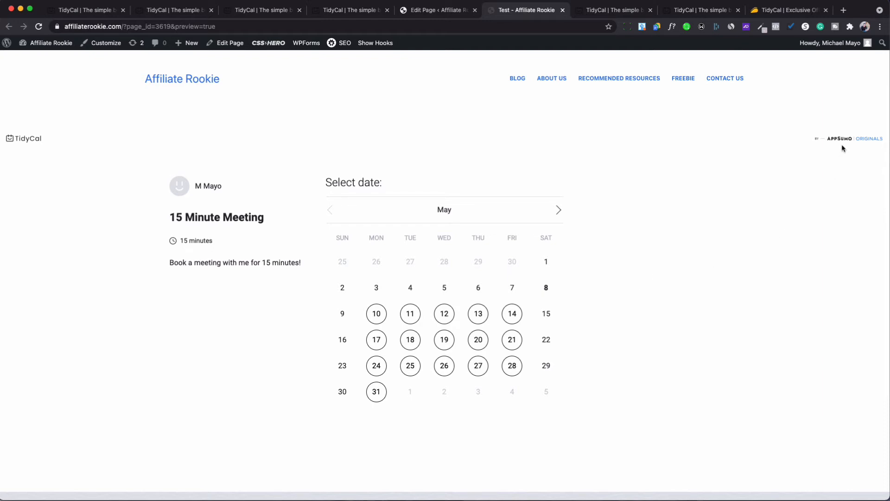
mouse_move(849, 151)
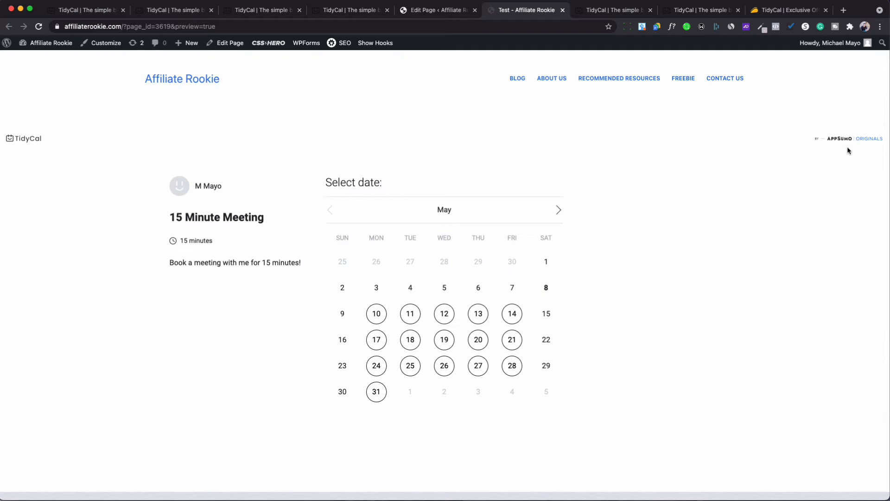
mouse_move(103, 185)
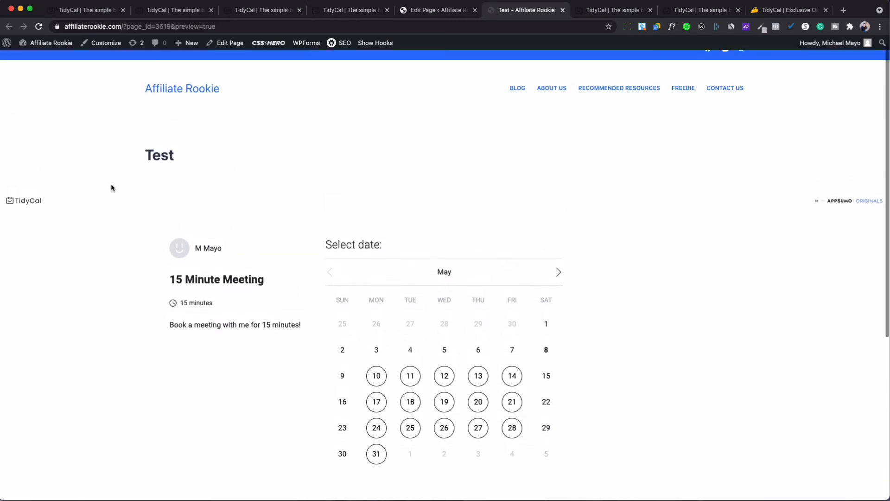
mouse_move(852, 221)
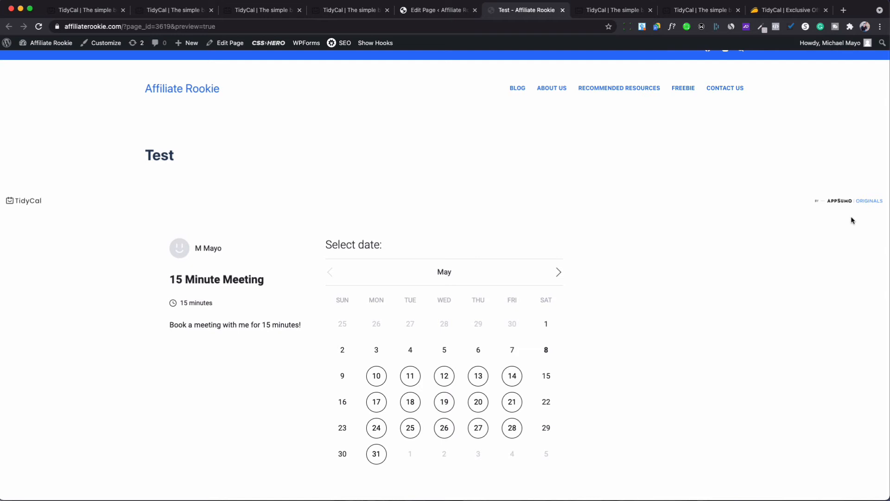
mouse_move(714, 112)
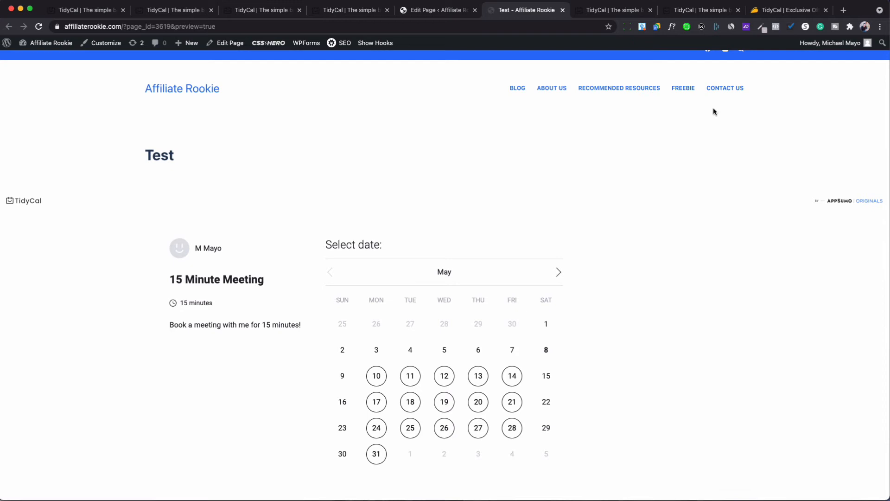
- Scroll through My Profile: booking page link, name, timezone, time format, currency settings
click(613, 10)
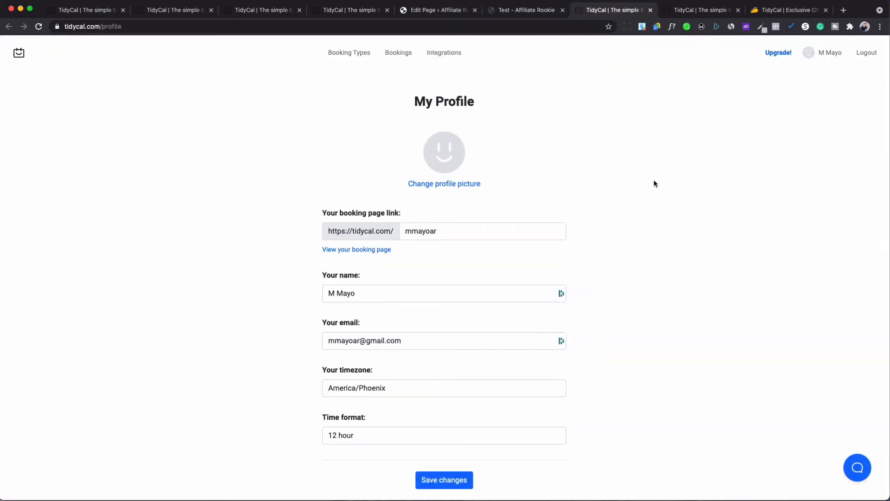
mouse_move(763, 111)
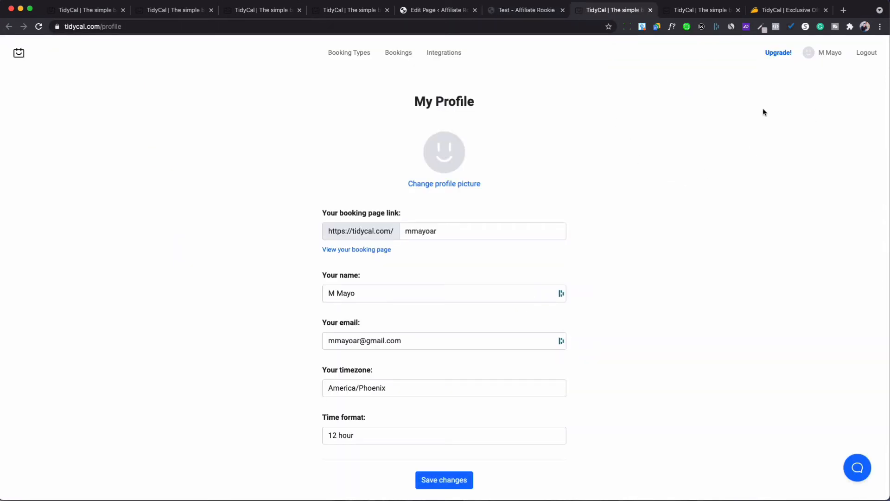
scroll(down, 3)
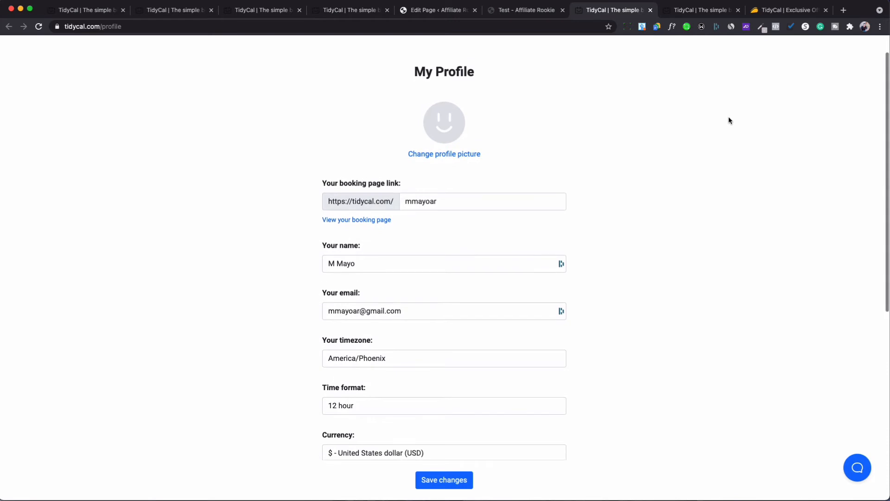
mouse_move(461, 154)
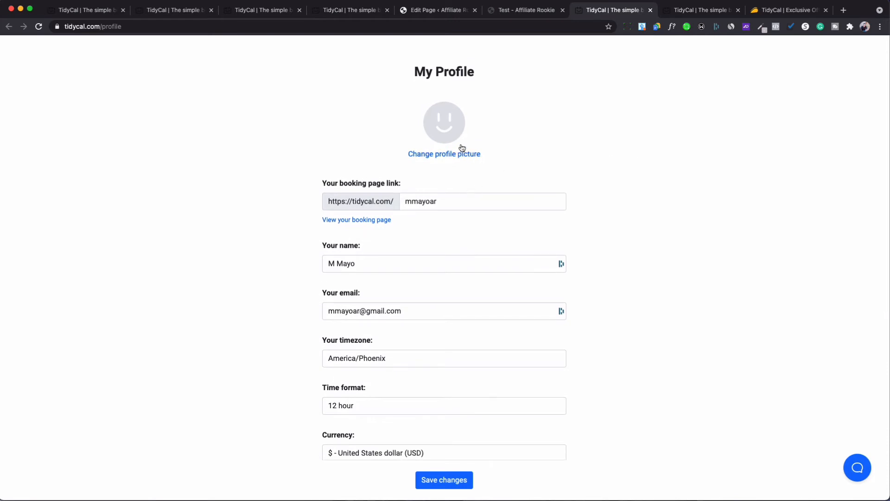
scroll(down, 3)
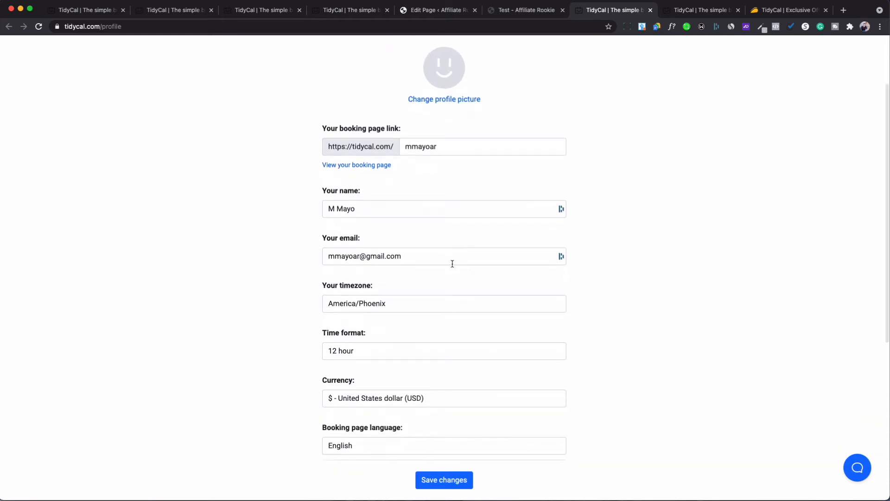
scroll(down, 3)
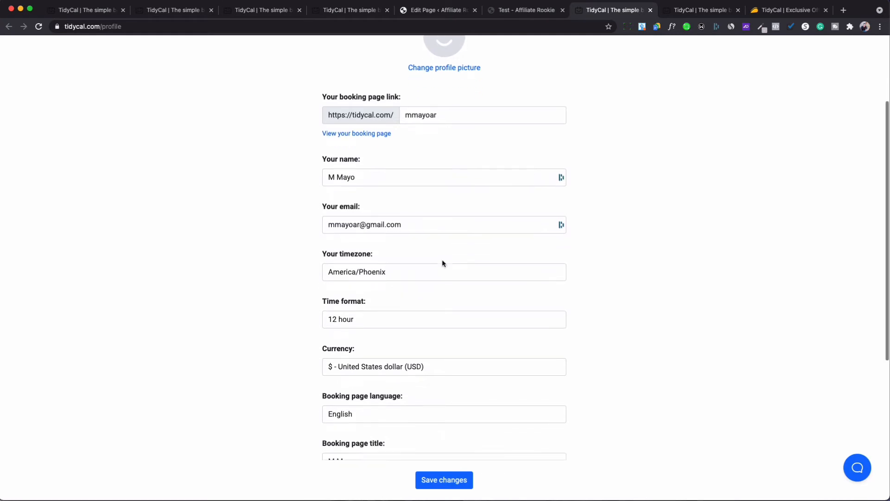
scroll(down, 3)
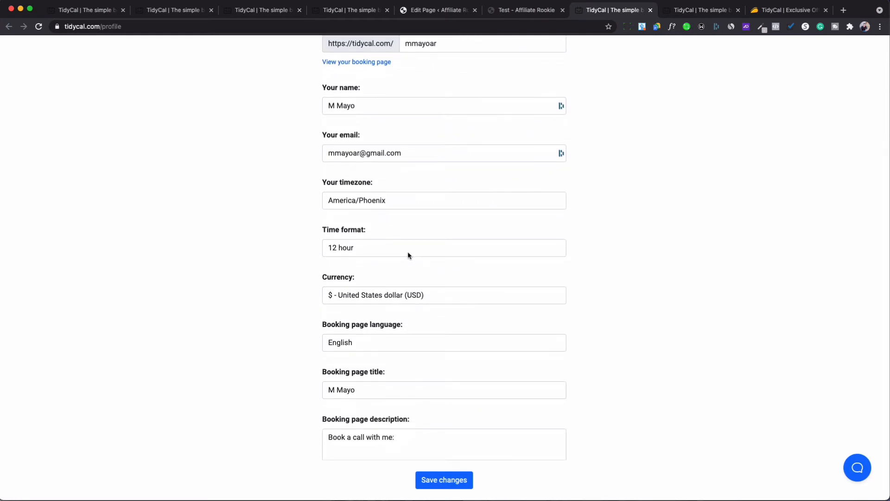
scroll(down, 3)
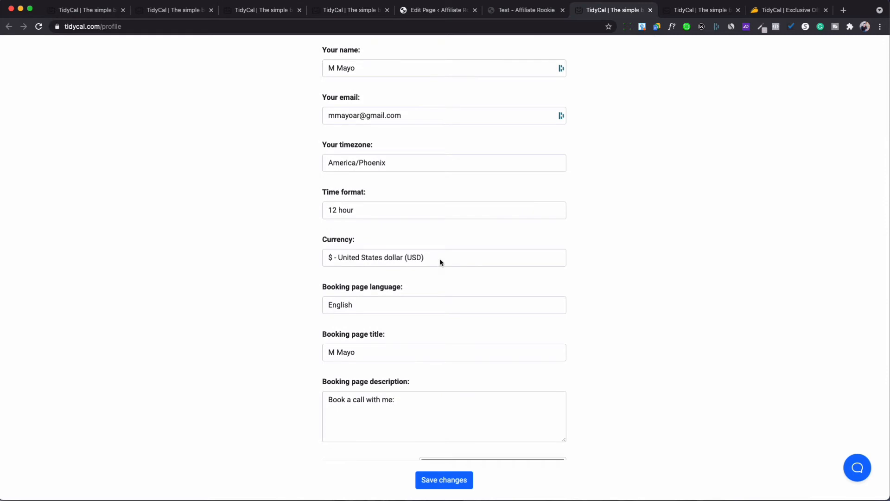
scroll(down, 3)
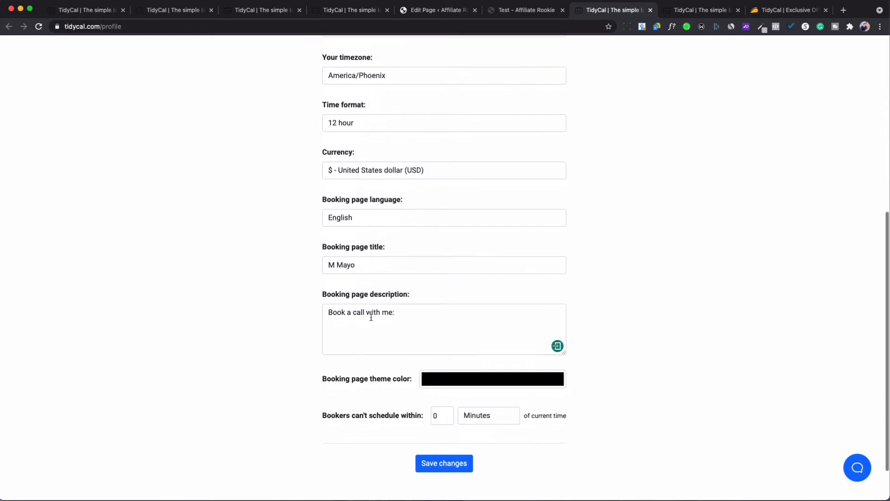
scroll(down, 3)
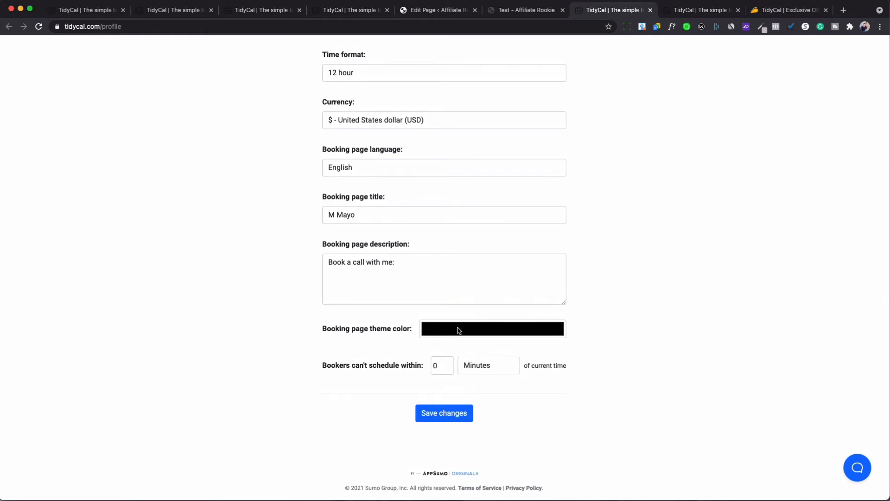
mouse_move(475, 333)
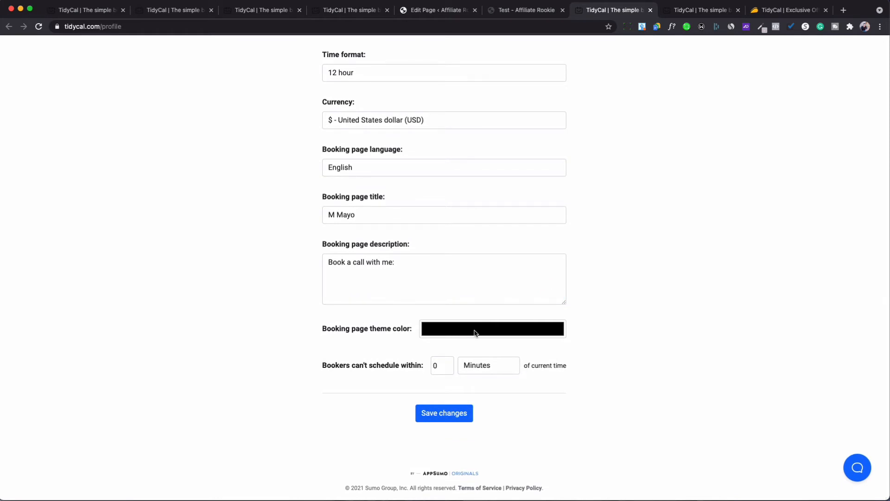
mouse_move(456, 375)
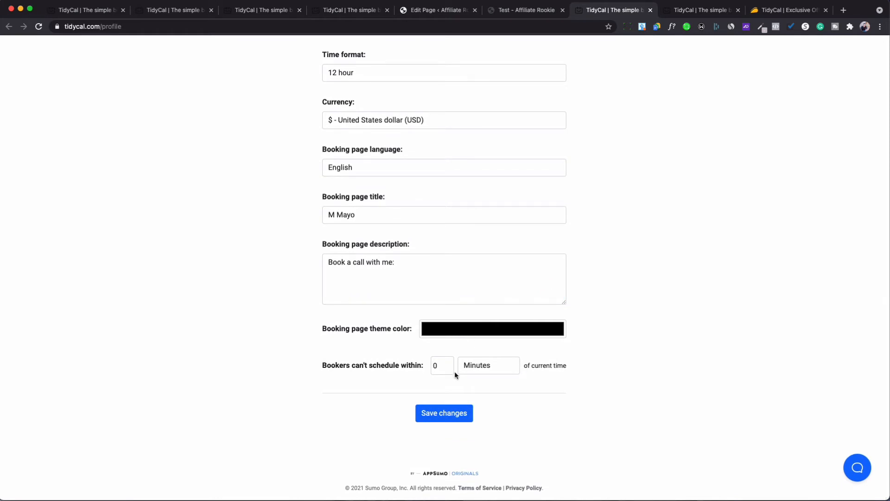
mouse_move(745, 160)
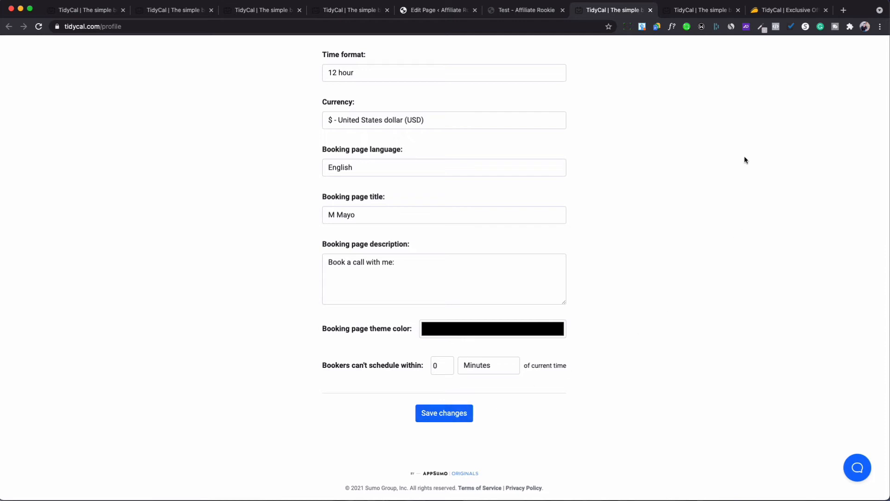
scroll(up, 3)
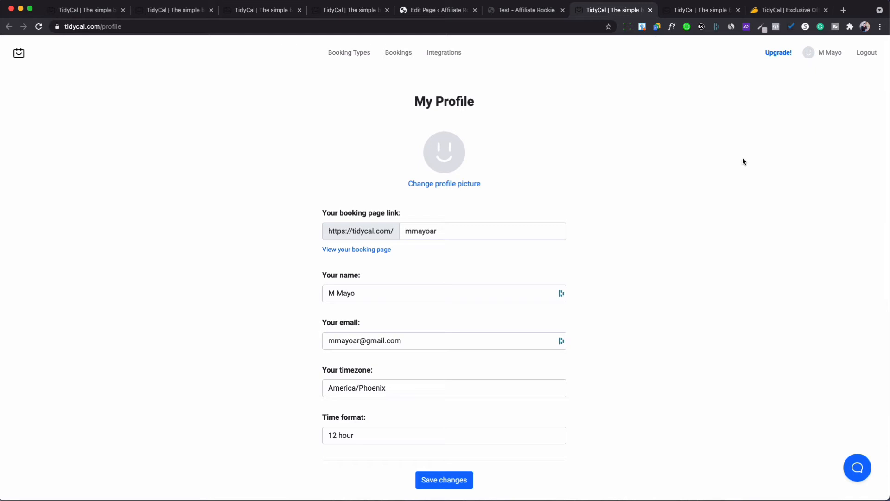
mouse_move(721, 65)
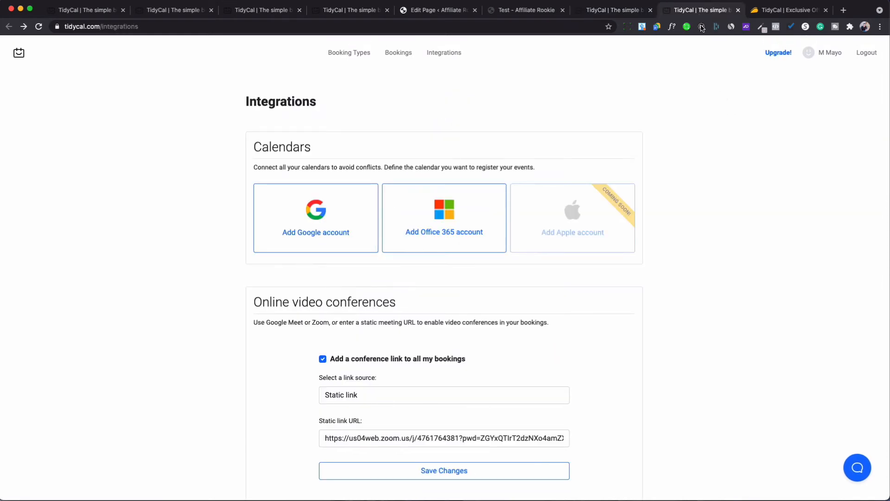
mouse_move(755, 220)
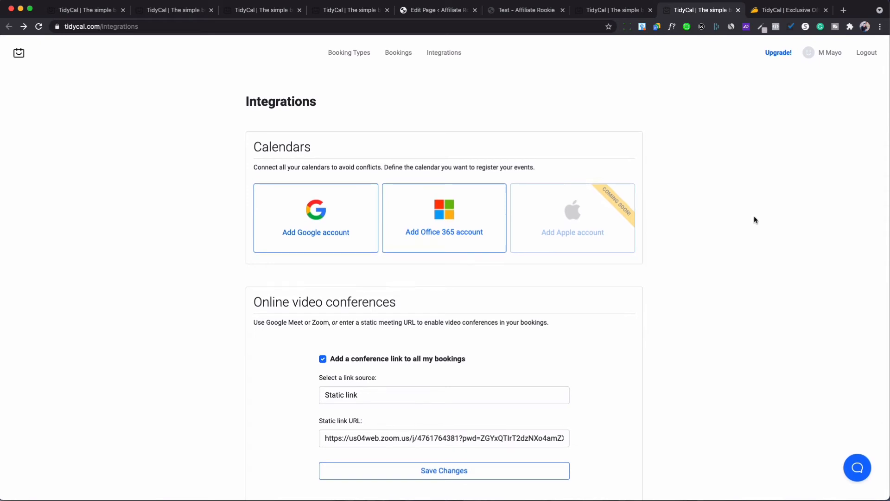
mouse_move(333, 243)
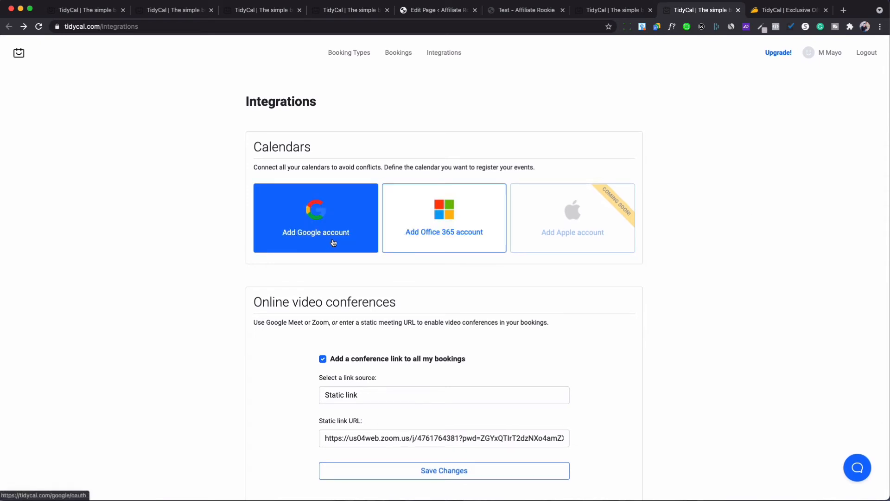
mouse_move(427, 245)
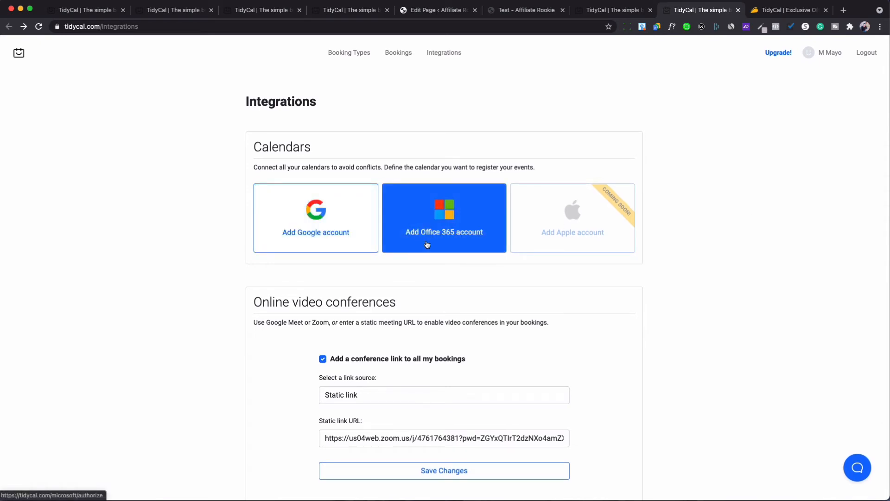
mouse_move(538, 245)
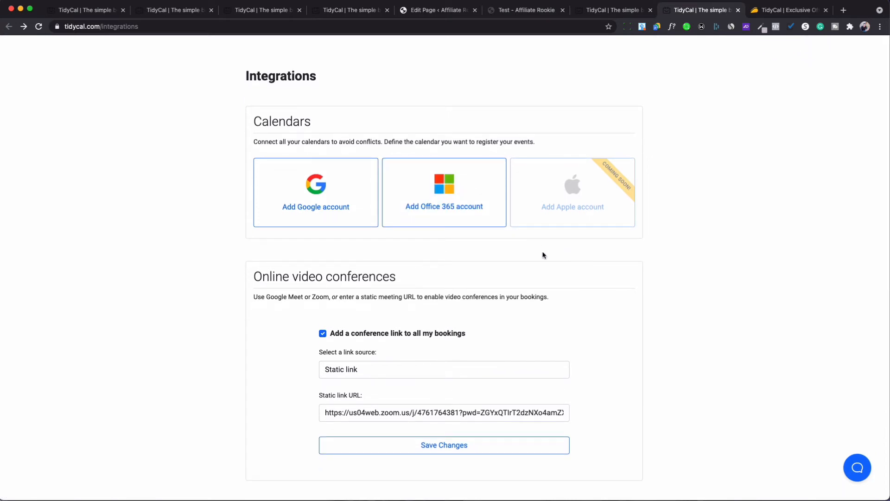
- On the Integrations page, turn 'Add a conference link' off and back on
scroll(down, 3)
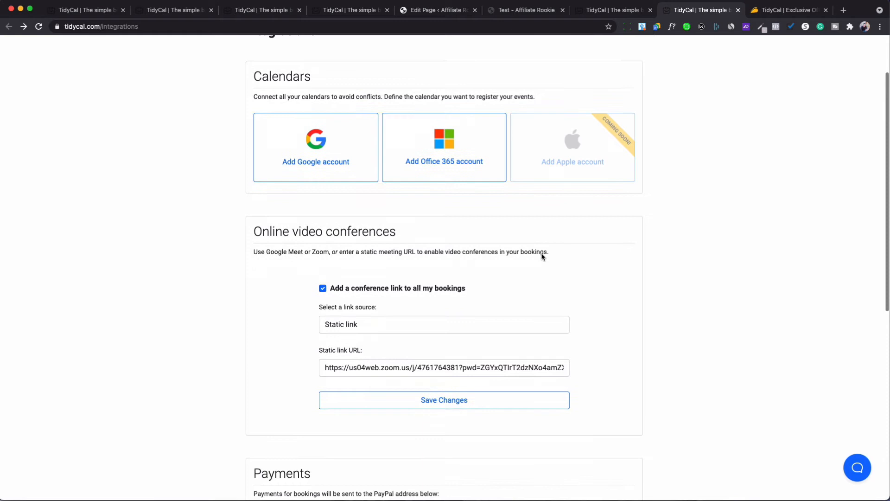
scroll(down, 3)
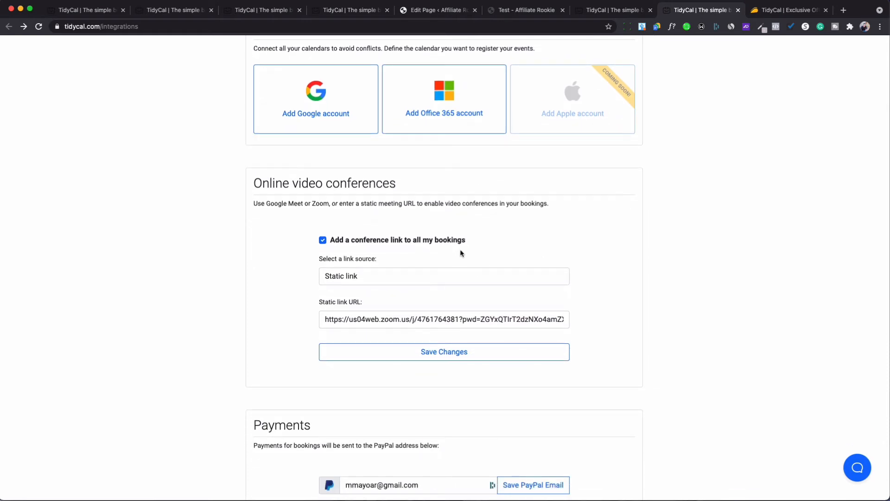
mouse_move(386, 334)
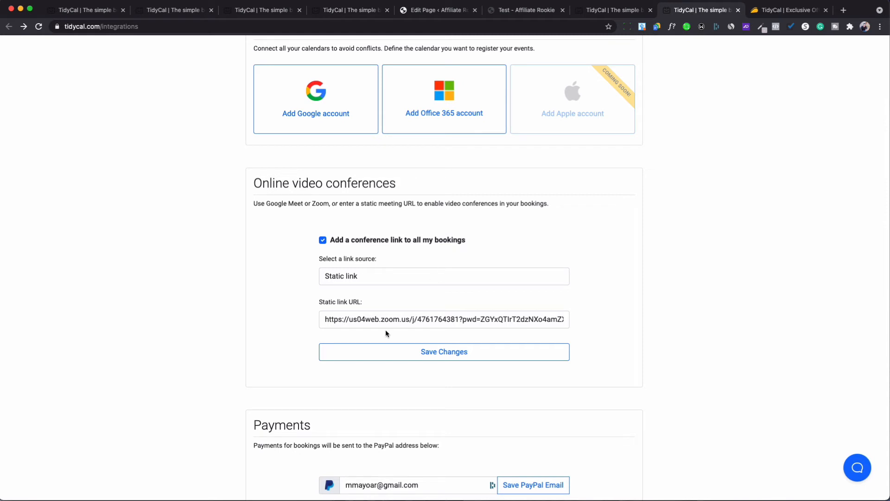
click(323, 240)
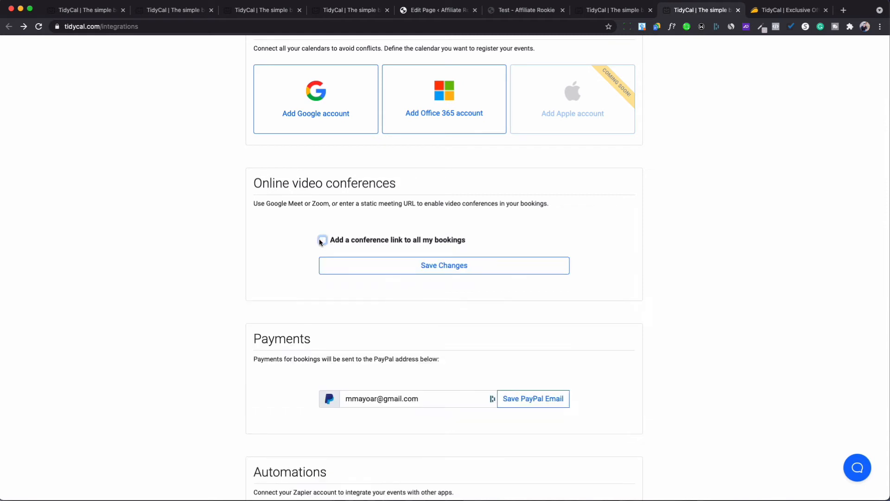
click(323, 240)
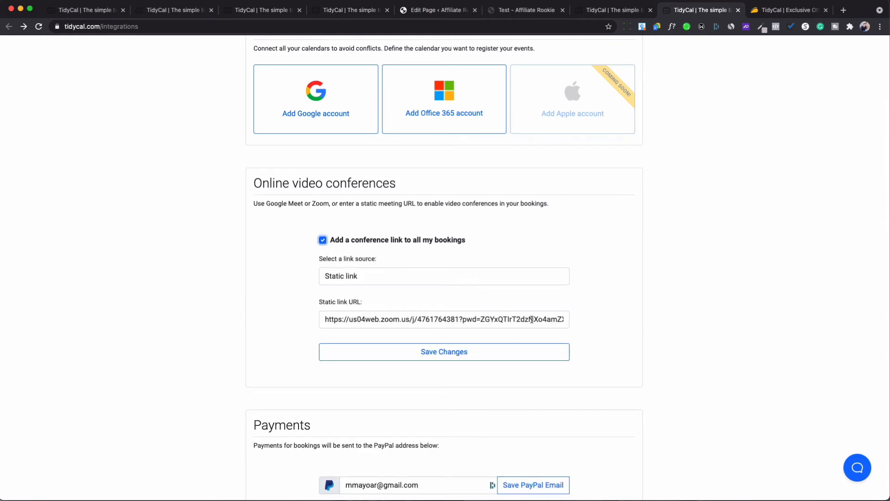
scroll(down, 3)
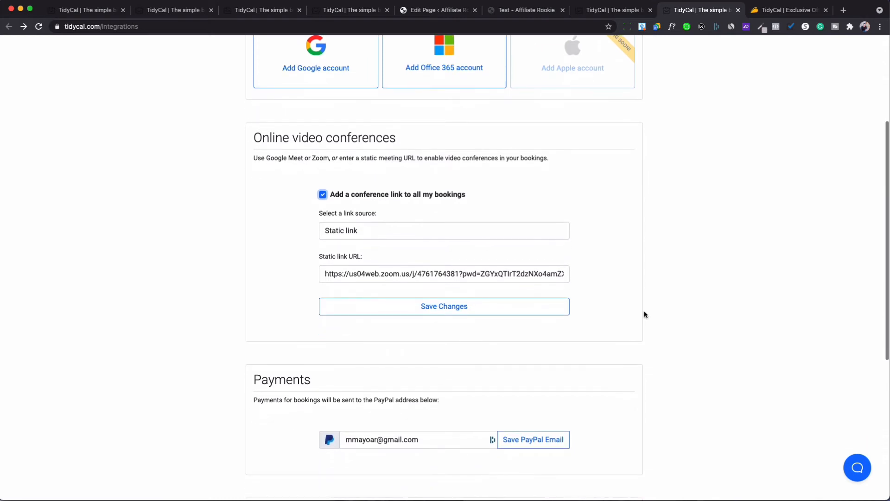
scroll(down, 3)
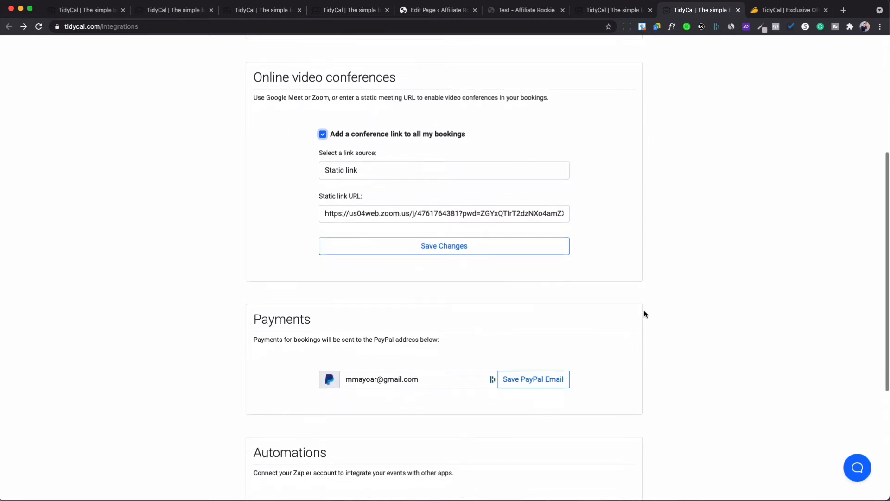
scroll(down, 3)
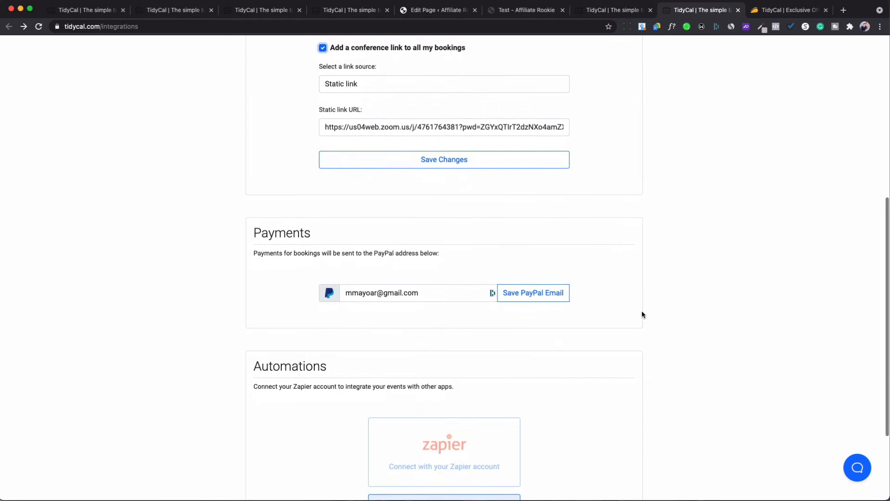
scroll(down, 3)
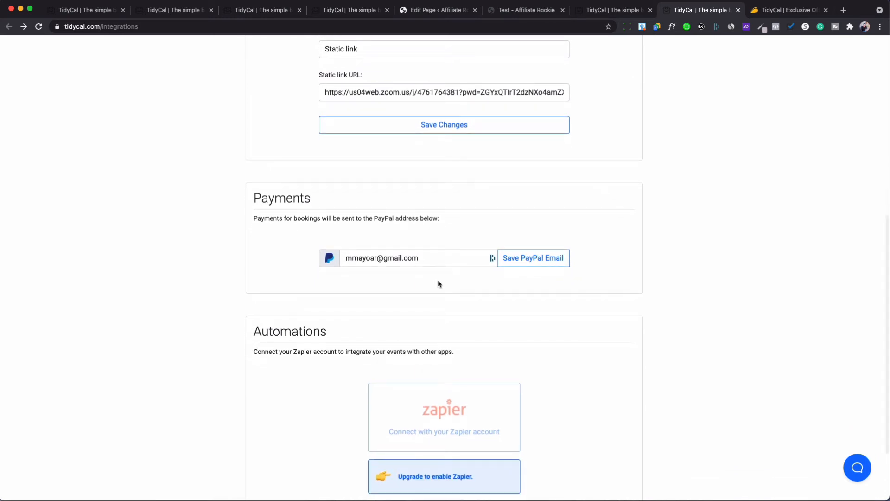
mouse_move(376, 274)
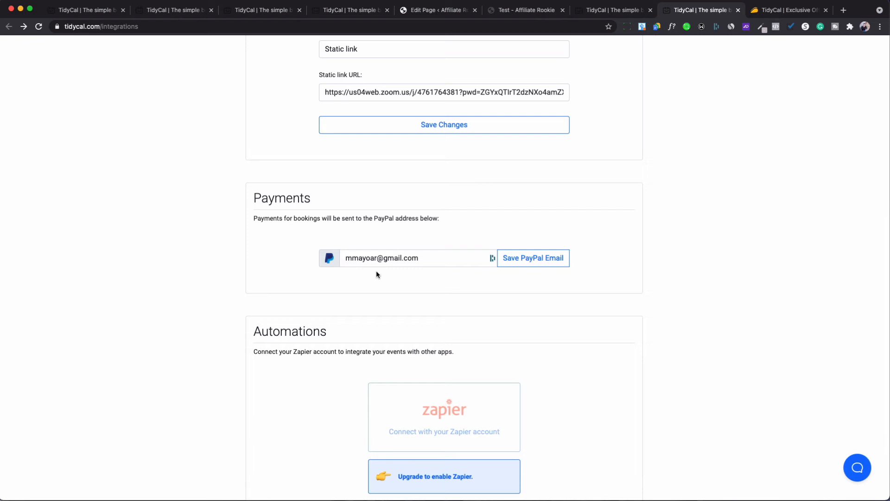
mouse_move(455, 265)
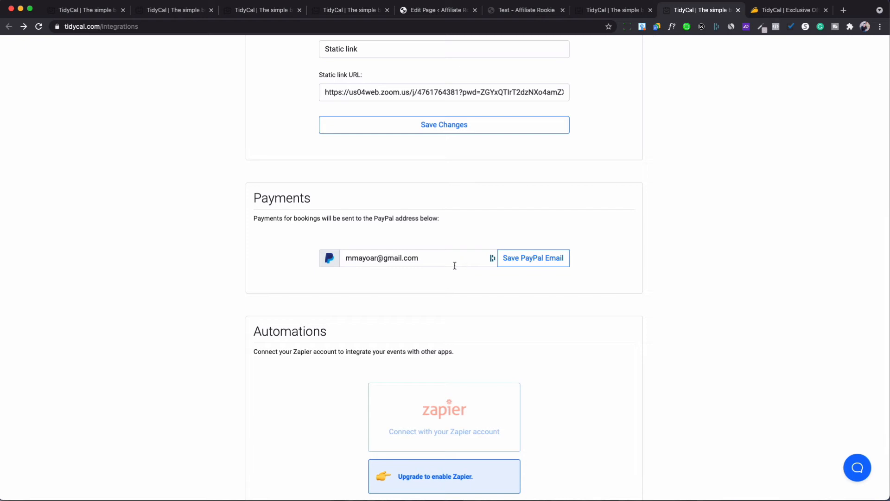
mouse_move(447, 270)
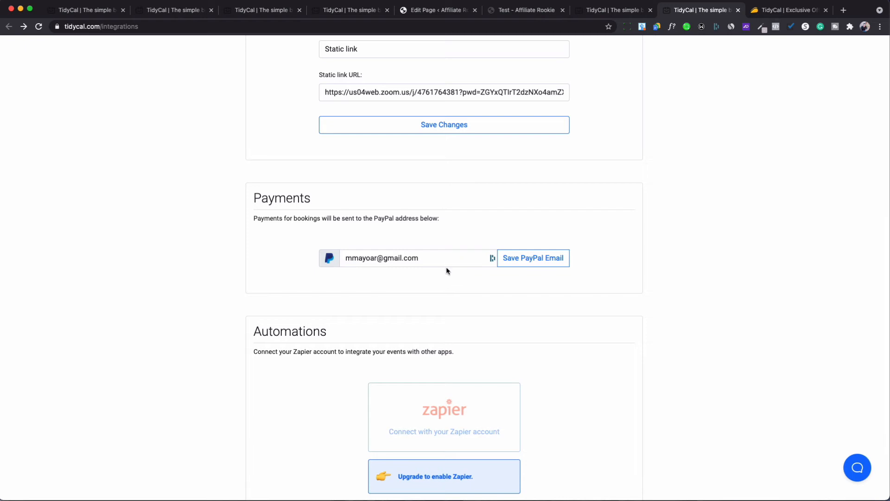
mouse_move(458, 275)
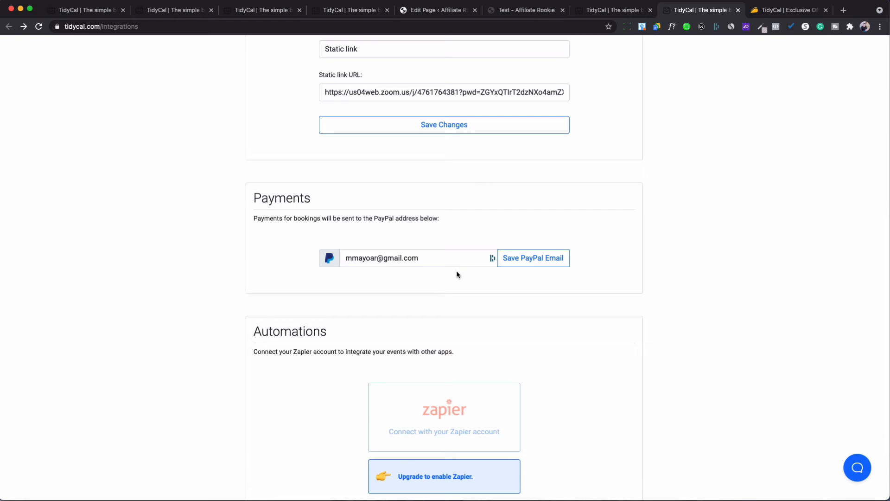
scroll(down, 3)
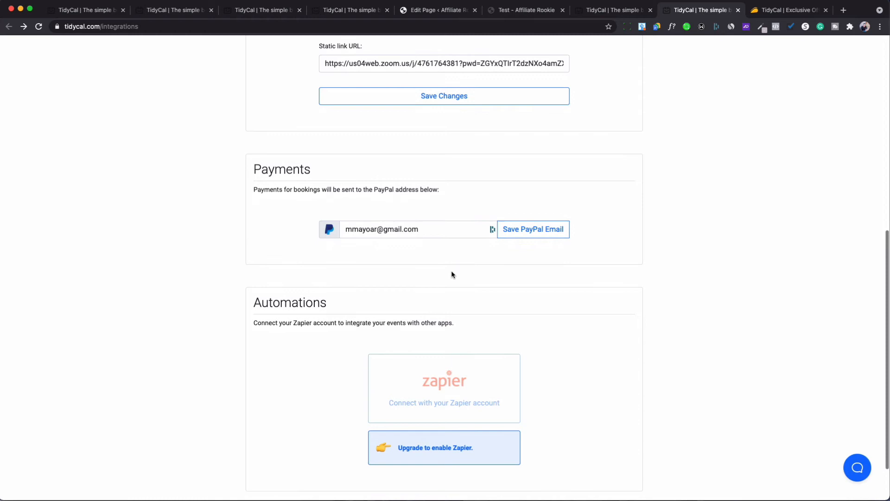
scroll(down, 3)
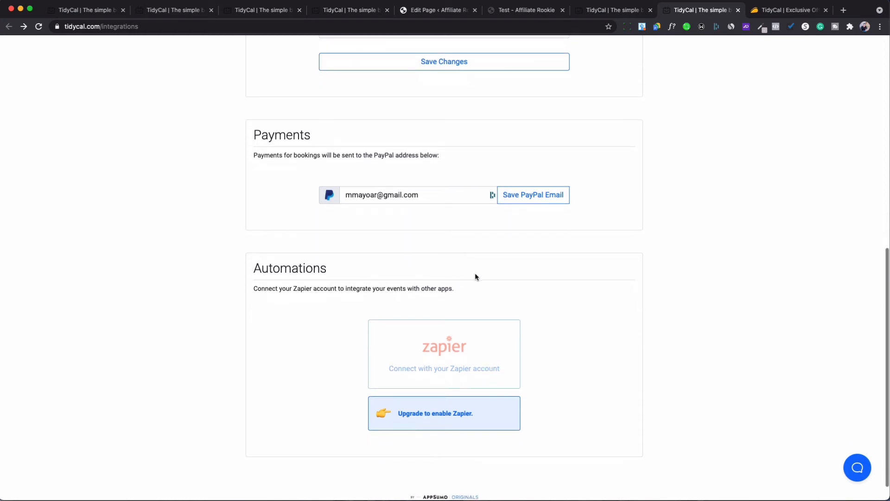
mouse_move(653, 264)
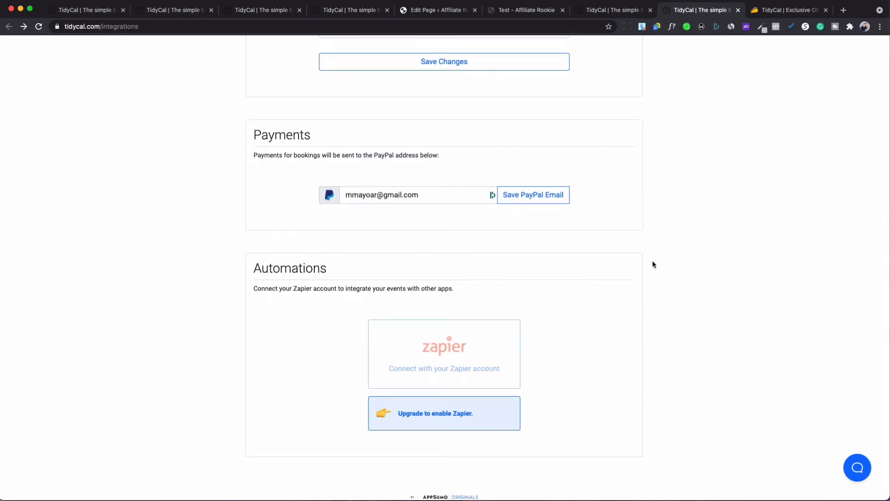
mouse_move(691, 233)
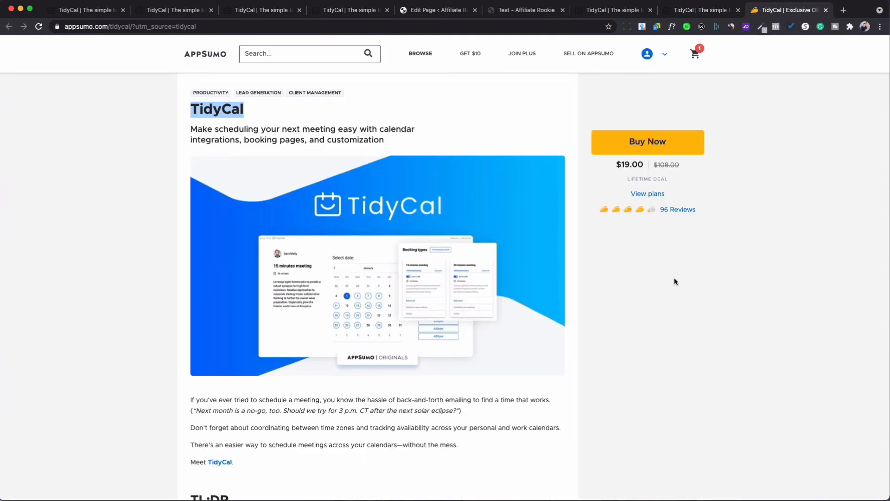
- Read down the $19 TidyCal lifetime deal description toward the TL;DR section
scroll(down, 3)
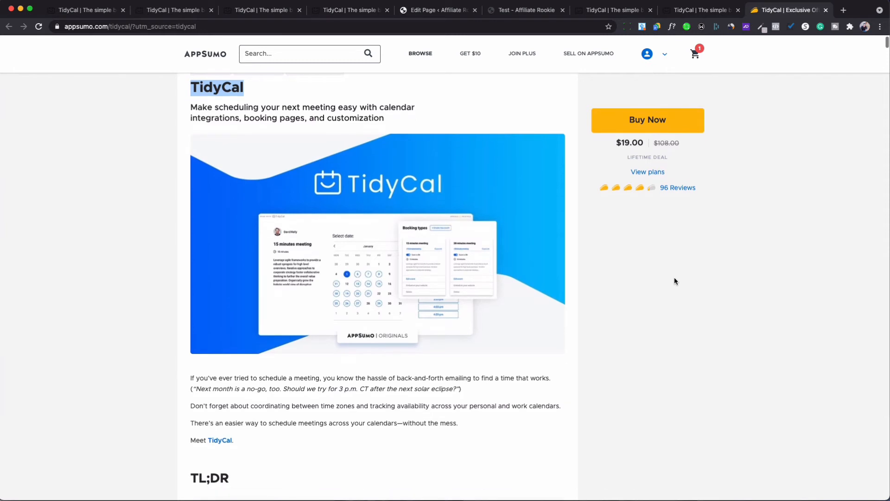
scroll(down, 3)
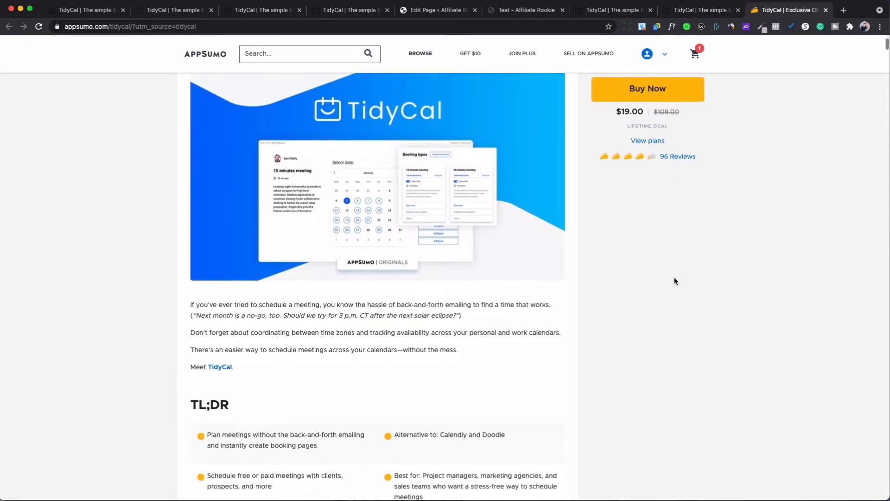
scroll(down, 3)
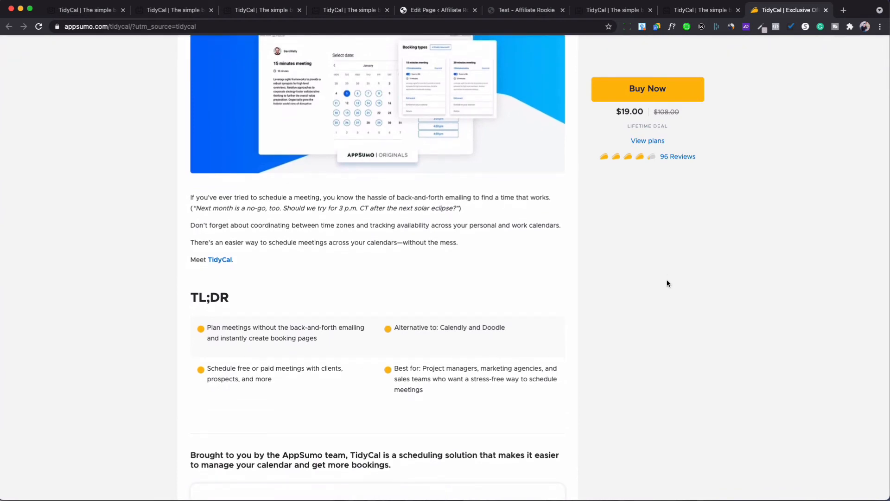
scroll(down, 3)
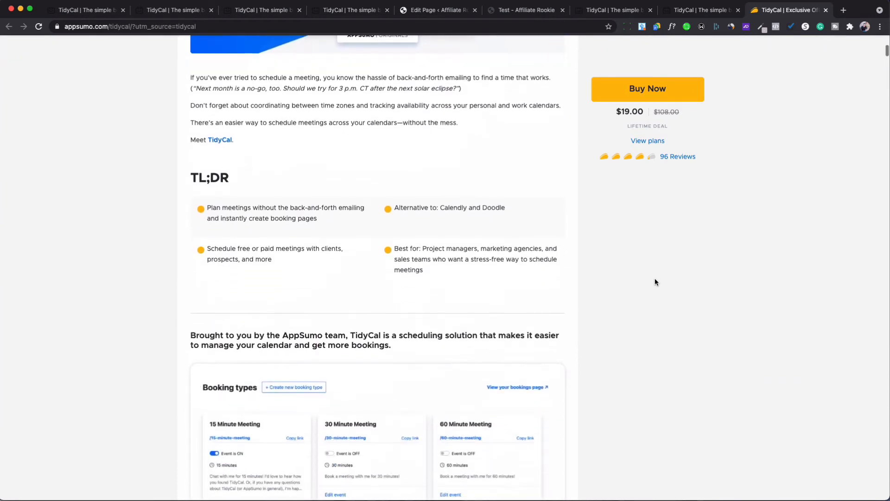
scroll(down, 3)
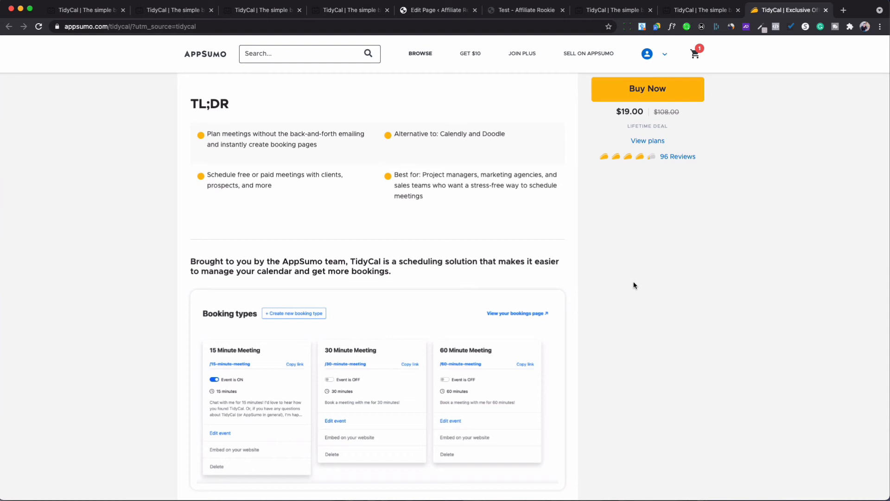
mouse_move(564, 290)
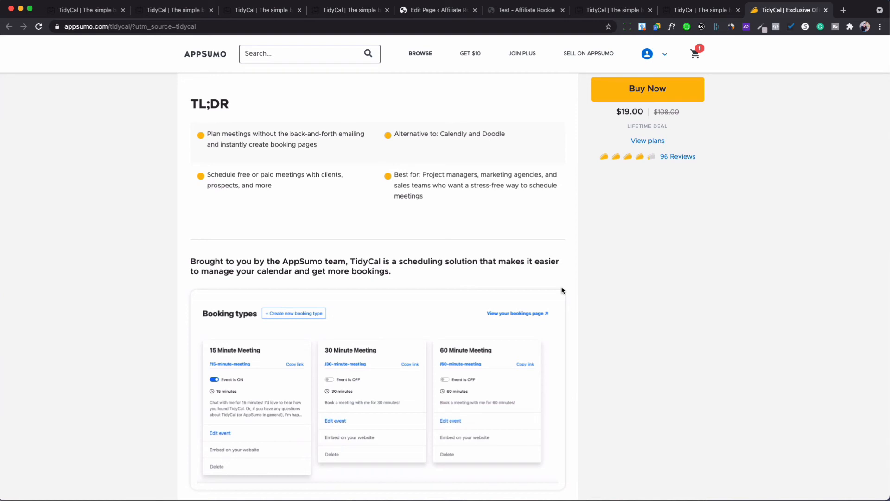
- Scroll to the free and paid meeting options and quick calendar integration copy
scroll(down, 3)
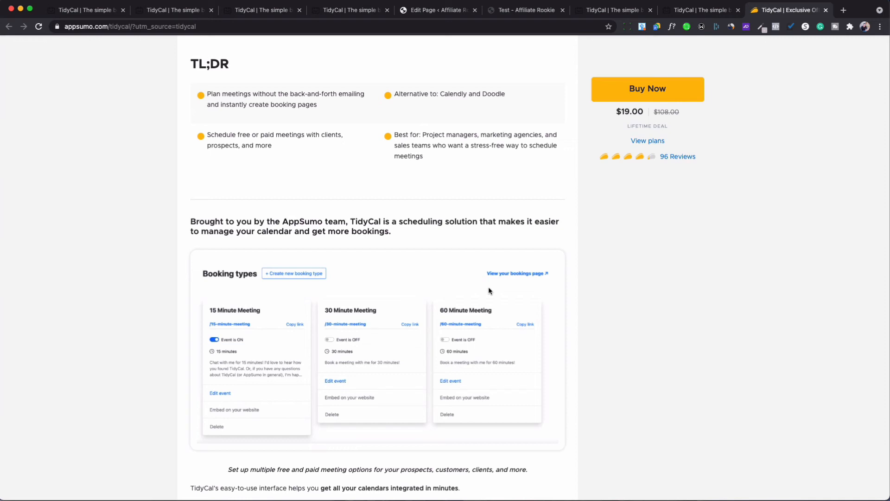
mouse_move(579, 312)
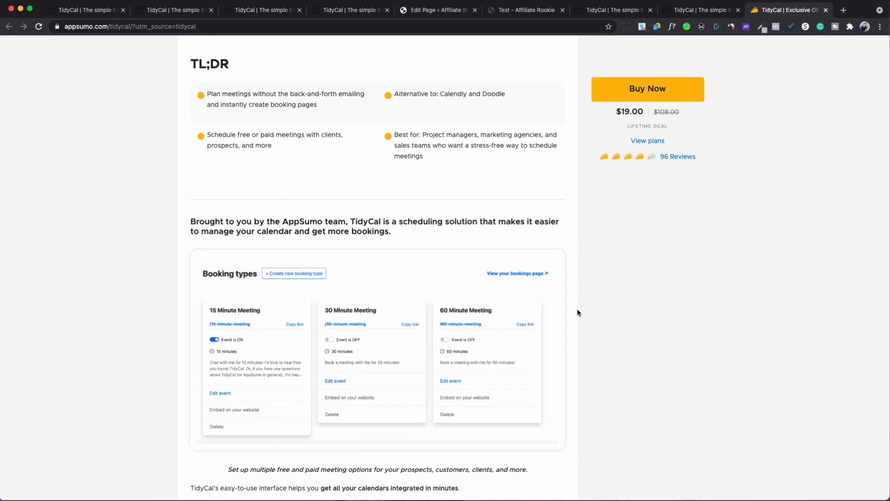
- Read the deal's integrations and availability feature sections
scroll(down, 3)
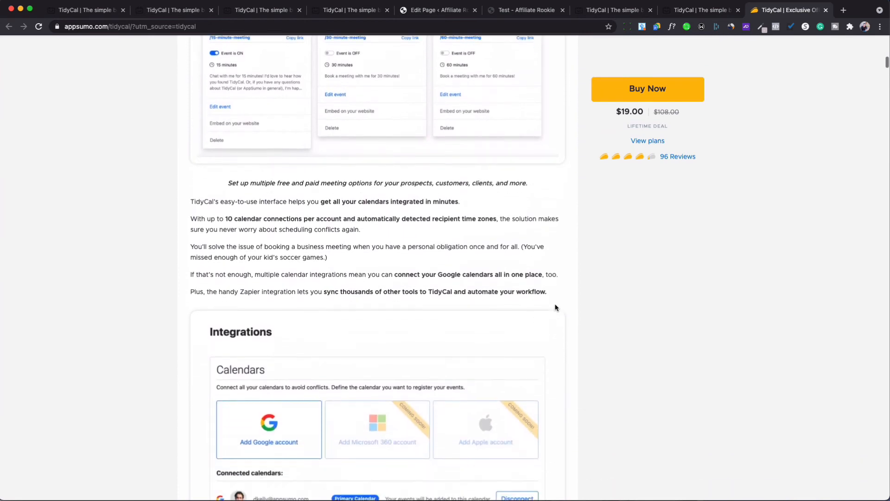
scroll(down, 3)
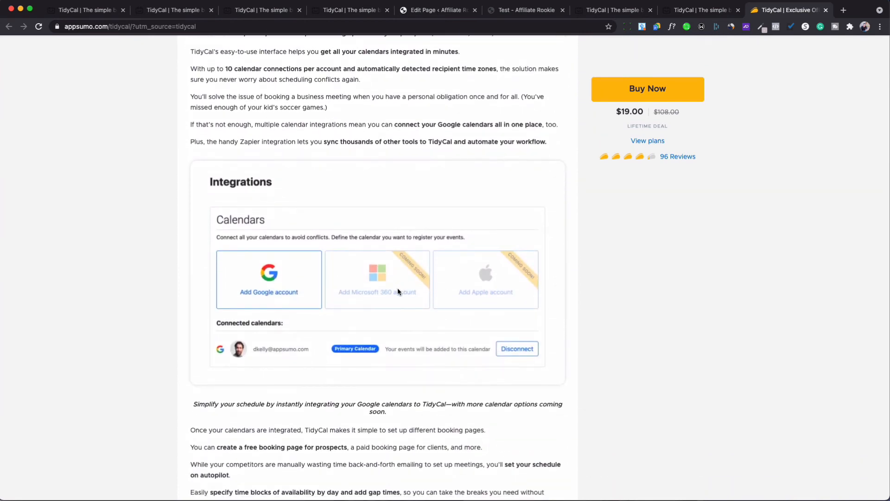
mouse_move(377, 299)
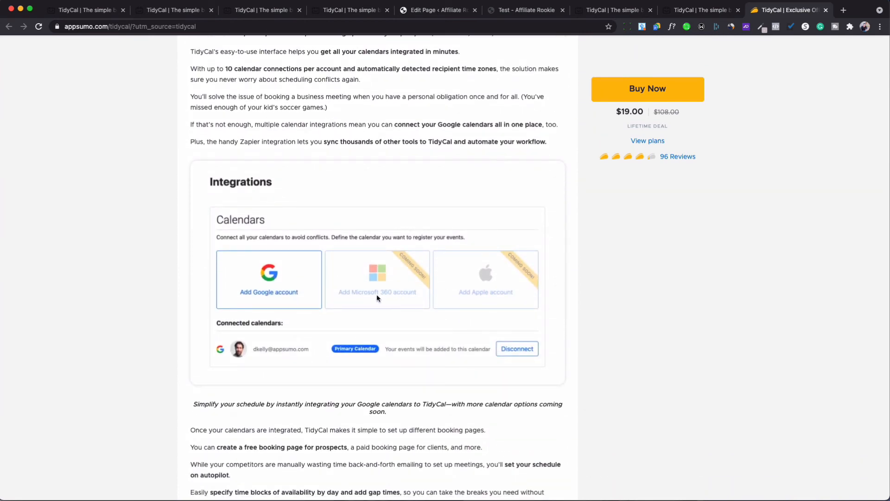
mouse_move(389, 299)
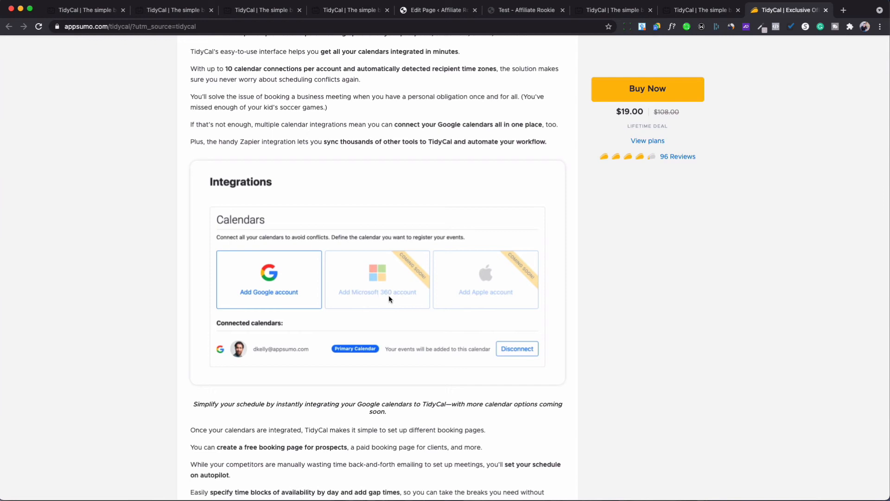
scroll(down, 3)
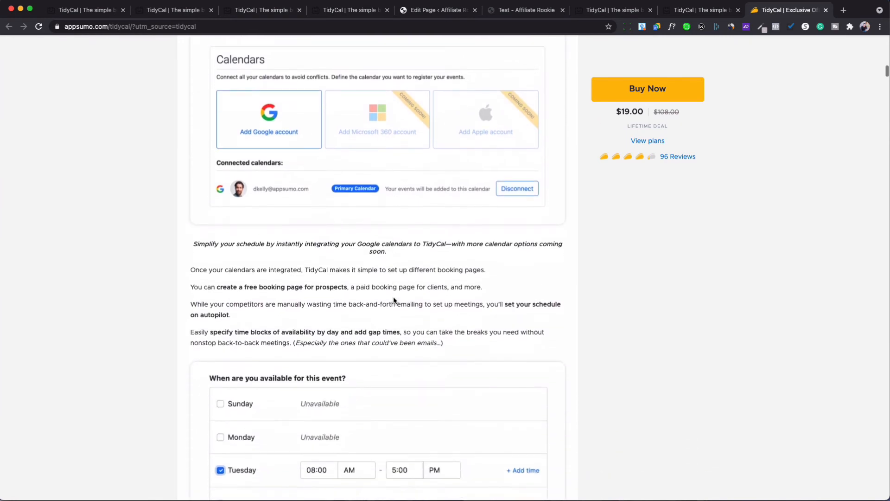
scroll(down, 3)
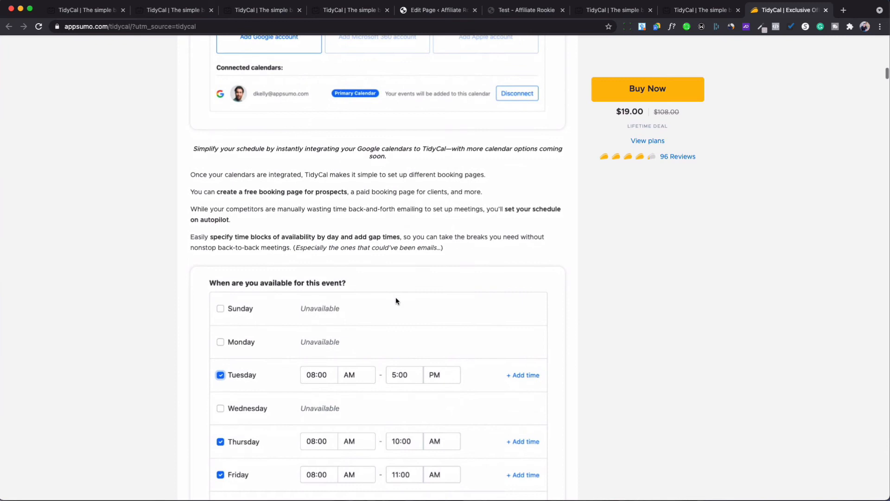
scroll(up, 3)
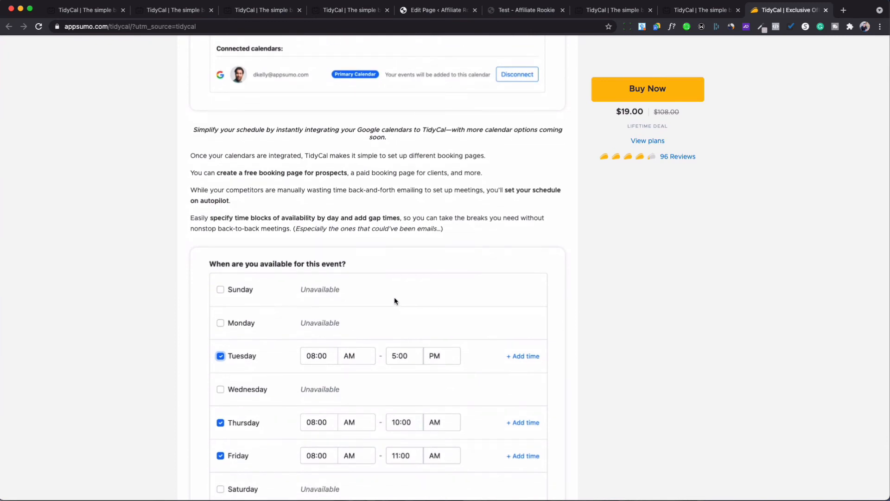
scroll(down, 3)
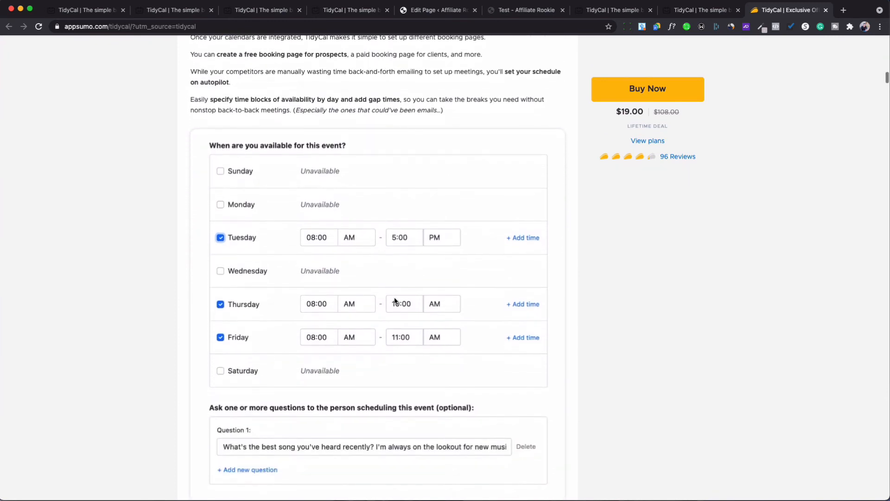
scroll(down, 3)
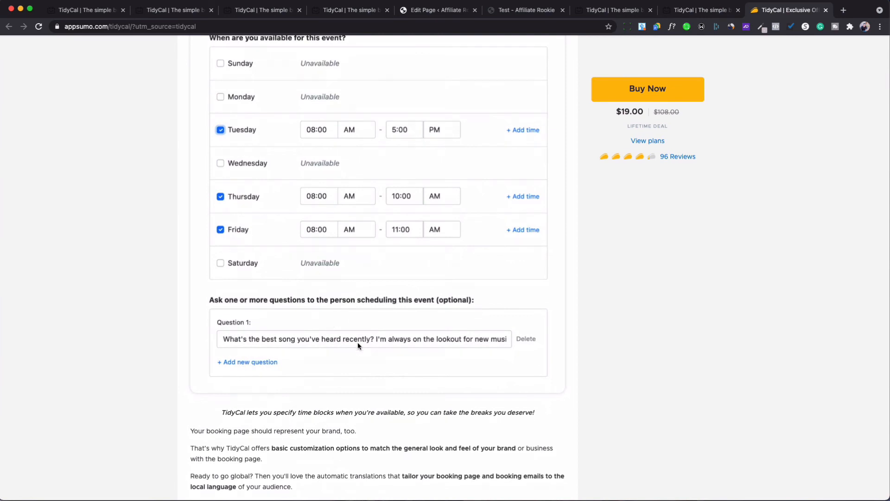
mouse_move(379, 347)
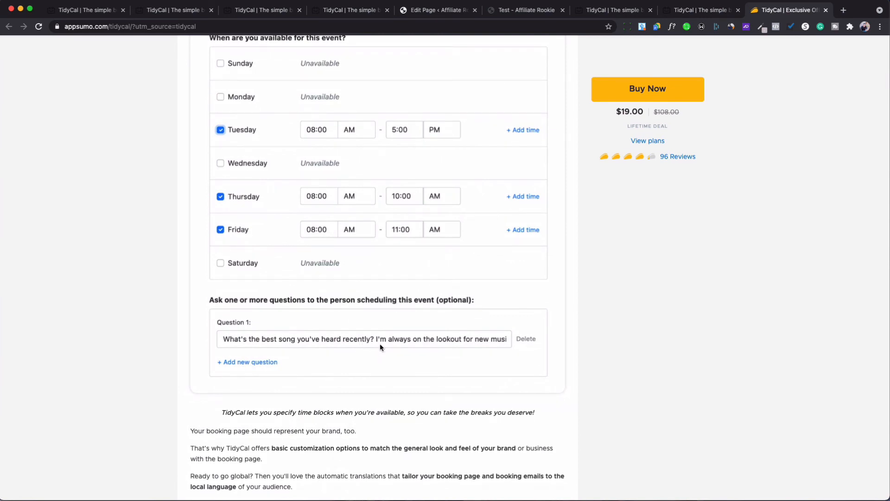
- Read the embed-widget feature, comparing it with the test page's embedded booking calendar
scroll(down, 3)
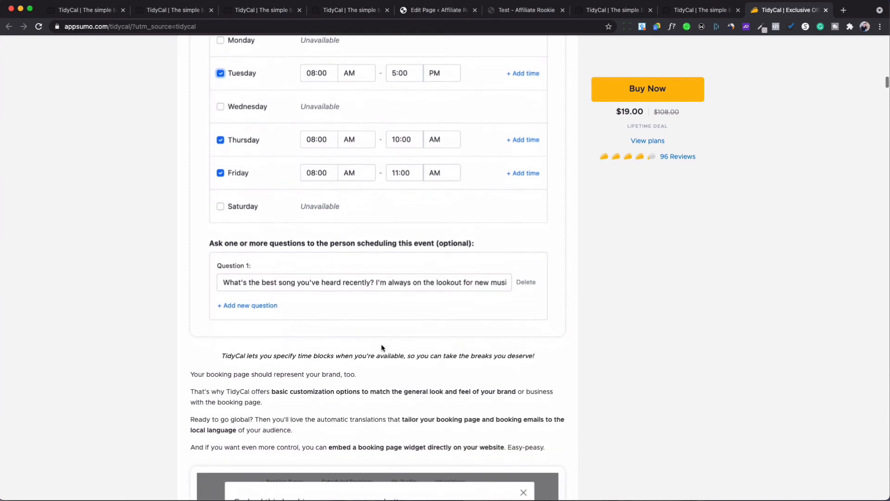
scroll(down, 3)
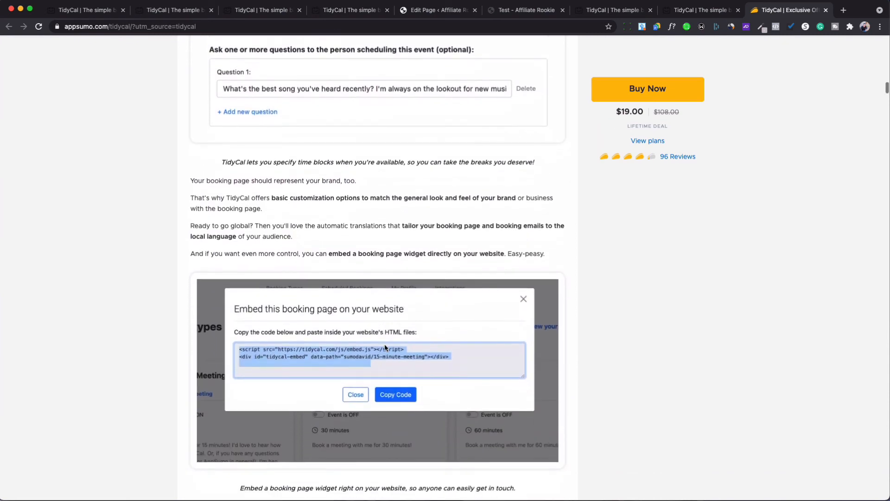
scroll(down, 3)
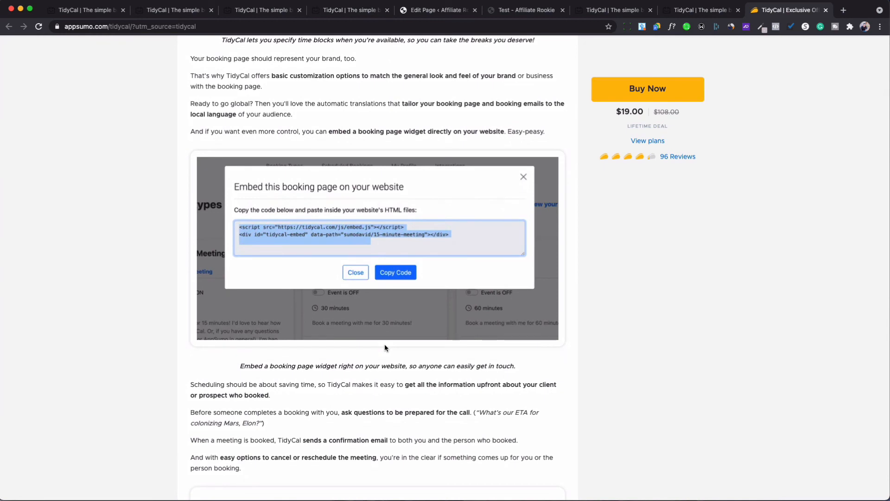
scroll(down, 3)
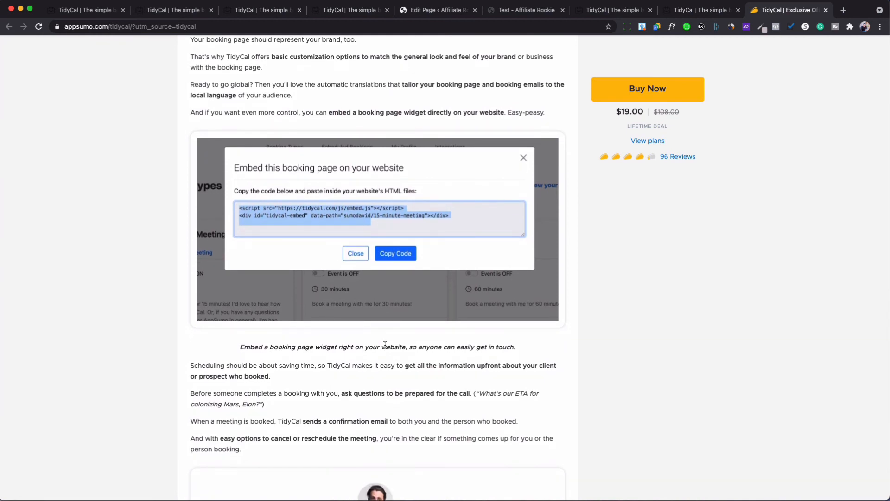
mouse_move(702, 10)
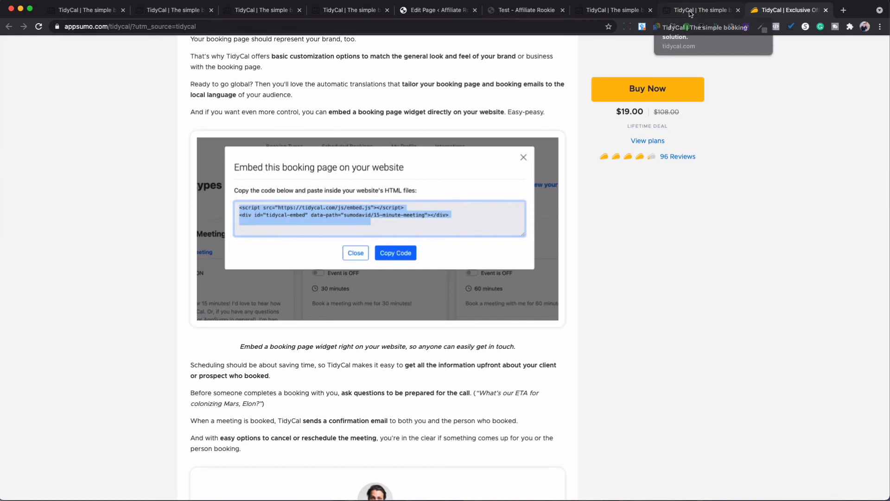
mouse_move(526, 10)
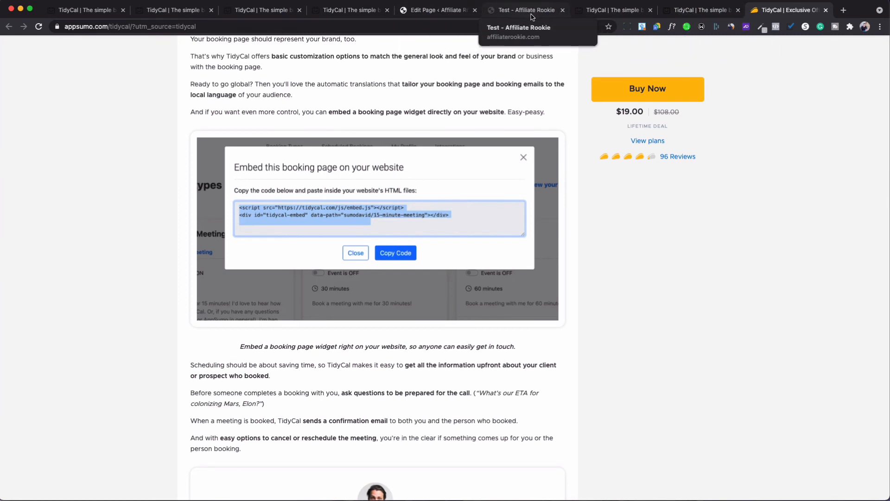
click(526, 10)
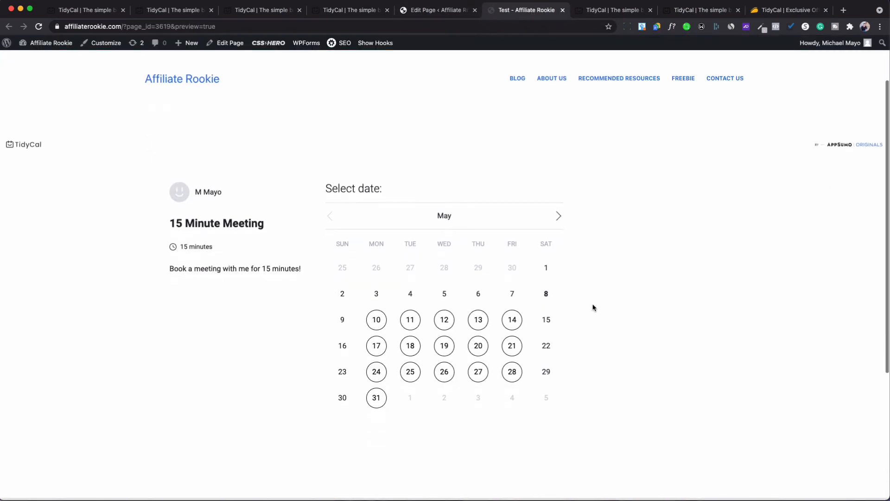
click(789, 9)
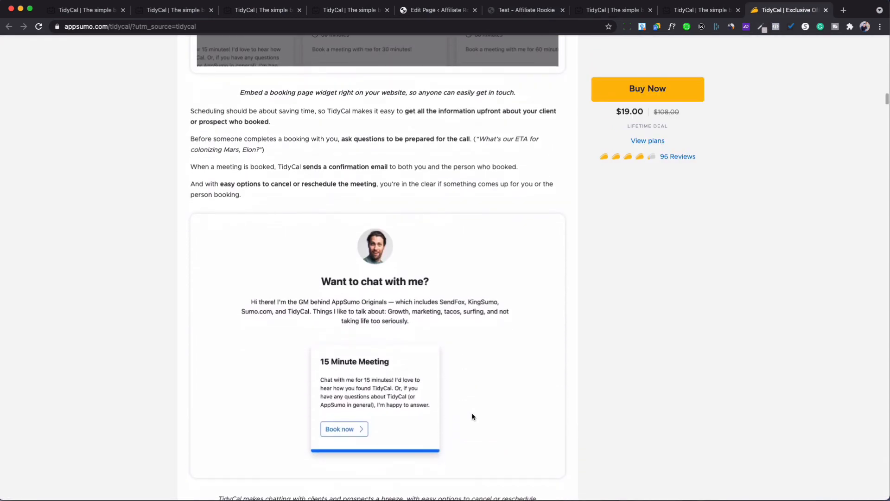
- Read the deal terms and $19.00 License Tier 1 with 10 calendar connections
scroll(down, 3)
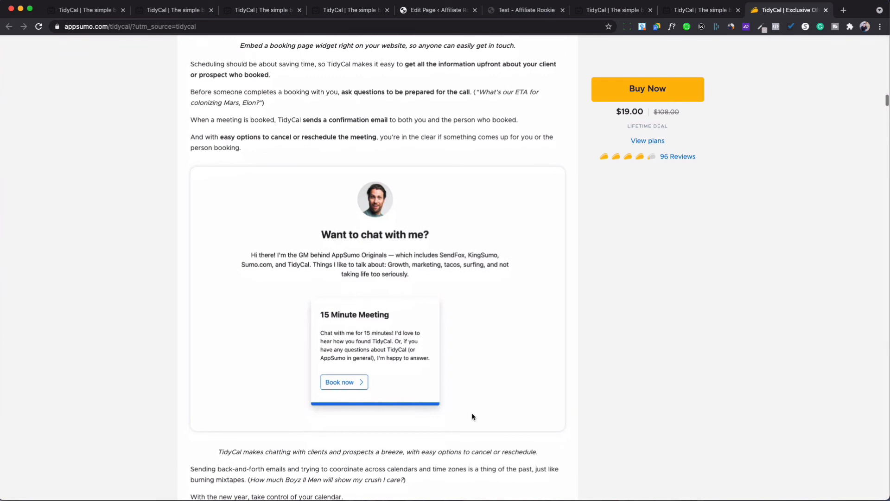
scroll(down, 3)
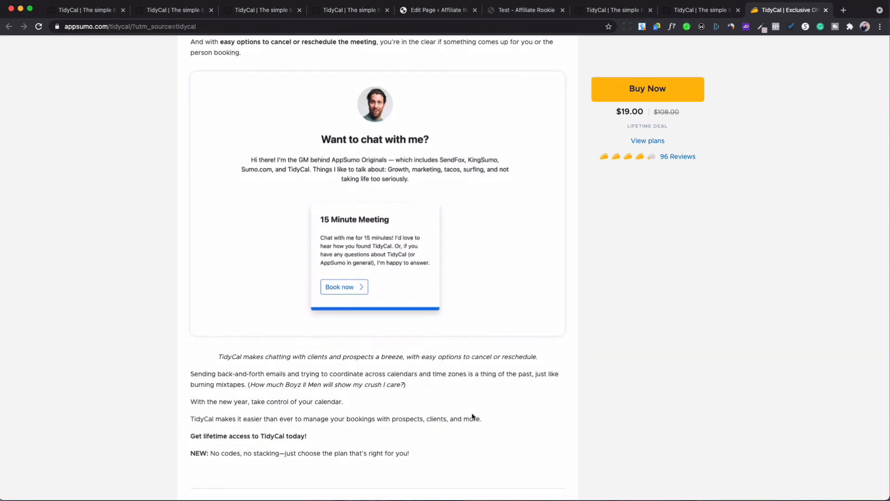
scroll(down, 3)
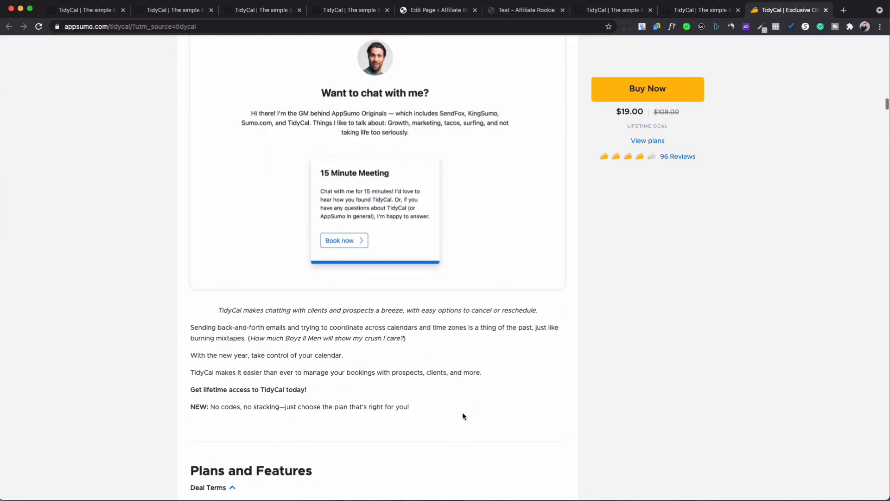
scroll(down, 3)
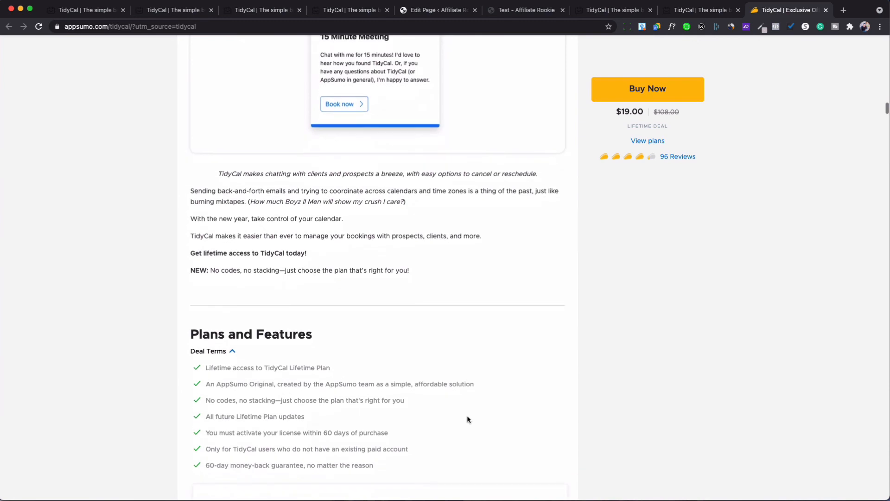
scroll(down, 3)
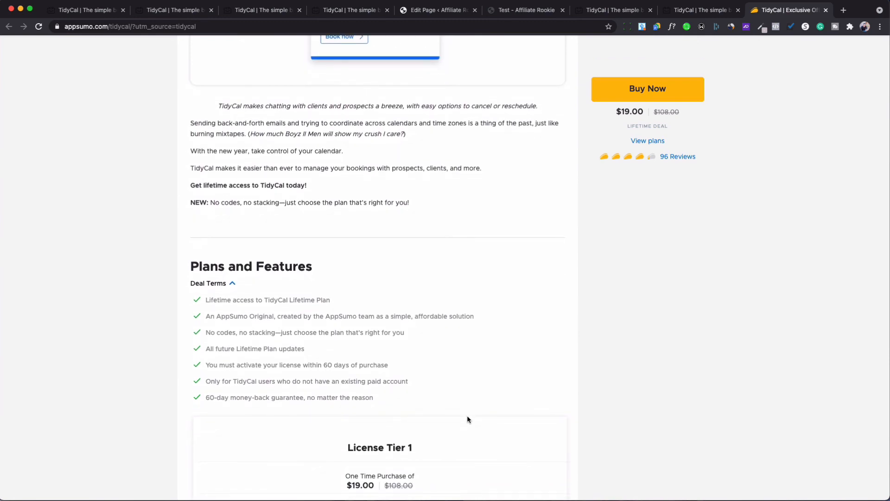
scroll(down, 3)
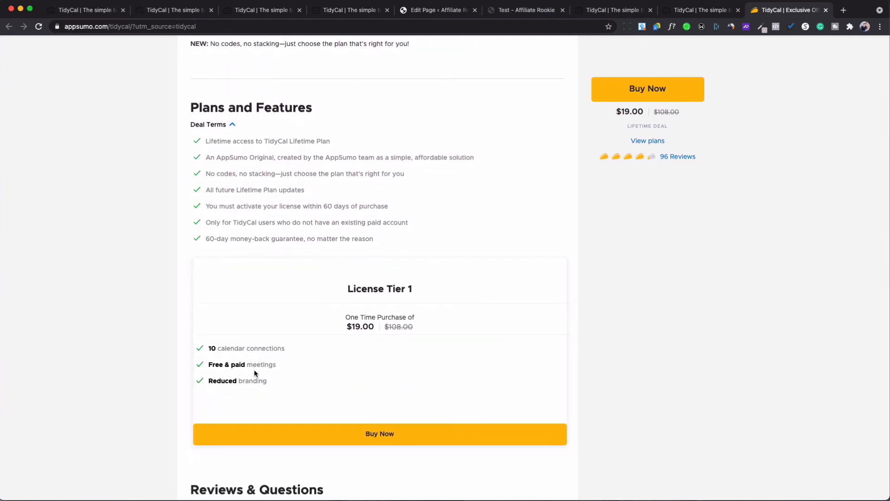
mouse_move(266, 375)
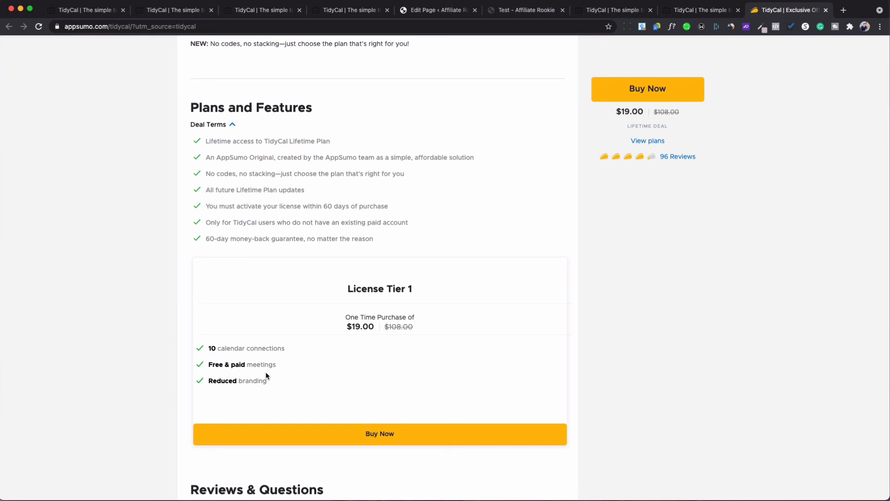
mouse_move(366, 382)
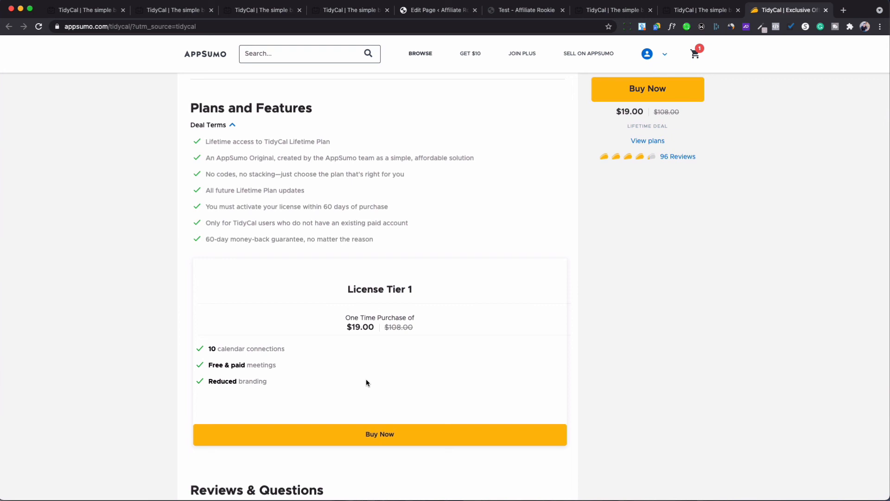
- Scroll back past availability and integrations to the TL;DR highlights and booking types preview
scroll(down, 3)
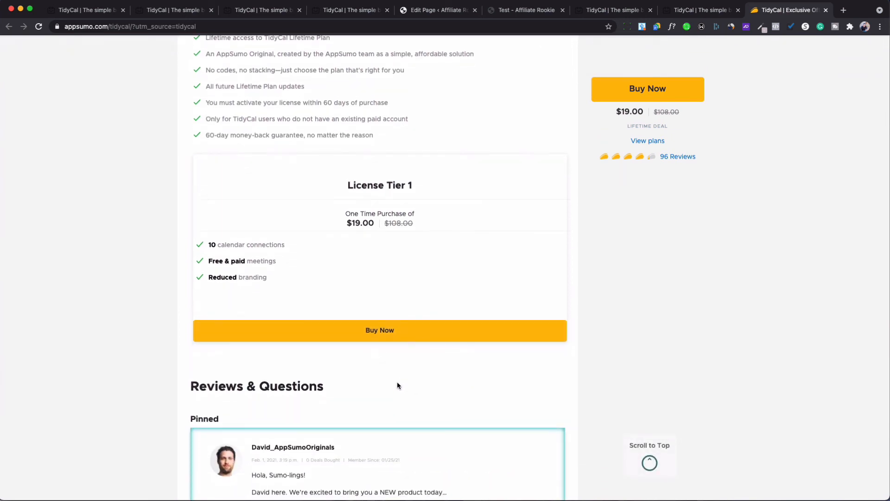
scroll(up, 3)
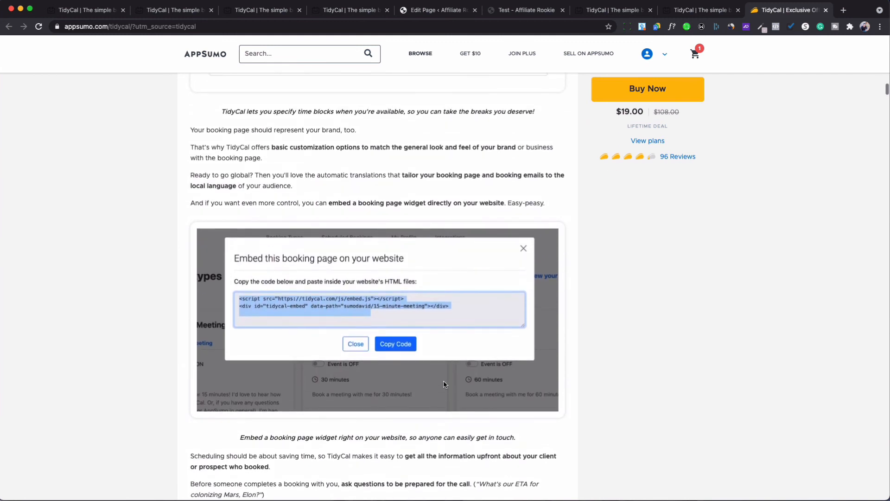
mouse_move(533, 377)
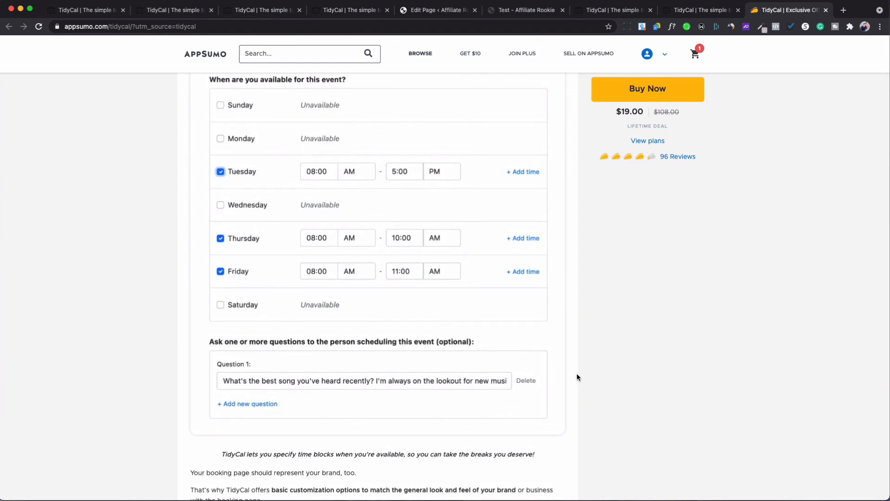
scroll(down, 3)
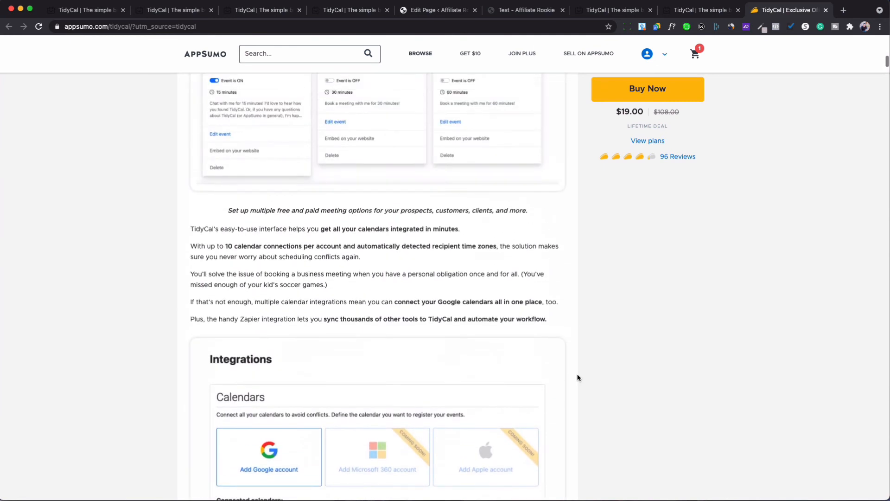
scroll(up, 3)
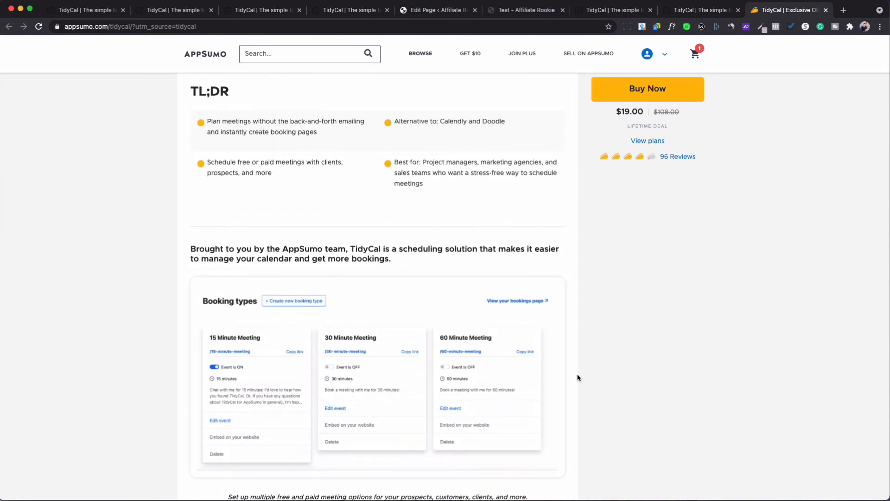